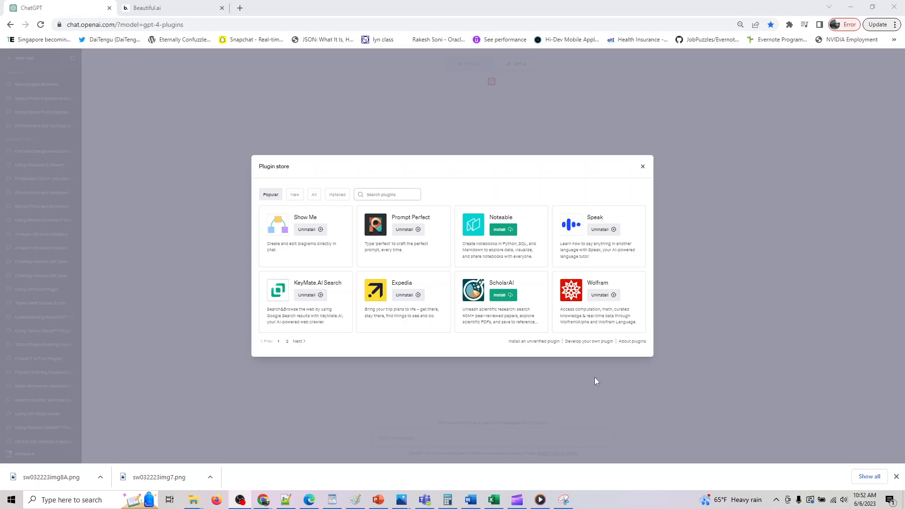
pyautogui.moveTo(627, 291)
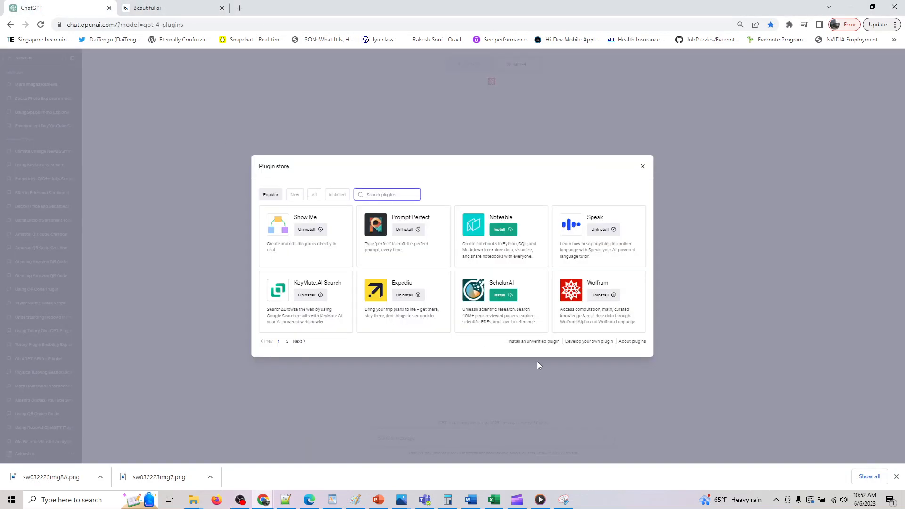
# Step: Close the Plugin store, leaving an empty GPT-4 chat with one plugin enabled
pyautogui.click(642, 167)
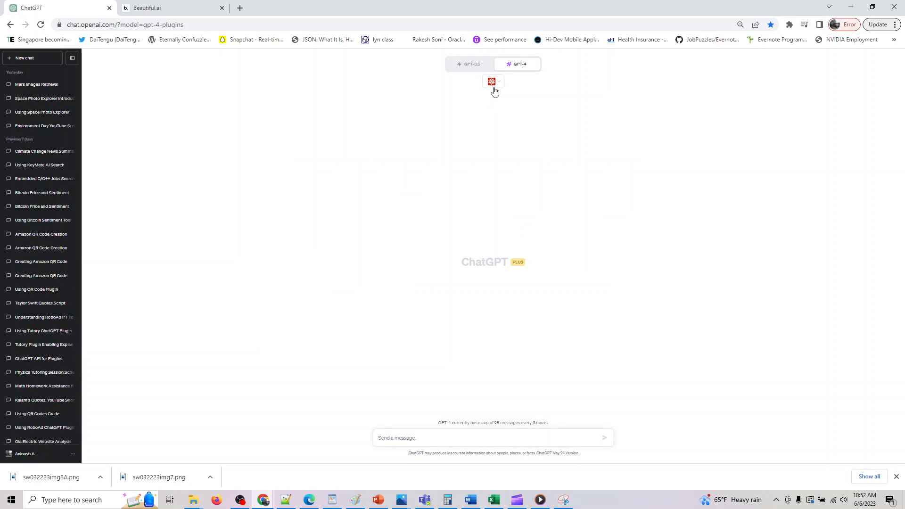
# Step: Switch to the Beautiful.ai deck showing slide 43, the Wolfram Plugin slide
pyautogui.click(167, 7)
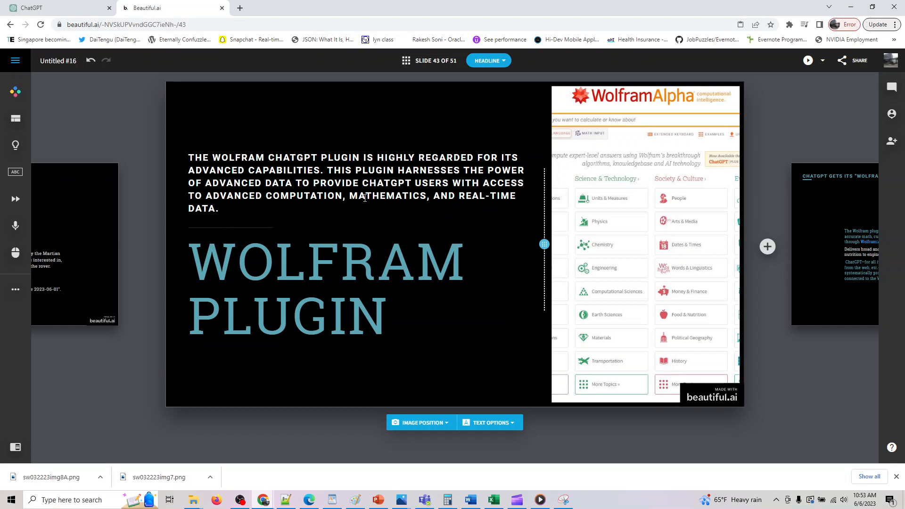
pyautogui.moveTo(826, 208)
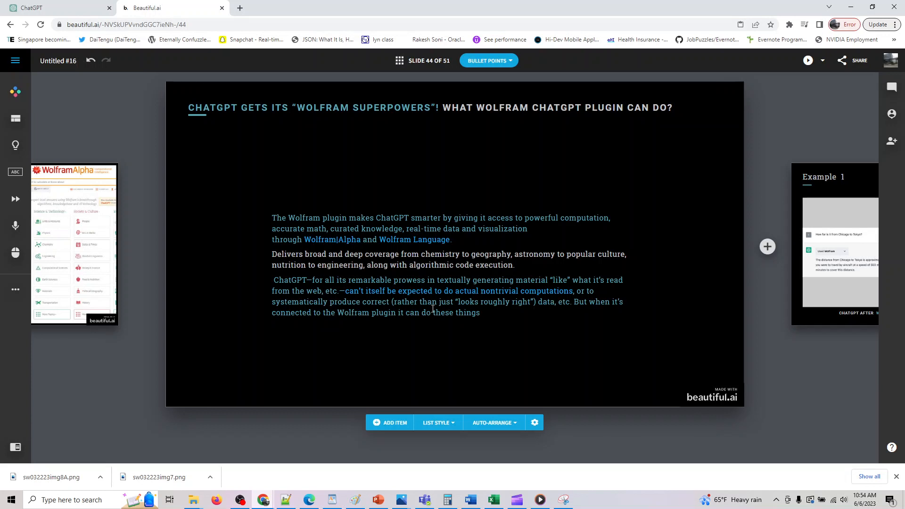
pyautogui.moveTo(453, 310)
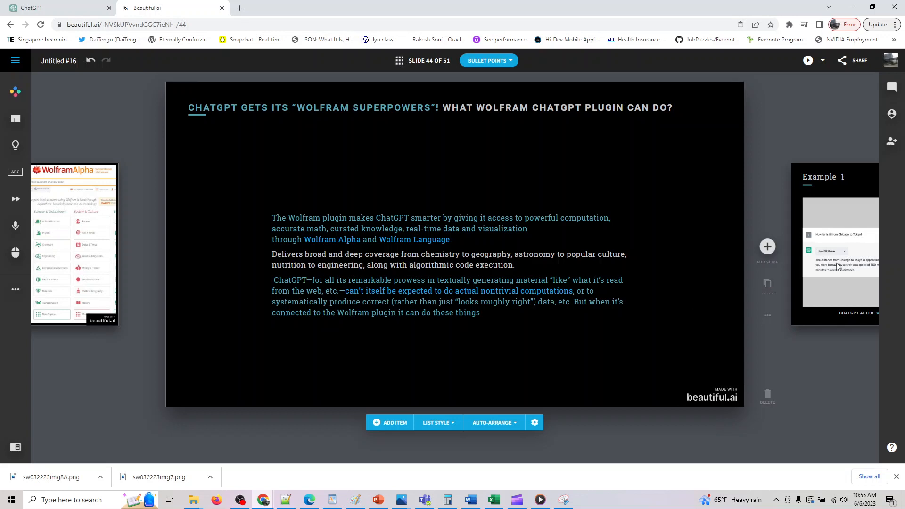
# Step: Advance the deck to slide 45 with the Example 1 Chicago–Tokyo screenshots
pyautogui.click(841, 247)
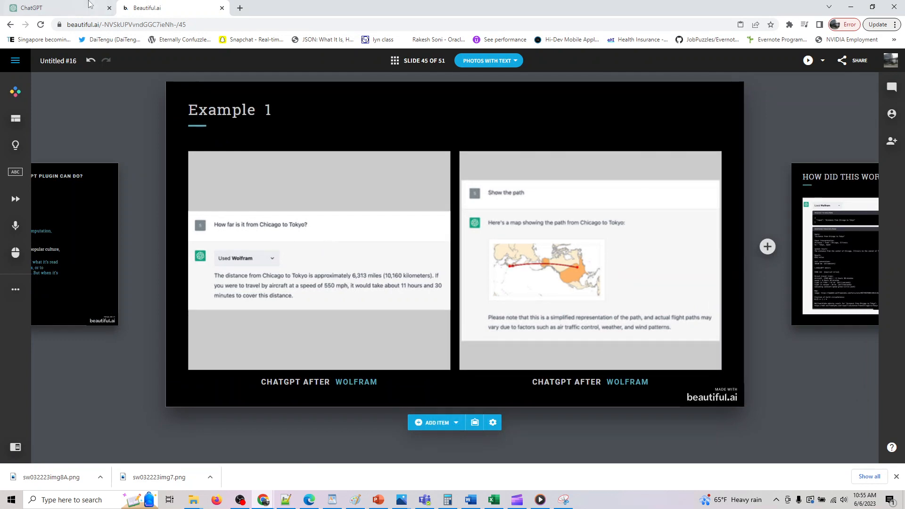
# Step: Ask ChatGPT how far Washington is from San Jose, correcting Washington's spelling
pyautogui.click(46, 7)
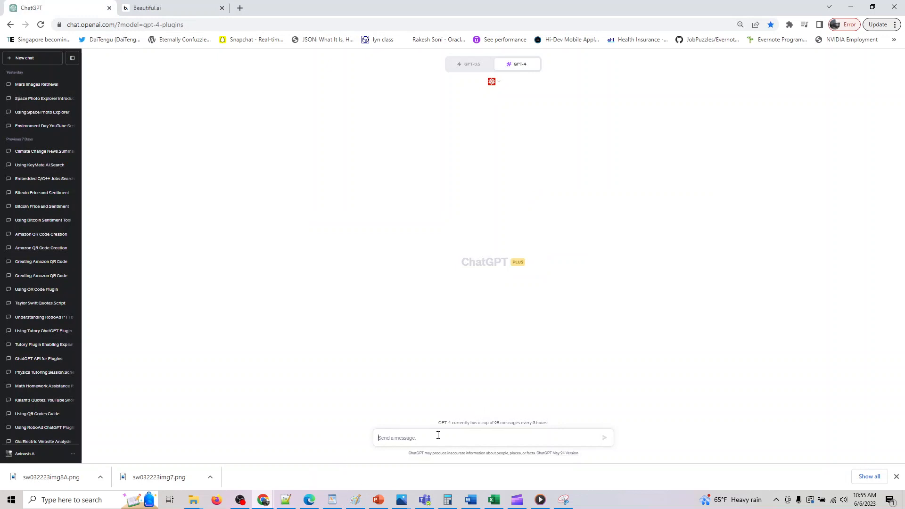
pyautogui.write('how far')
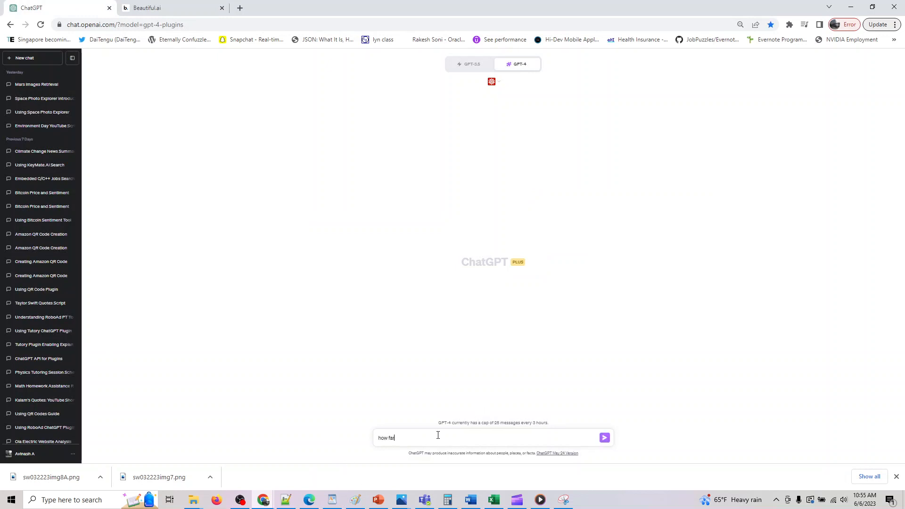
pyautogui.write('is washington')
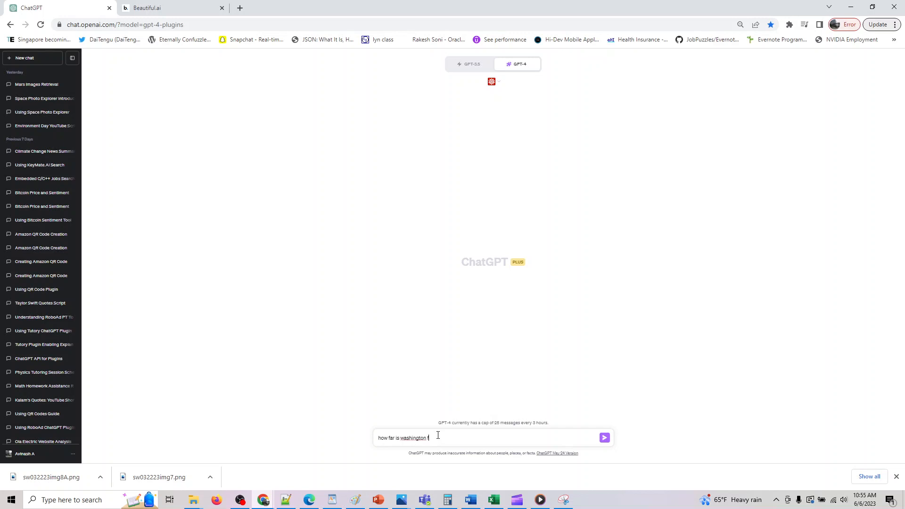
pyautogui.write('from an')
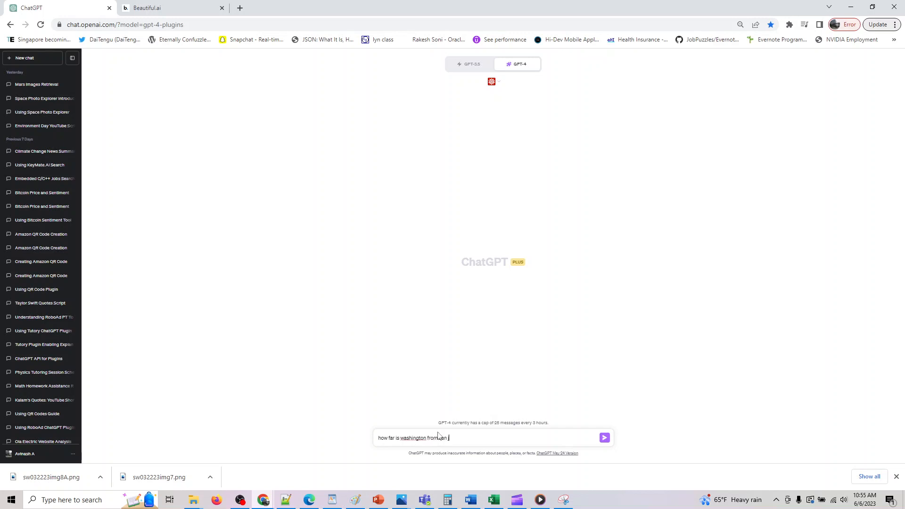
pyautogui.rightClick(408, 437)
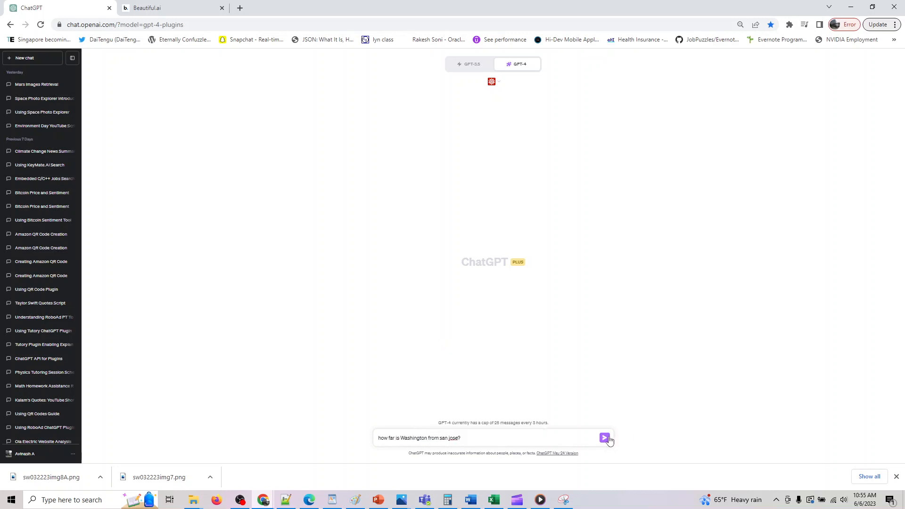
pyautogui.click(605, 437)
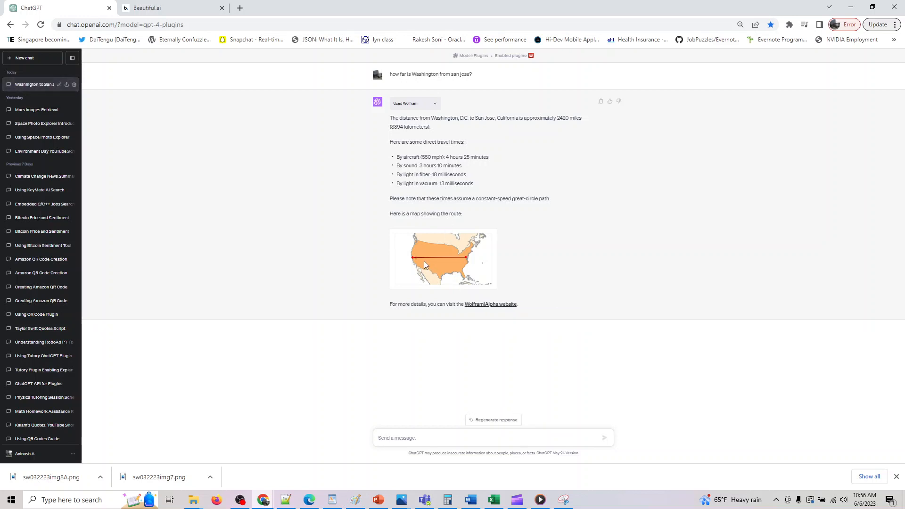
# Step: Request a map of road and air routes with times and commuting options, regenerating after the error
pyautogui.click(147, 7)
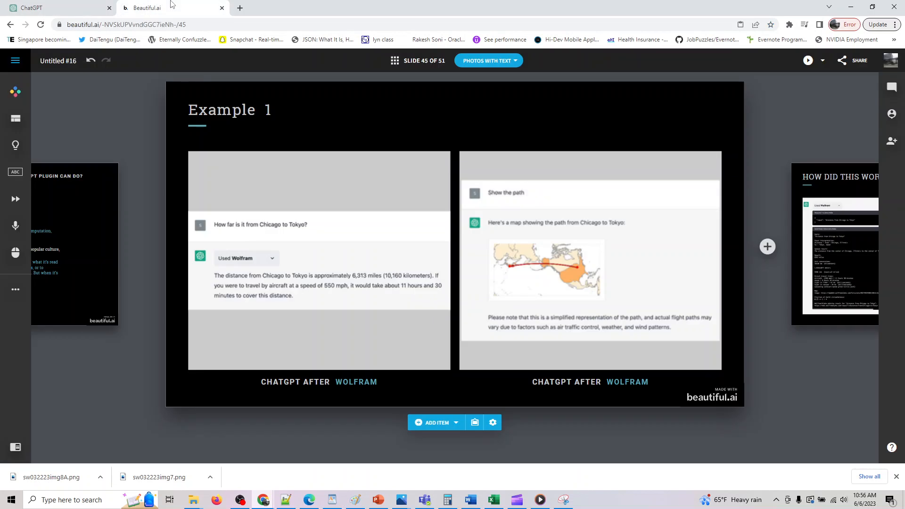
pyautogui.click(57, 8)
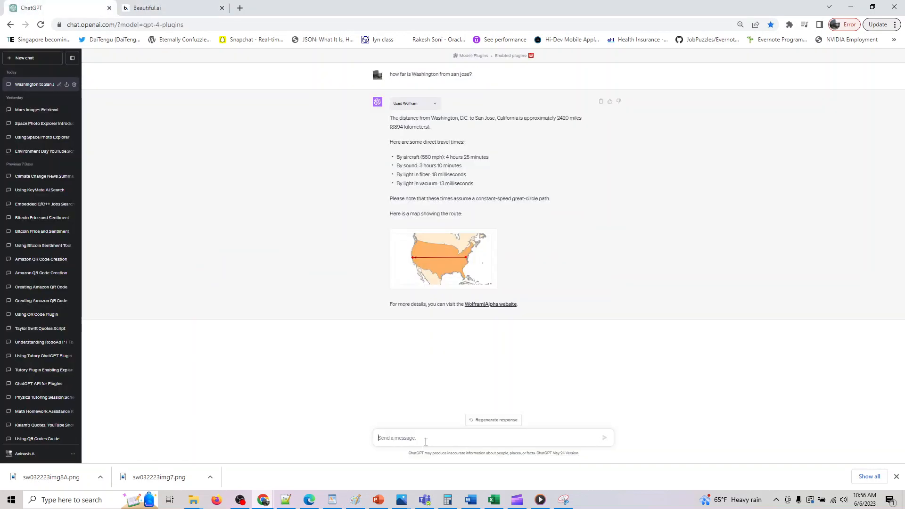
pyautogui.write('show')
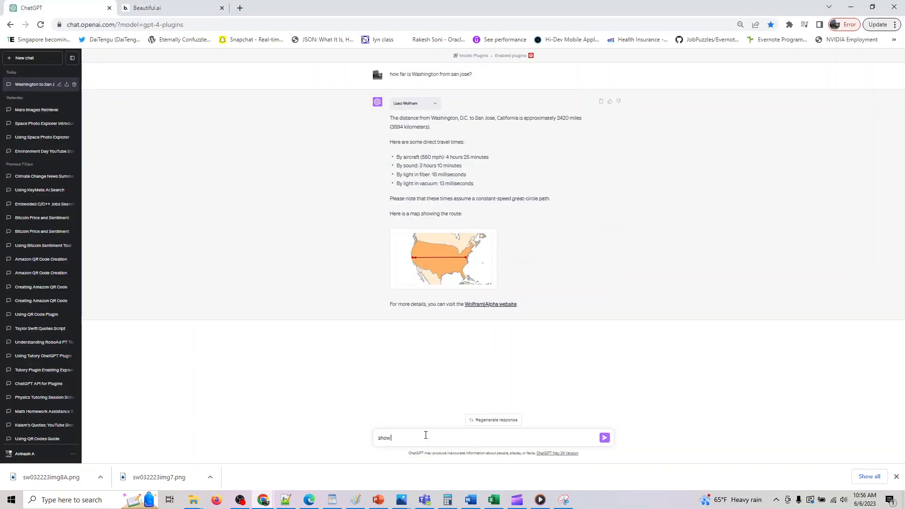
pyautogui.write('in map')
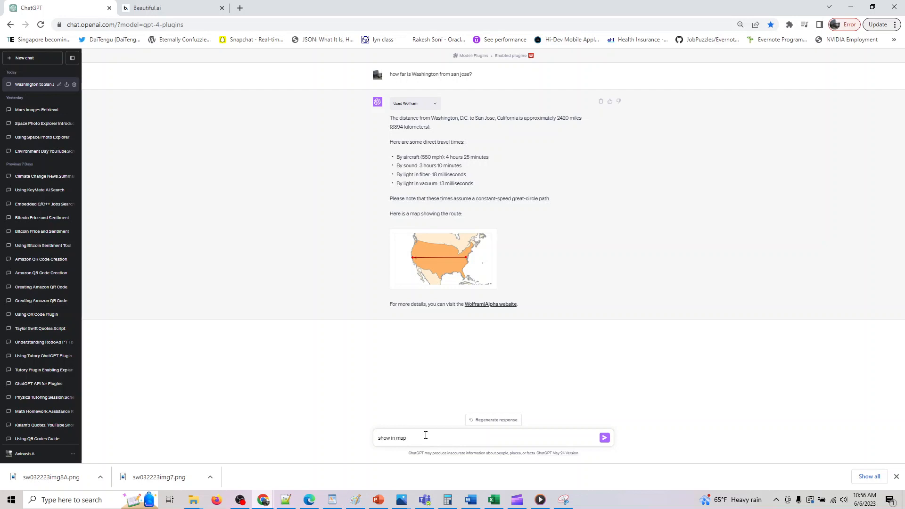
pyautogui.write('route')
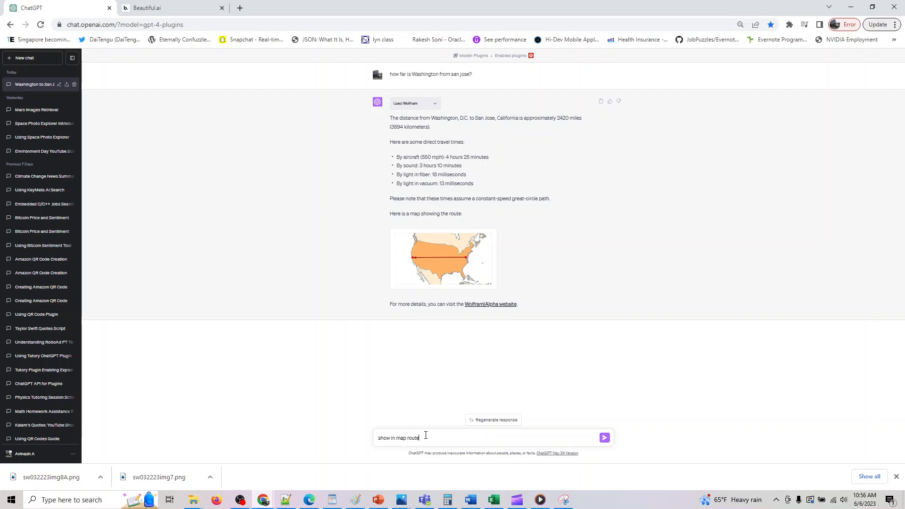
pyautogui.write('by road and')
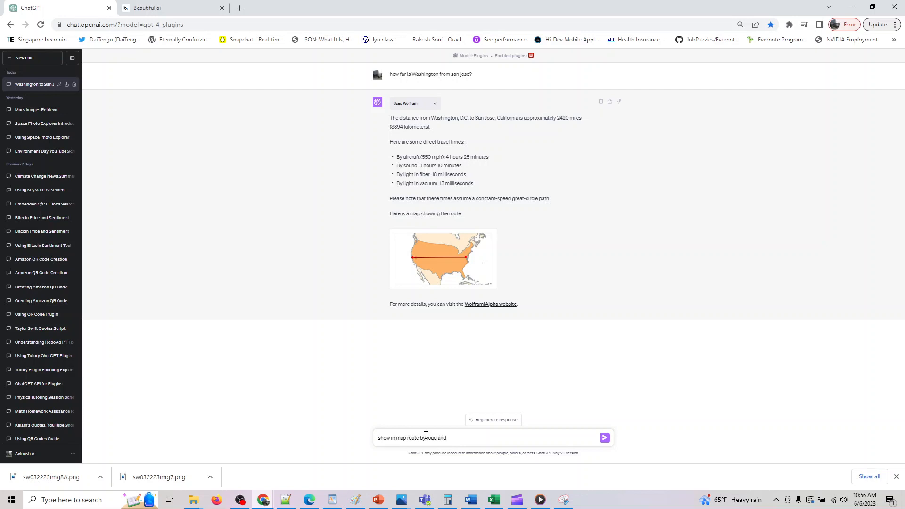
pyautogui.write('air with t')
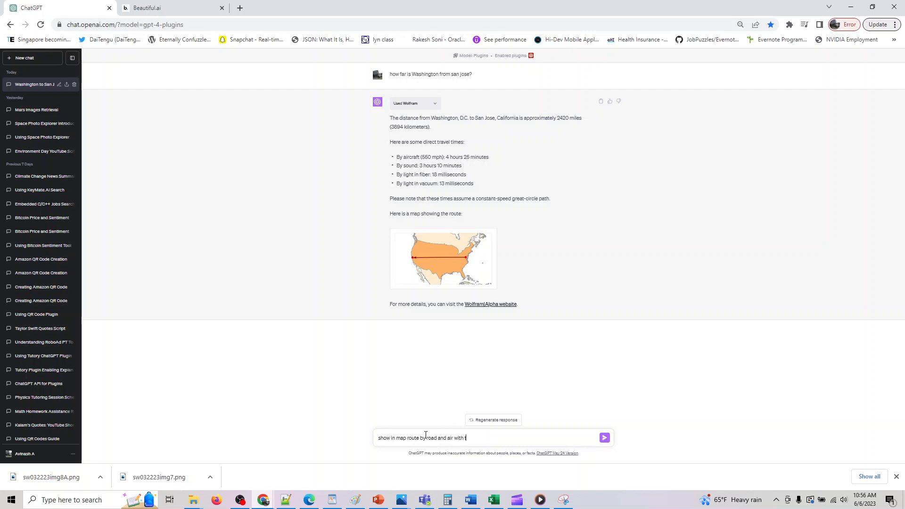
pyautogui.write('imes and communting opt')
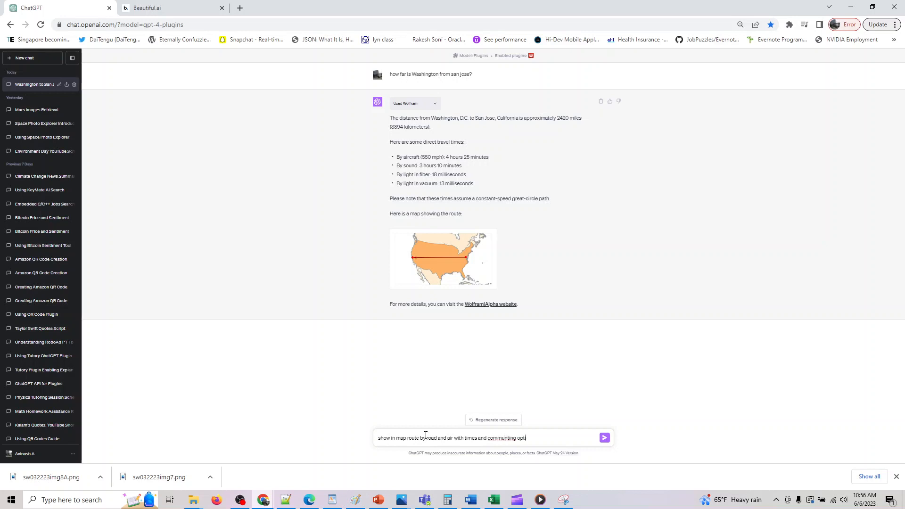
pyautogui.click(604, 438)
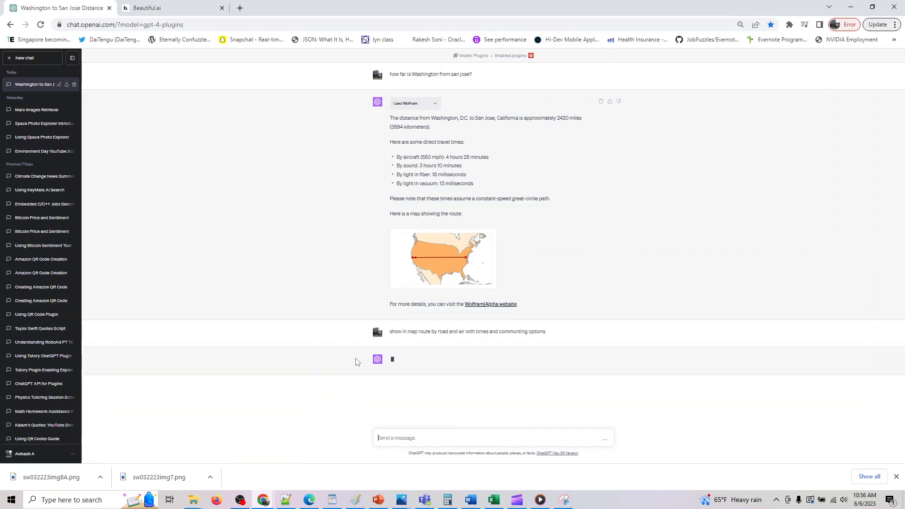
pyautogui.moveTo(360, 358)
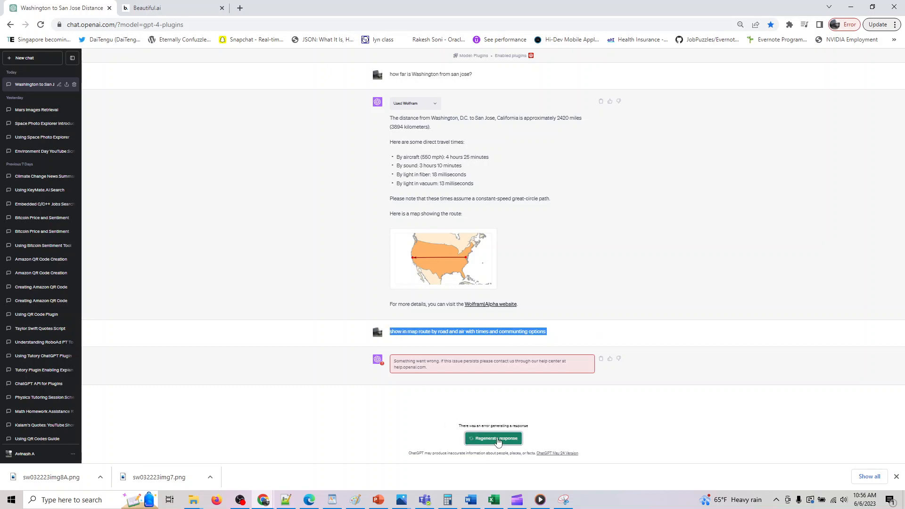
pyautogui.click(493, 438)
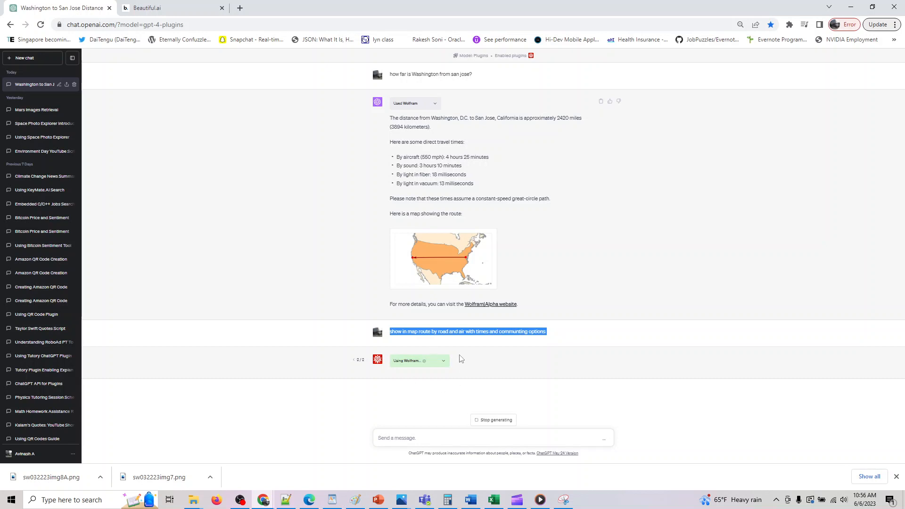
pyautogui.moveTo(452, 364)
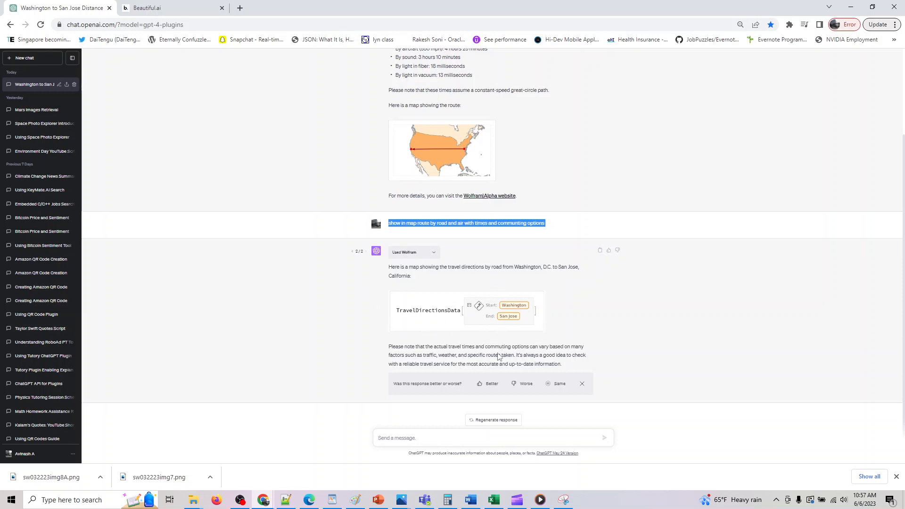
# Step: Check slide 46 on Wolfram queries, then return to the Washington–San Jose chat
pyautogui.click(147, 7)
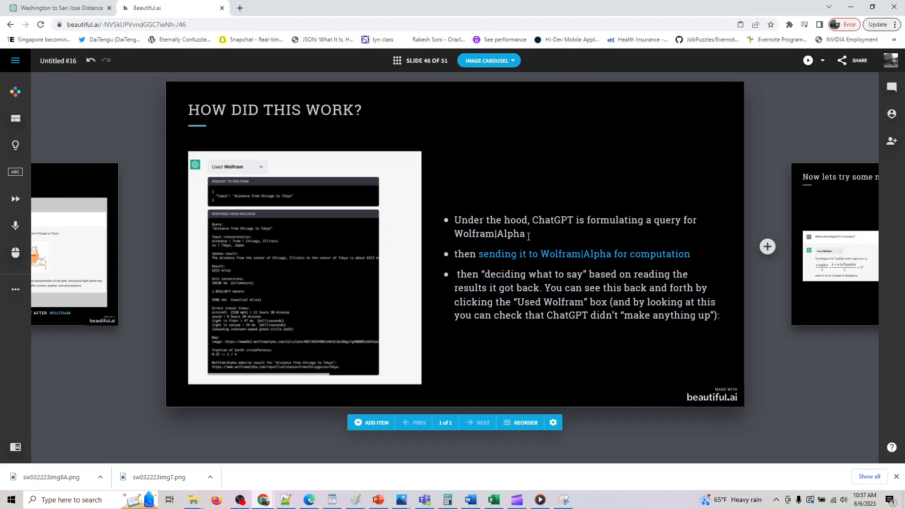
pyautogui.moveTo(648, 252)
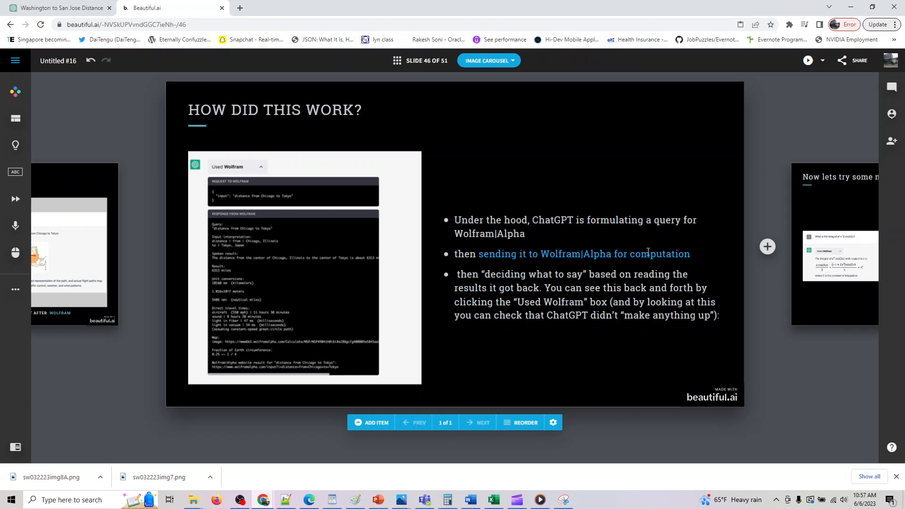
pyautogui.moveTo(575, 283)
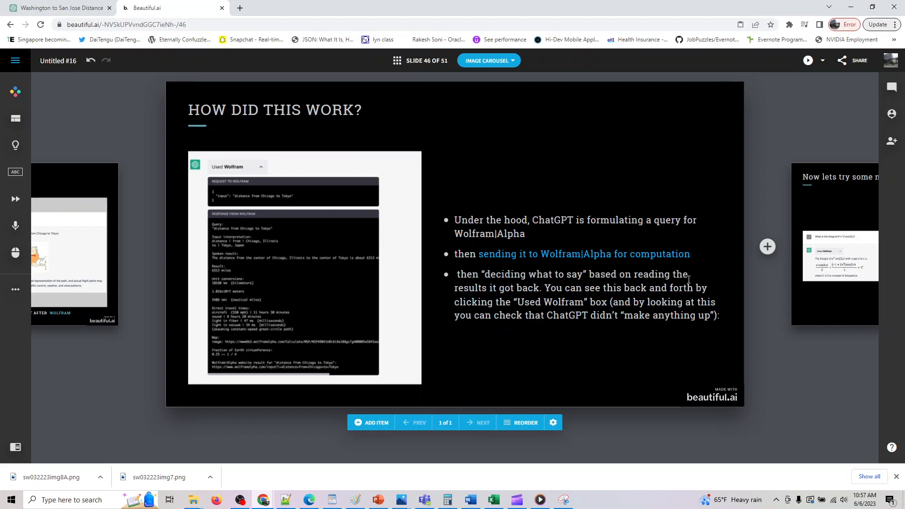
pyautogui.moveTo(575, 294)
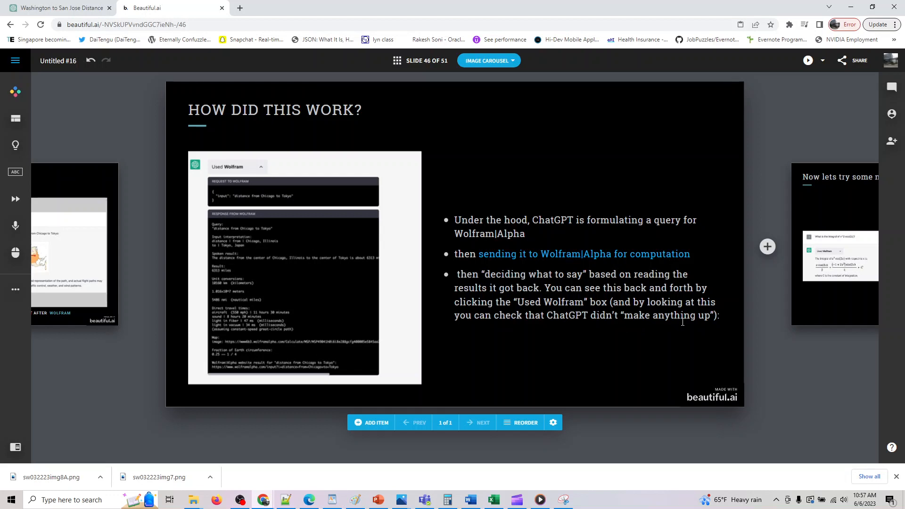
pyautogui.click(58, 7)
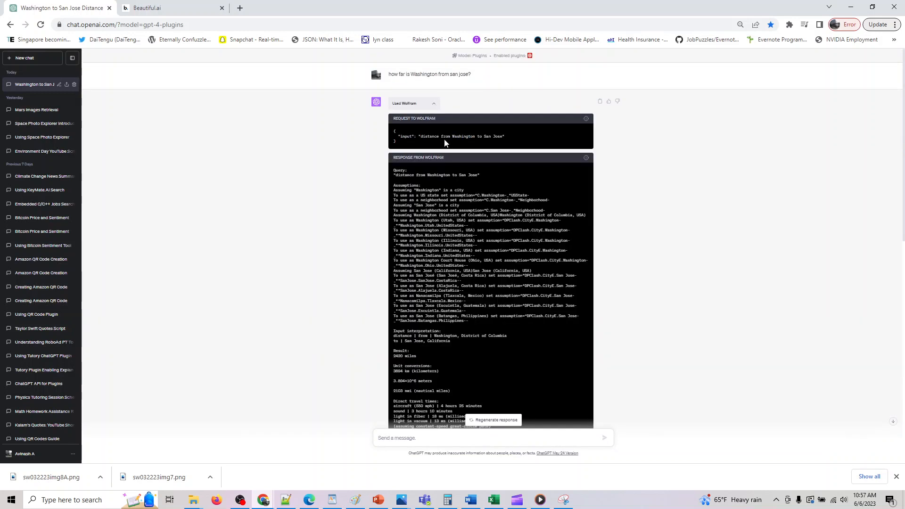
pyautogui.scroll(-3)
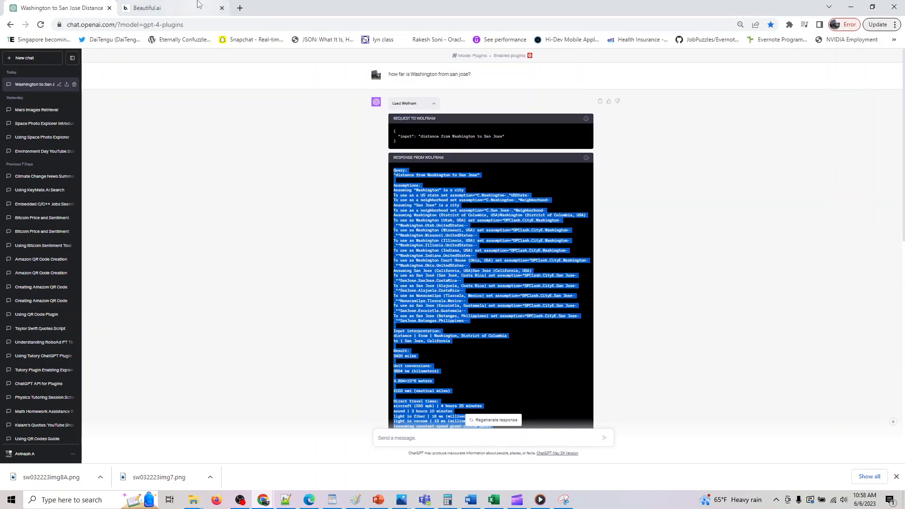
# Step: Select the 'Solve the integral of x^2 cos(x)?' prompt on slide 47 for the chat
pyautogui.click(151, 7)
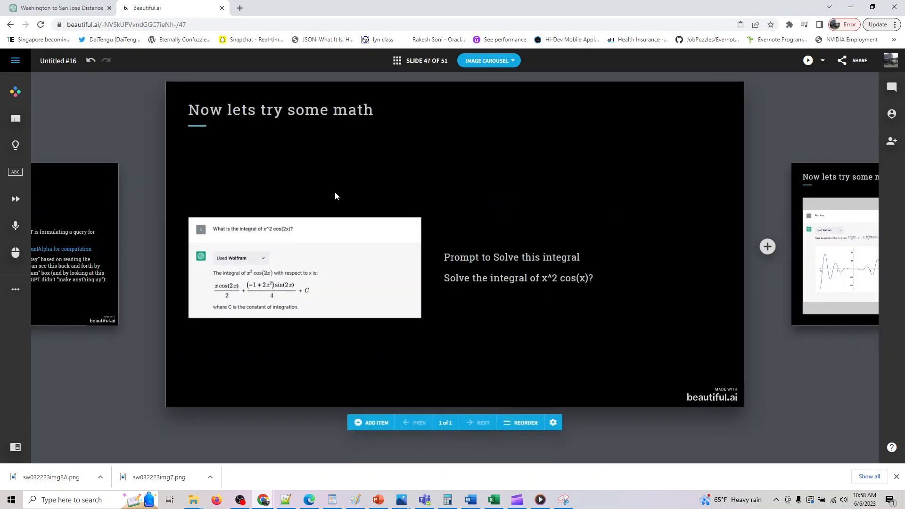
pyautogui.moveTo(427, 288)
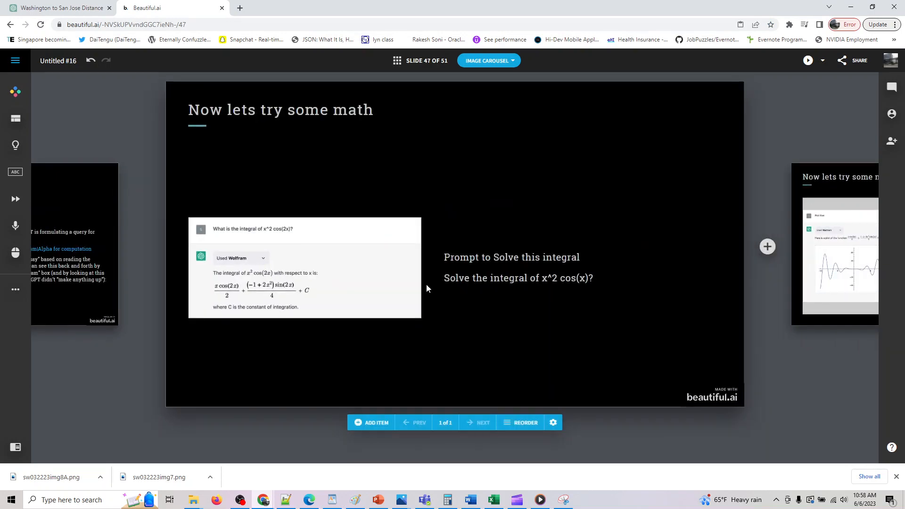
pyautogui.doubleClick(572, 278)
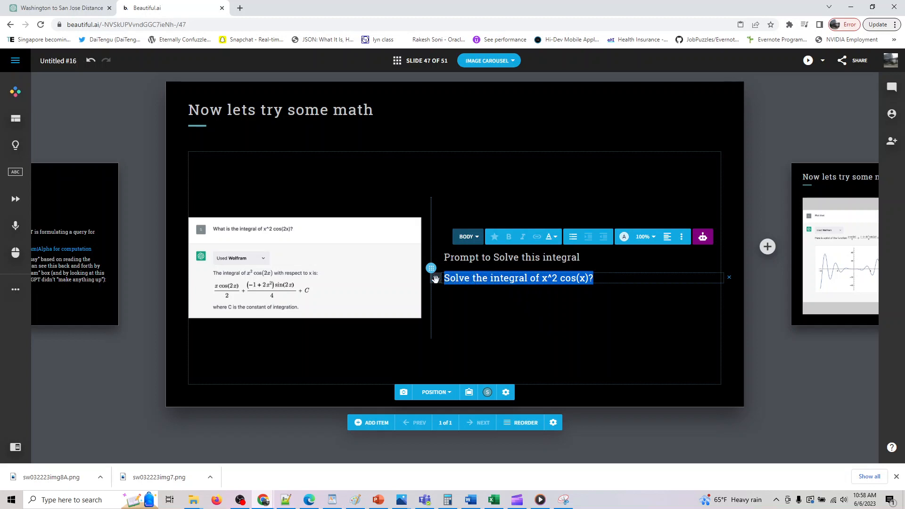
pyautogui.click(58, 8)
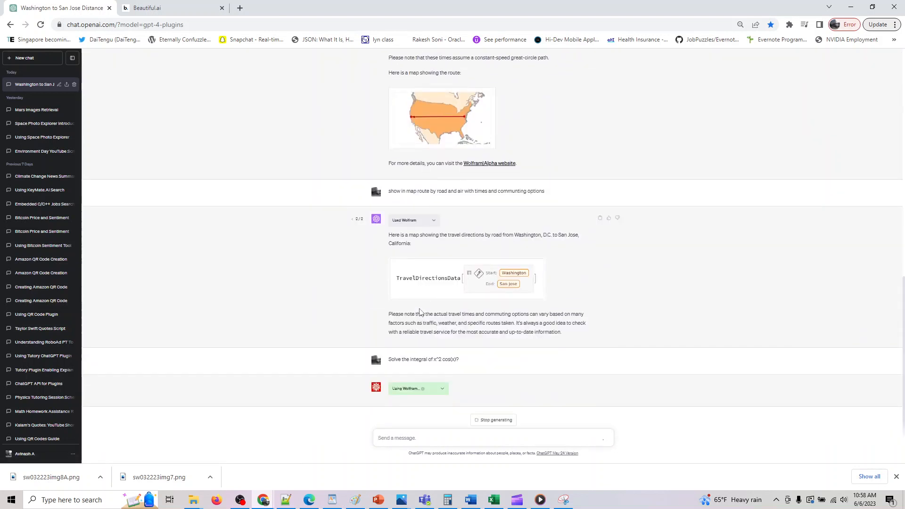
# Step: Scroll through the integral answer and expand the Wolfram request and response details
pyautogui.scroll(-3)
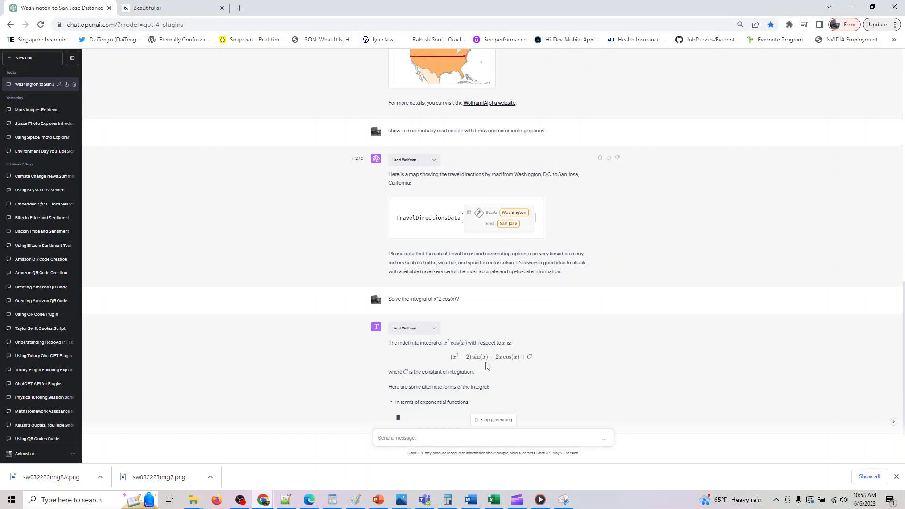
pyautogui.scroll(-3)
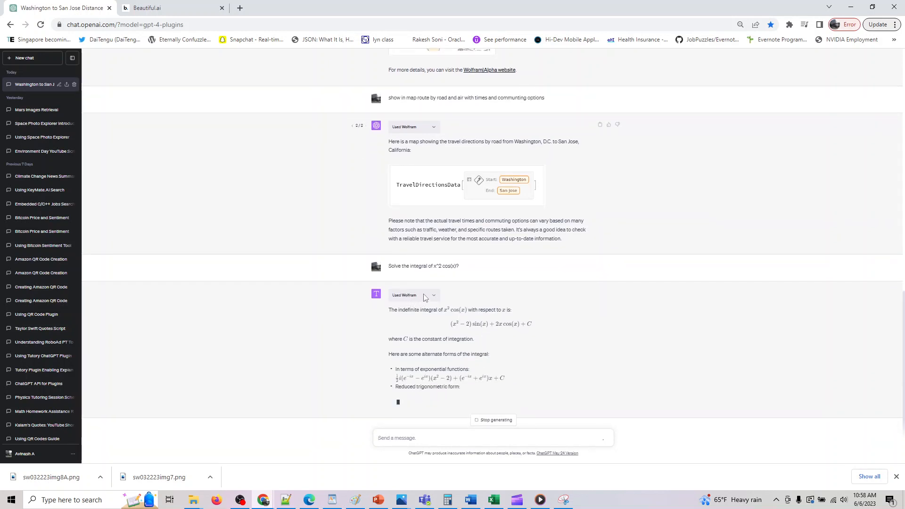
pyautogui.click(432, 295)
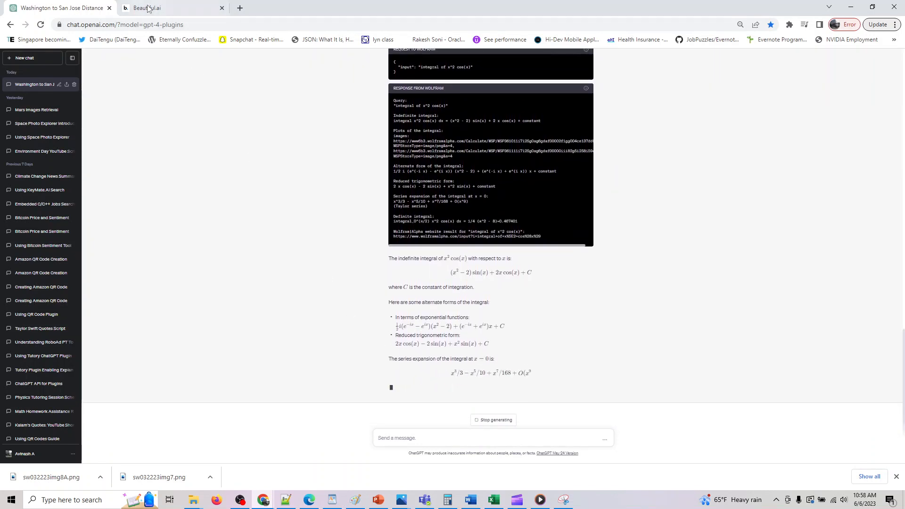
# Step: Advance the deck to the plotting slide and return to ChatGPT
pyautogui.click(146, 8)
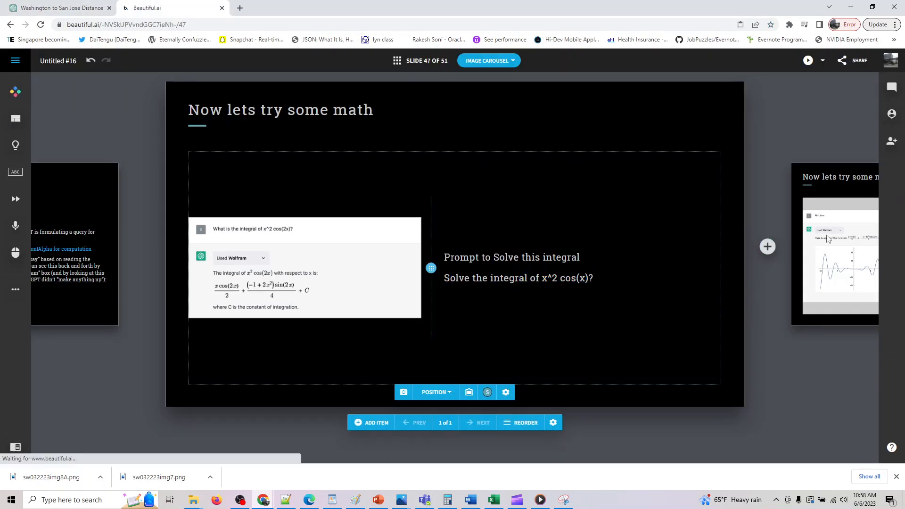
pyautogui.click(483, 422)
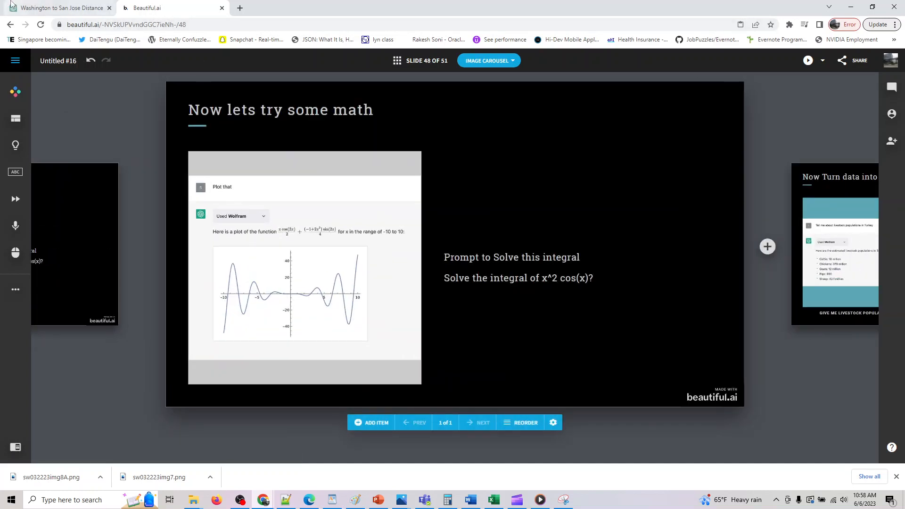
pyautogui.click(58, 8)
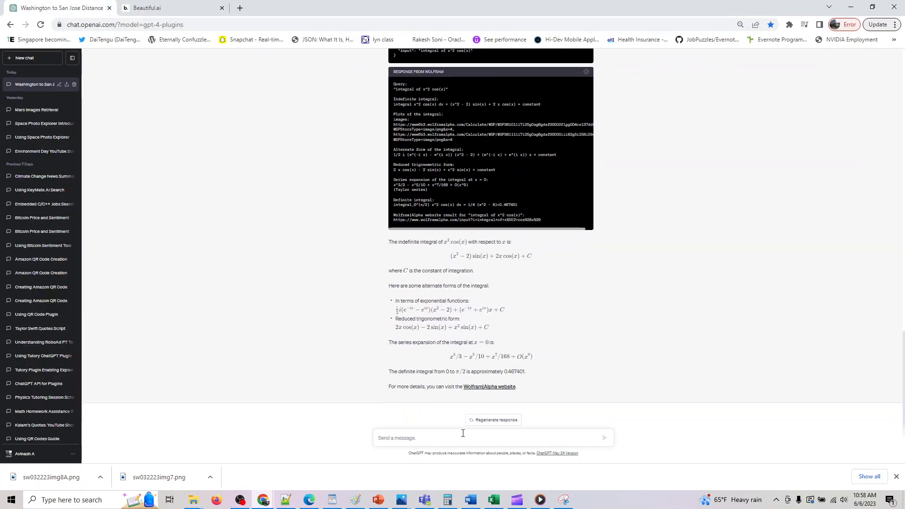
pyautogui.moveTo(458, 425)
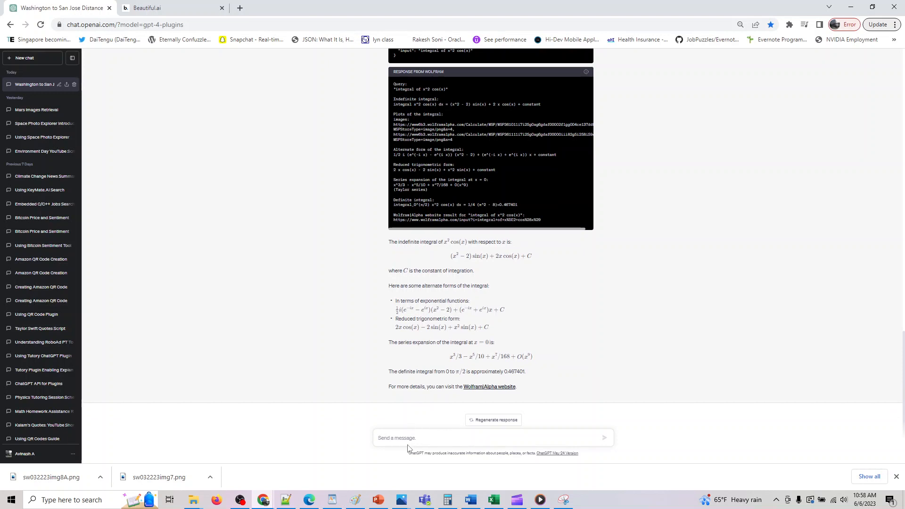
# Step: Ask 'can you plot it?' to get Wolfram's antiderivative graph over −10 to 10
pyautogui.write('can you plot t')
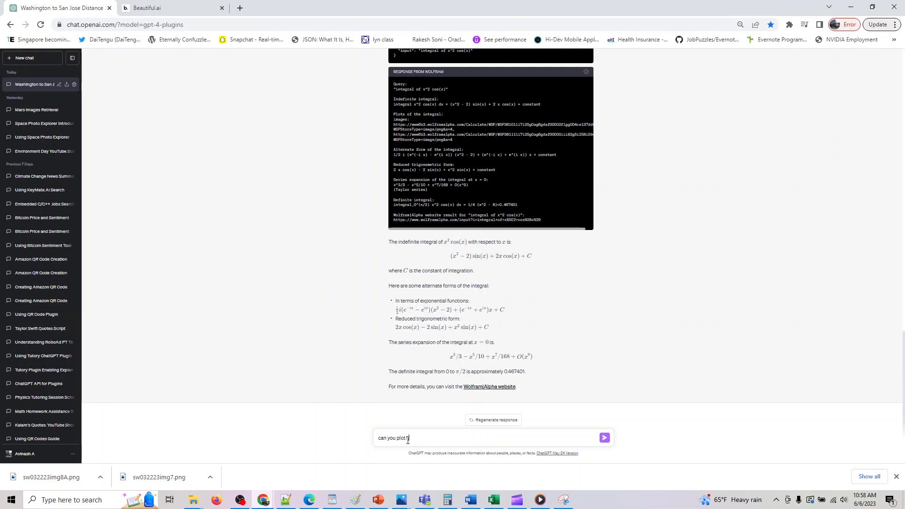
pyautogui.click(604, 438)
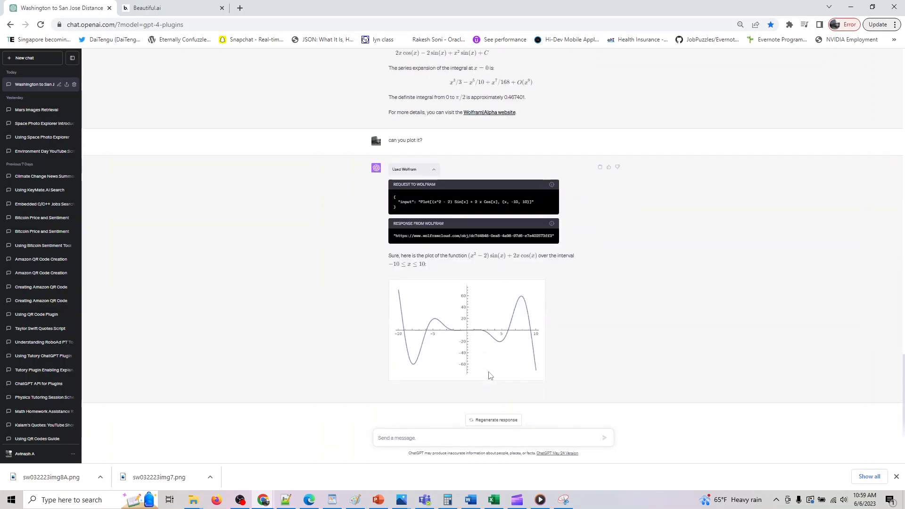
# Step: Check the livestock slide, then ask ChatGPT 'Give me Livestock population of Turkey?'
pyautogui.click(146, 7)
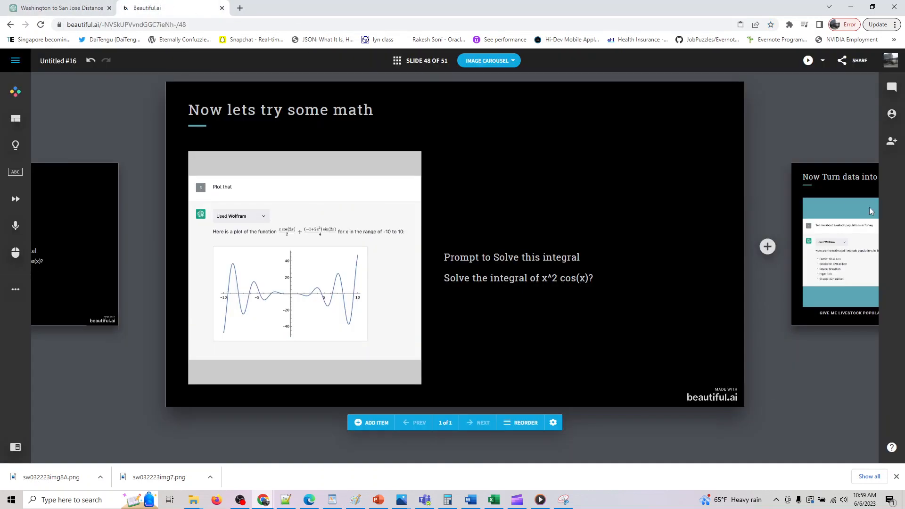
pyautogui.click(483, 422)
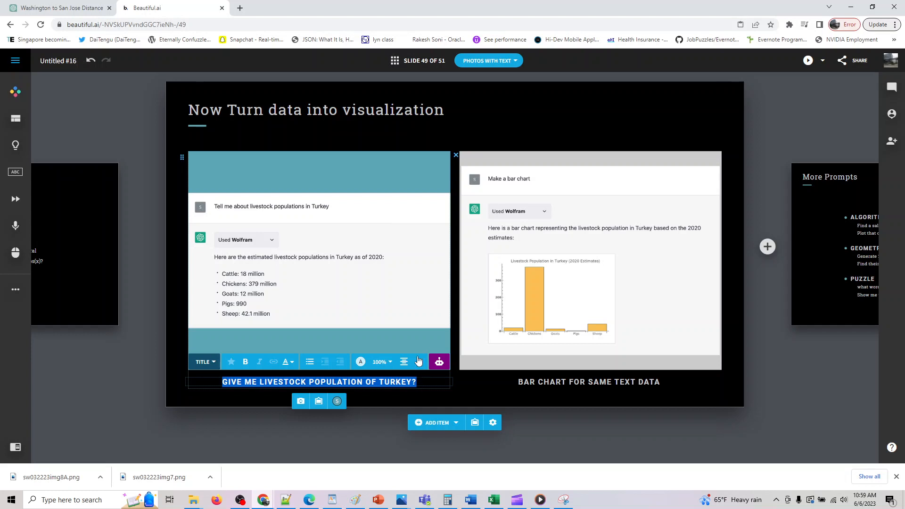
pyautogui.click(57, 7)
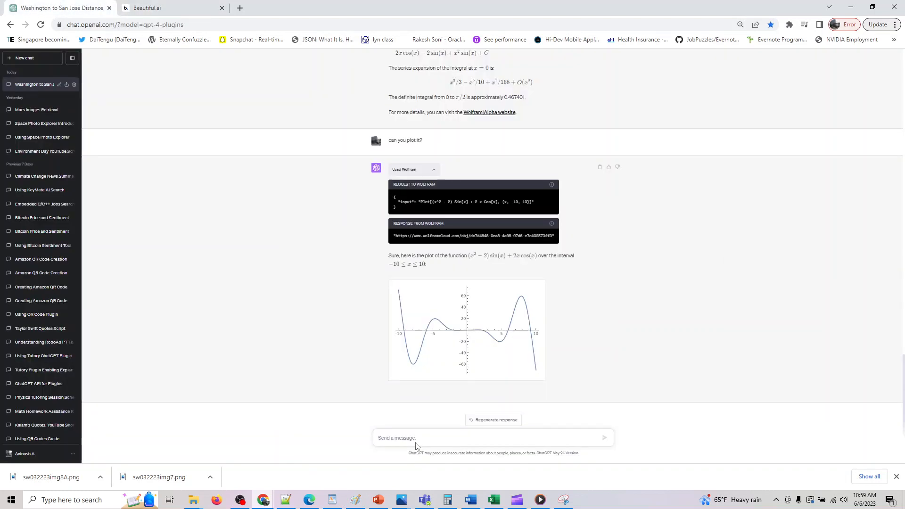
pyautogui.write('Give me Livestock population of Turkey?')
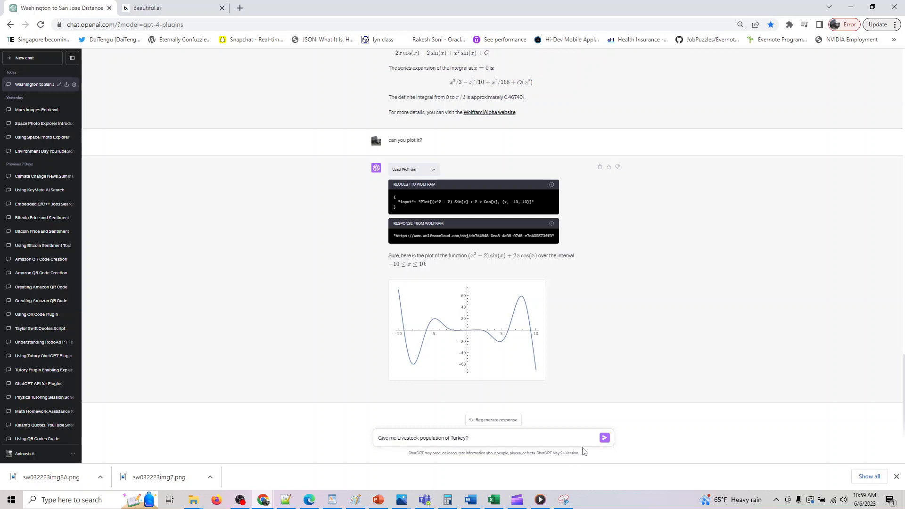
pyautogui.click(605, 438)
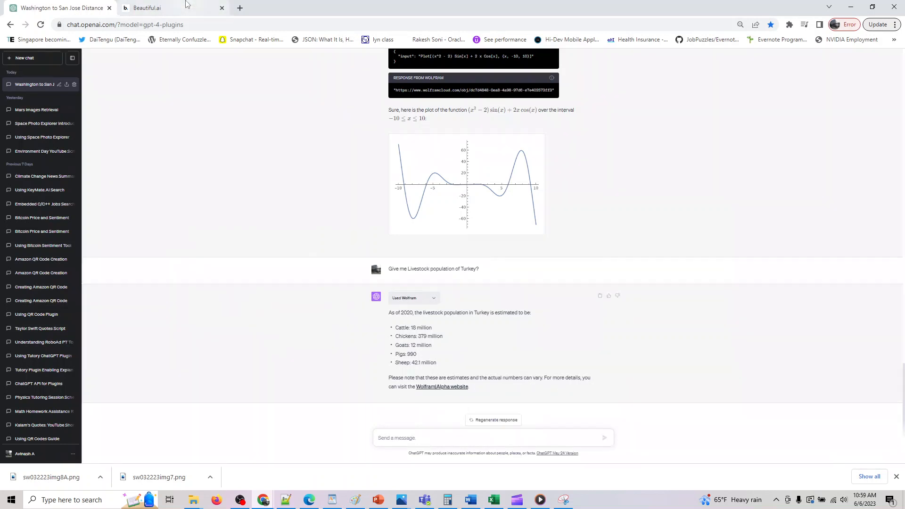
# Step: Ask ChatGPT for a bar chart of Turkey's 2020 livestock data, using slide 49's caption
pyautogui.click(147, 8)
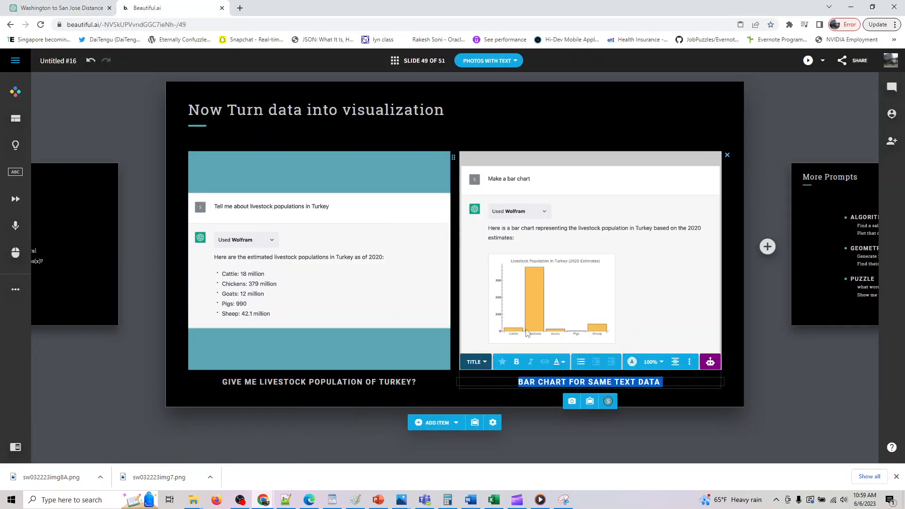
pyautogui.click(58, 7)
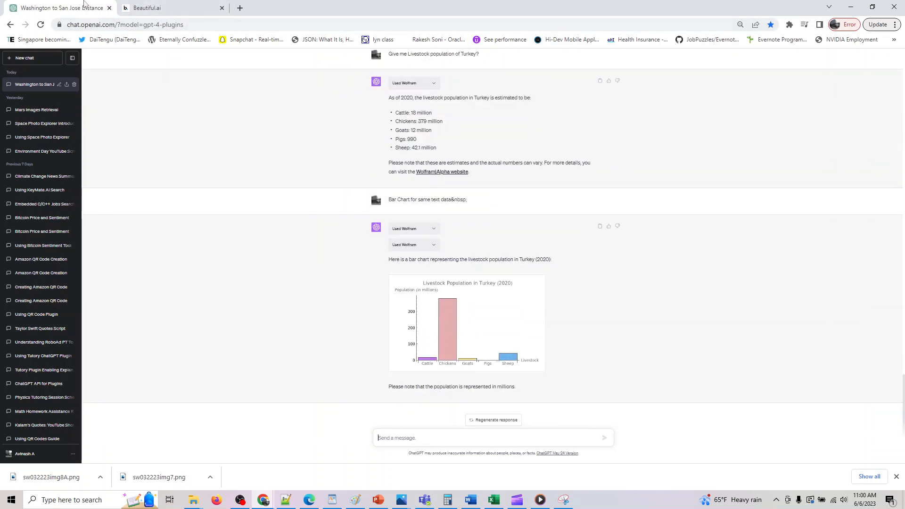
# Step: Send the salesman tour of North American capitals prompt from the More Prompts slide
pyautogui.click(146, 8)
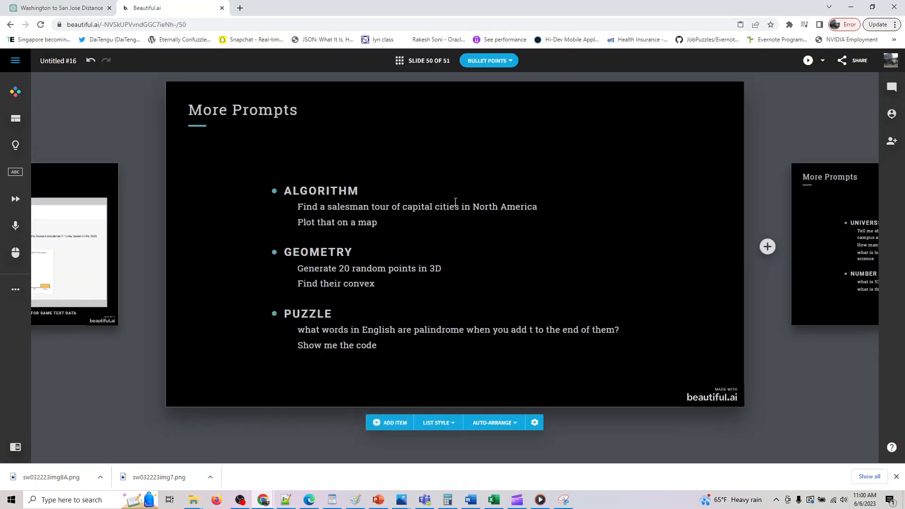
pyautogui.doubleClick(364, 206)
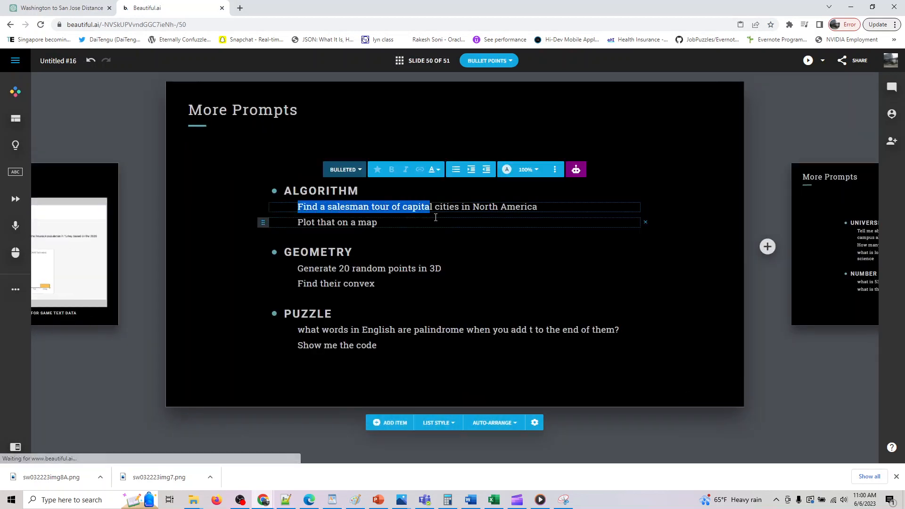
pyautogui.moveTo(430, 207); pyautogui.dragTo(537, 207)
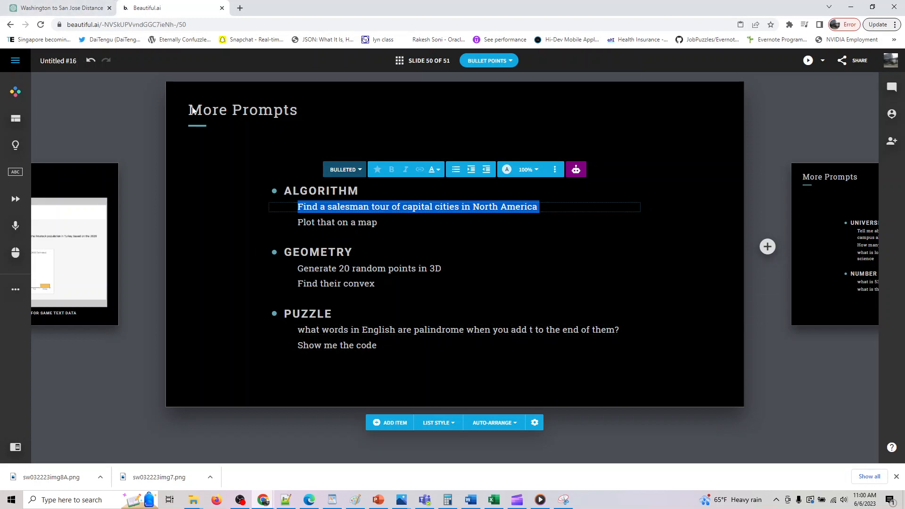
pyautogui.click(58, 8)
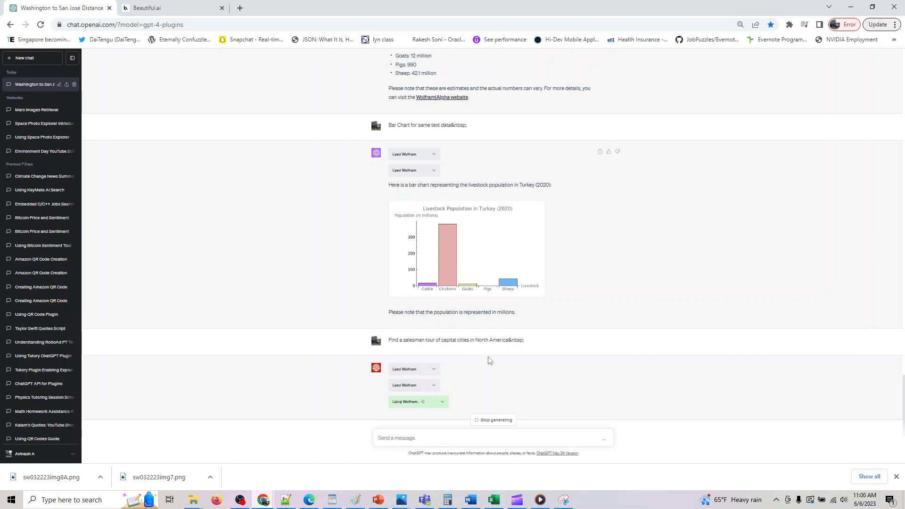
pyautogui.click(147, 8)
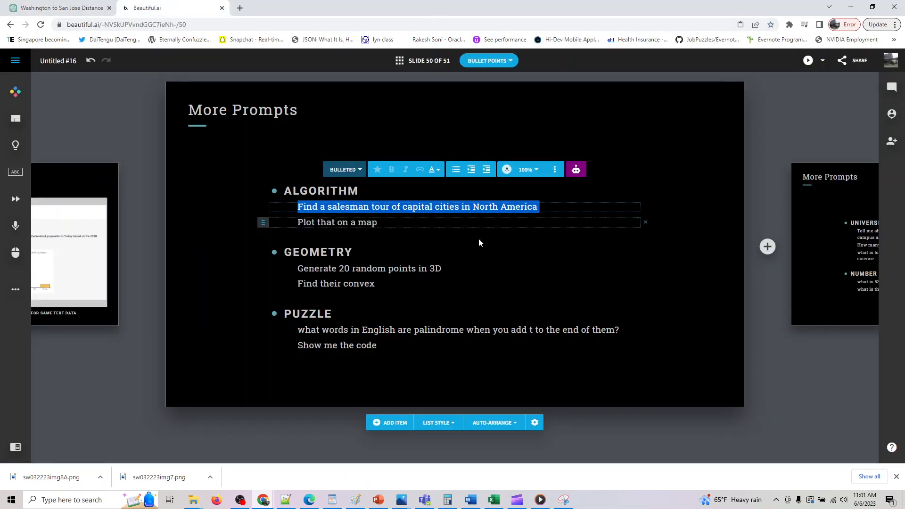
pyautogui.doubleClick(305, 222)
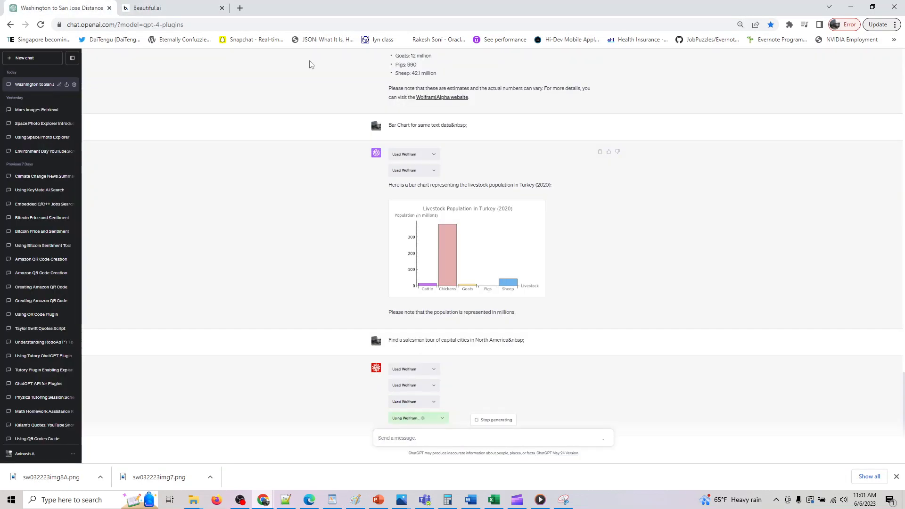
pyautogui.click(494, 438)
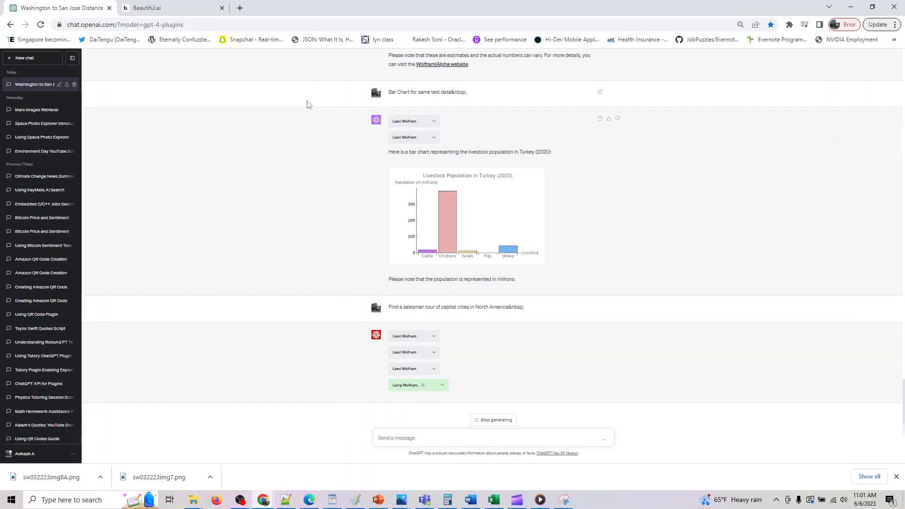
pyautogui.moveTo(472, 233)
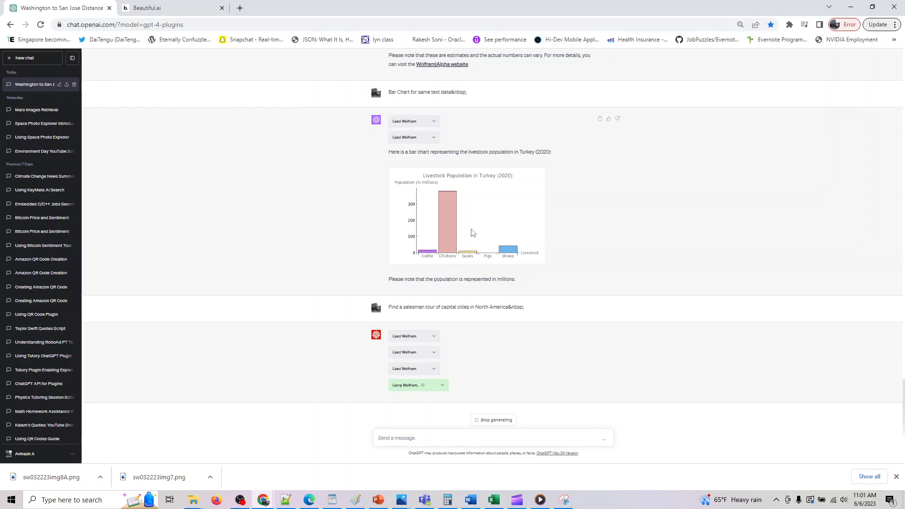
pyautogui.moveTo(418, 437)
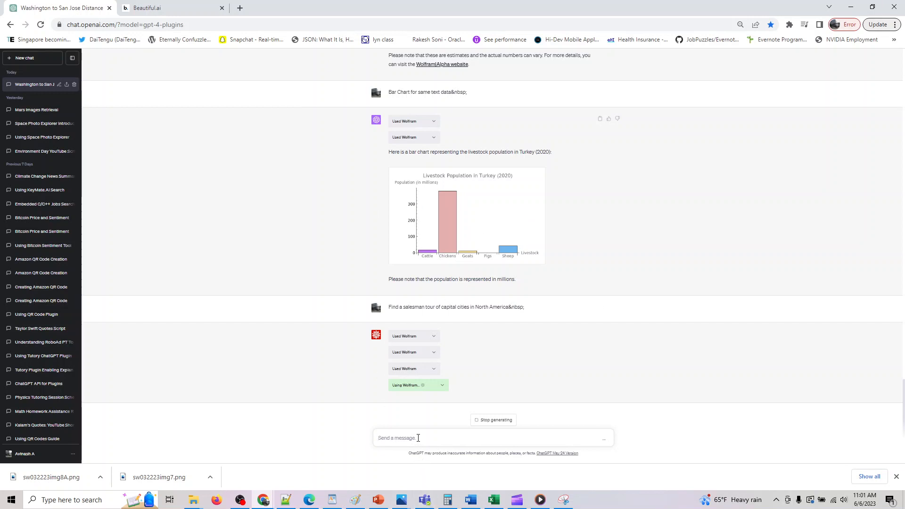
# Step: Ask 'Plot that on a map' about the 39-stop capital-city tour
pyautogui.write('Plot that on a map')
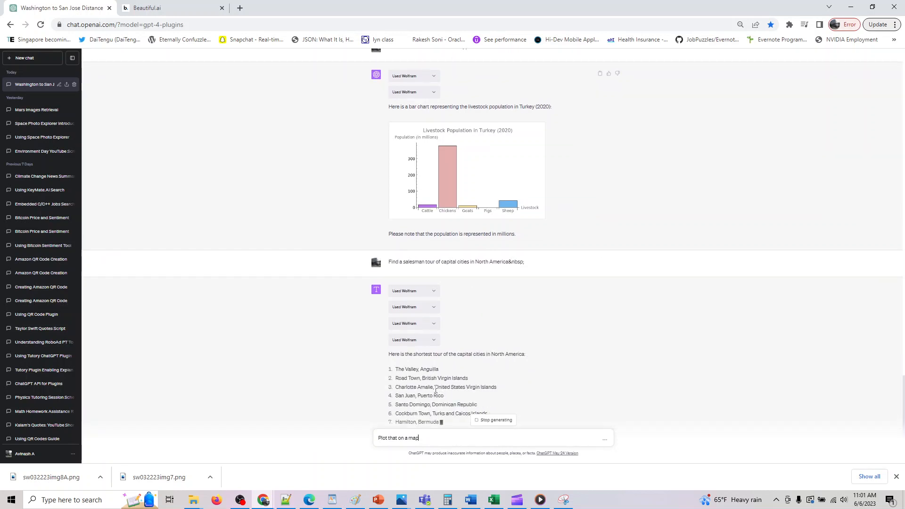
pyautogui.scroll(-3)
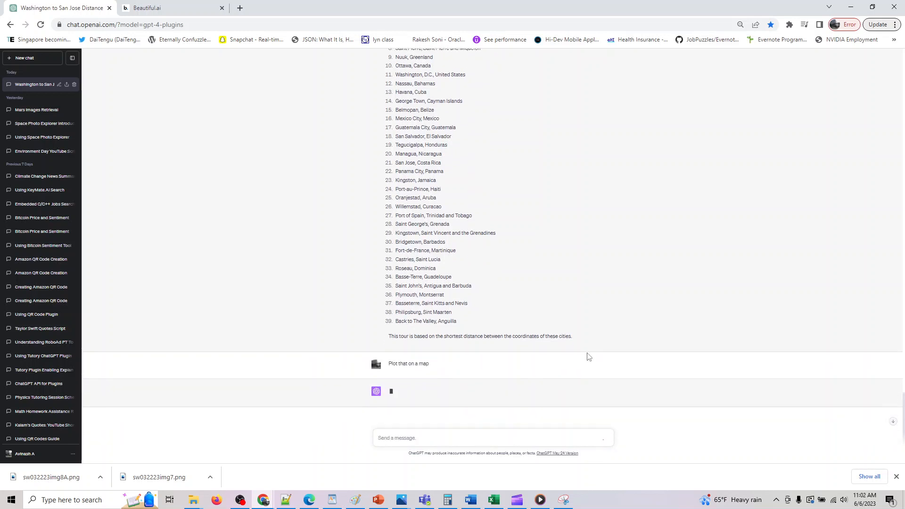
# Step: Bring the 'Generate 20 random points in 3D' prompt from the slide into the chat
pyautogui.click(147, 8)
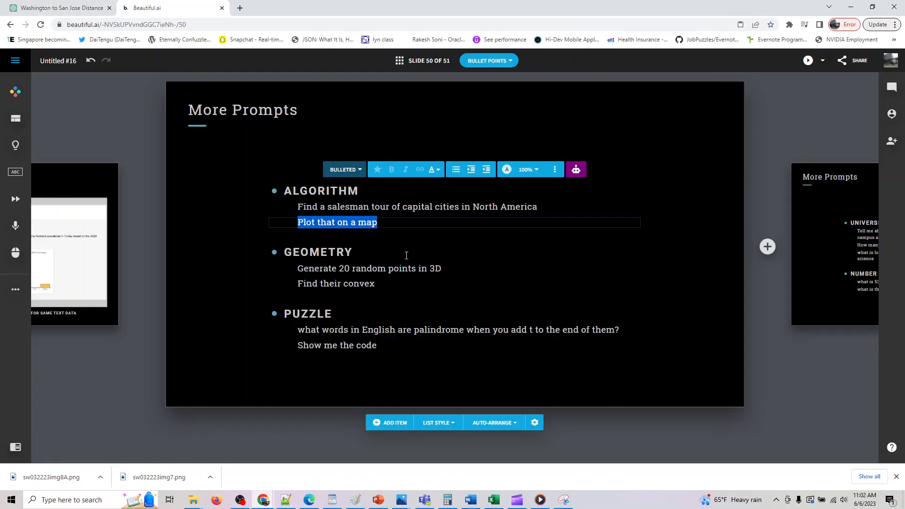
pyautogui.click(368, 268)
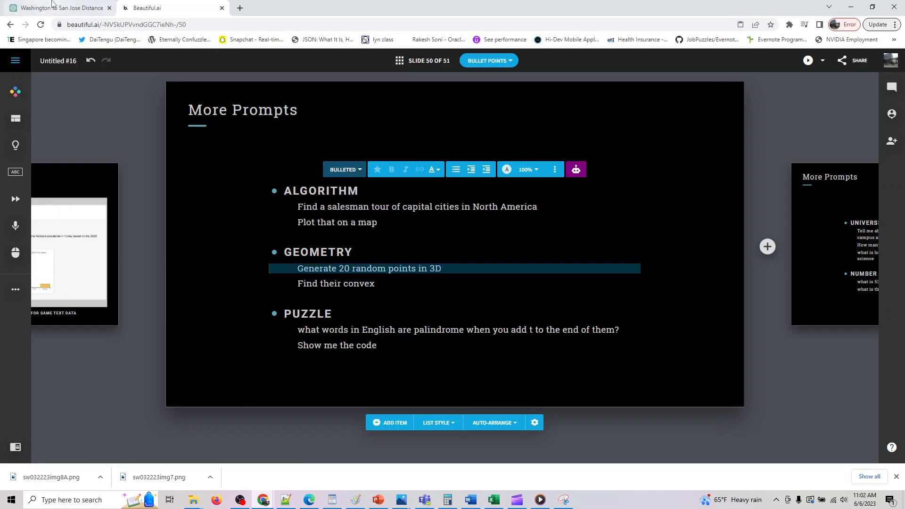
pyautogui.click(57, 8)
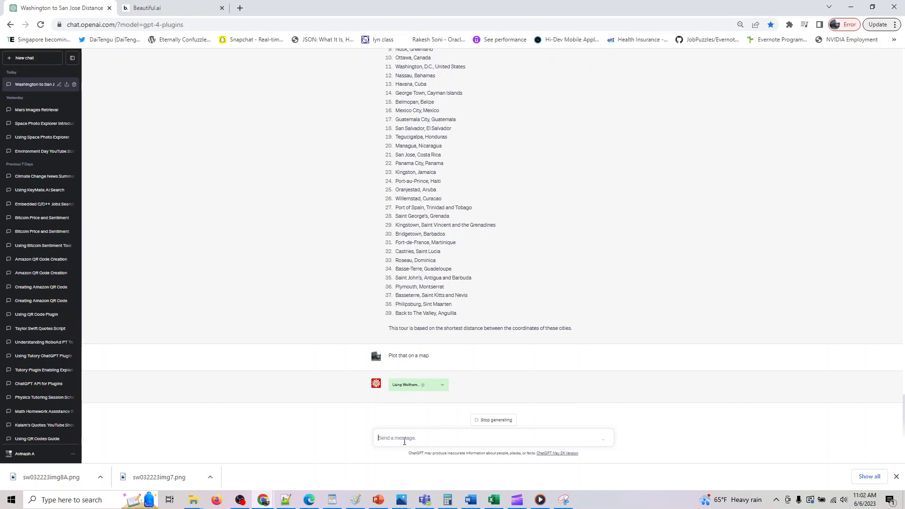
pyautogui.click(147, 7)
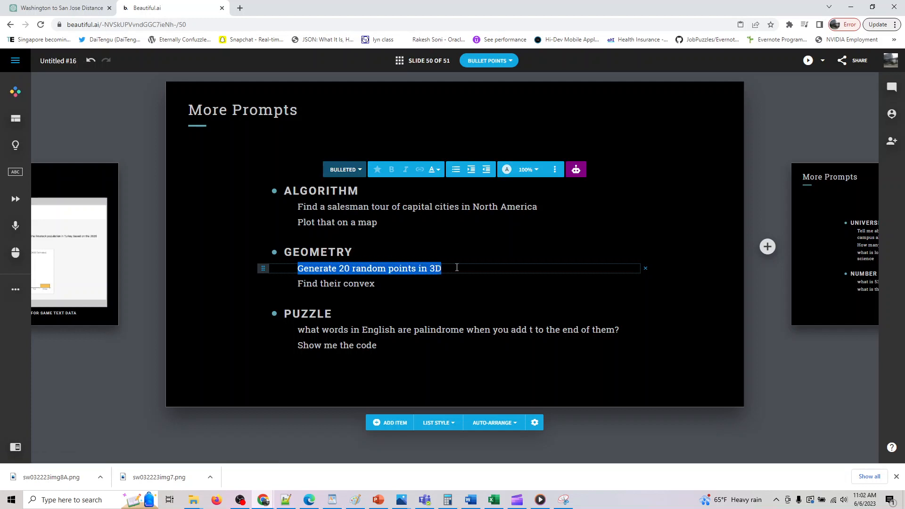
pyautogui.click(58, 8)
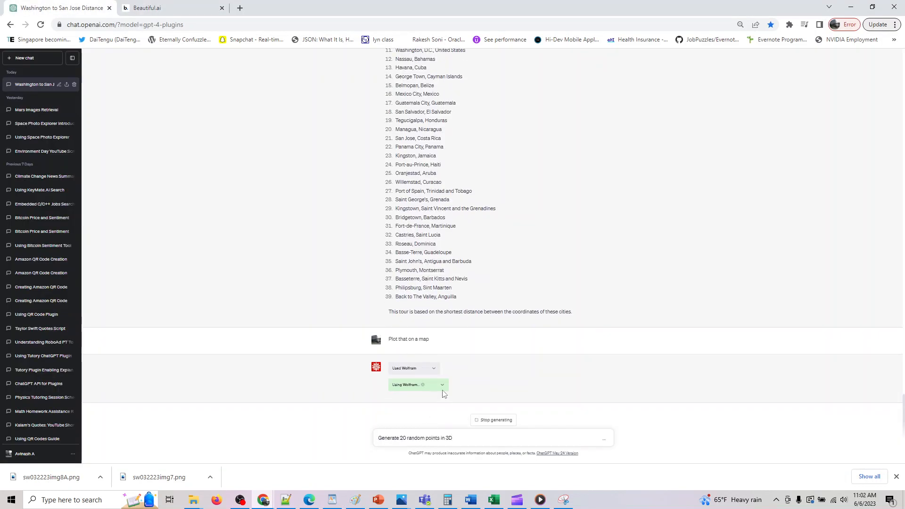
# Step: Expand the 'Used Wolfram' request and response for the failing map plots, glancing at slide 51
pyautogui.click(414, 369)
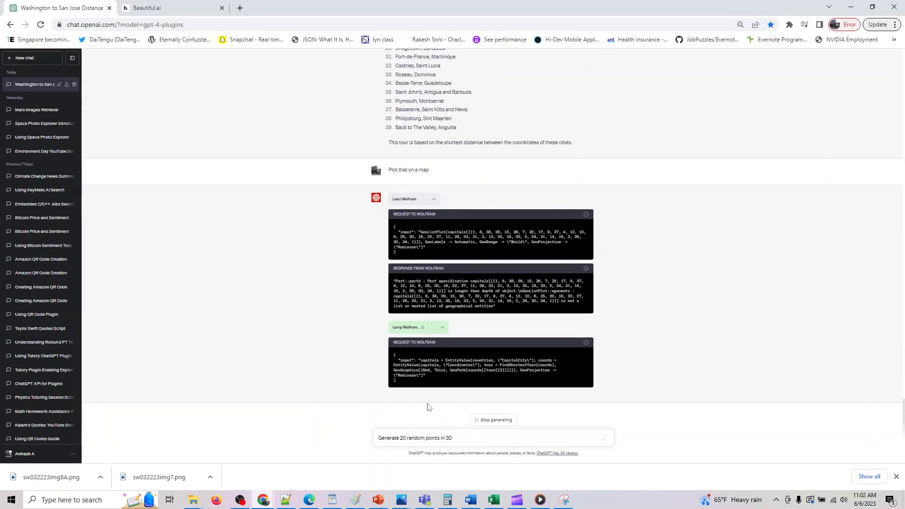
pyautogui.moveTo(424, 293)
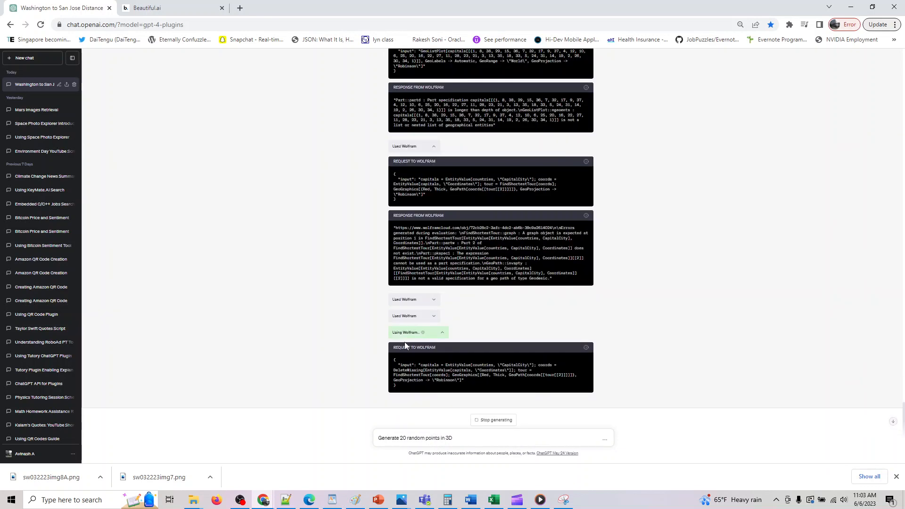
pyautogui.scroll(-3)
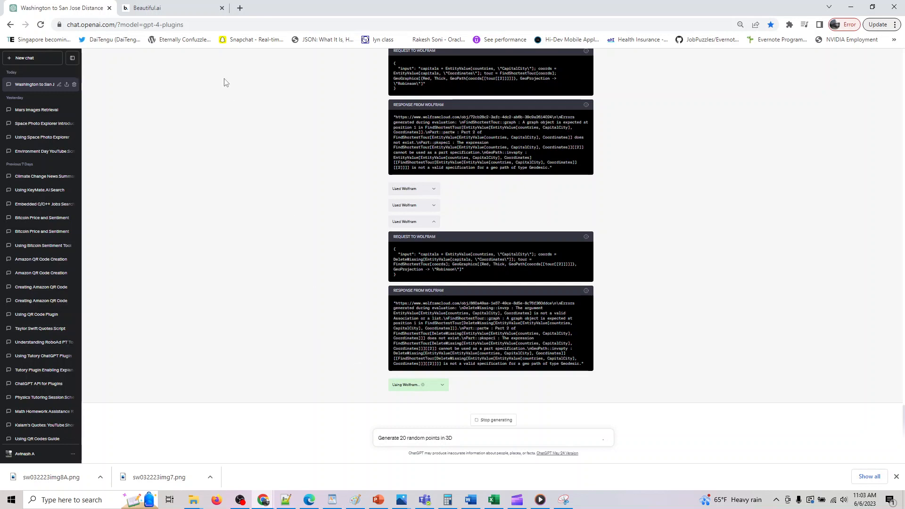
pyautogui.click(147, 8)
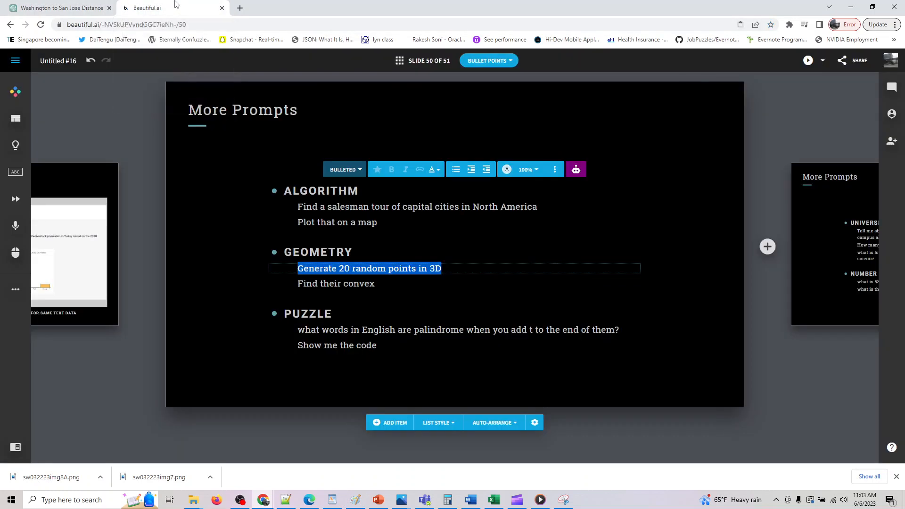
pyautogui.click(58, 7)
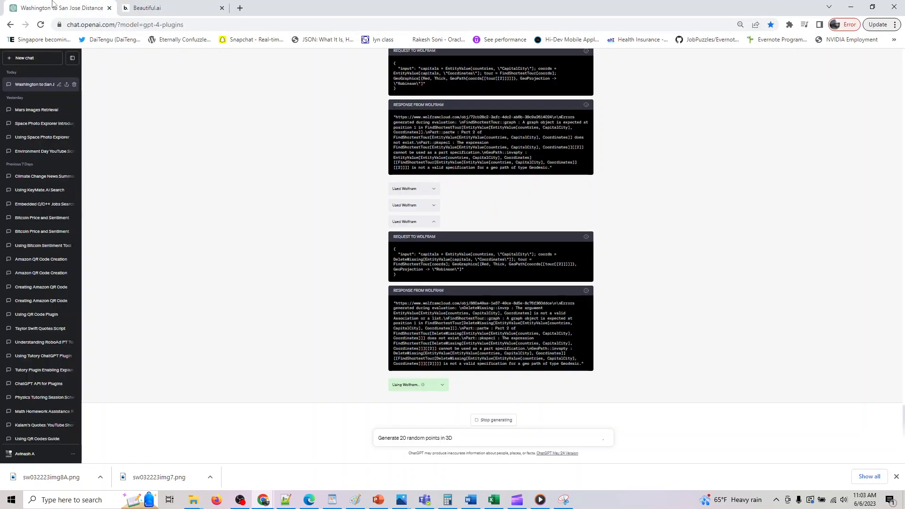
pyautogui.click(147, 7)
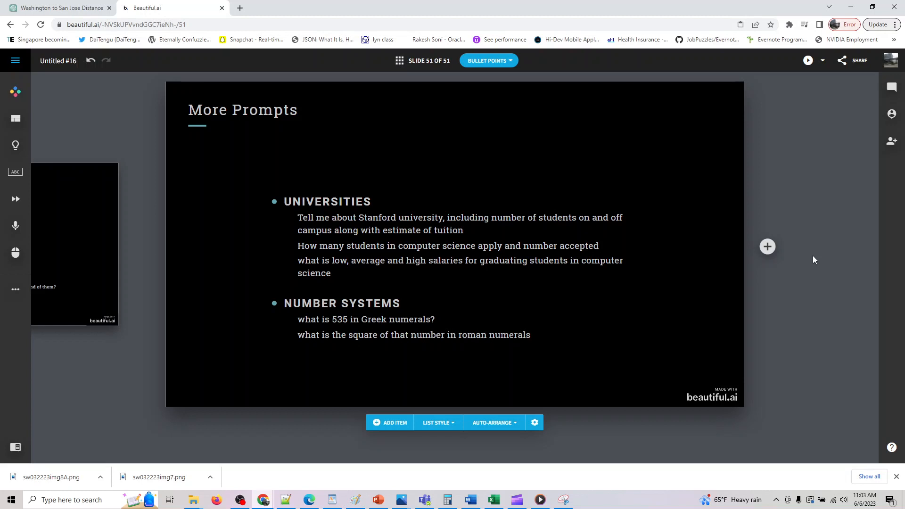
pyautogui.moveTo(110, 288)
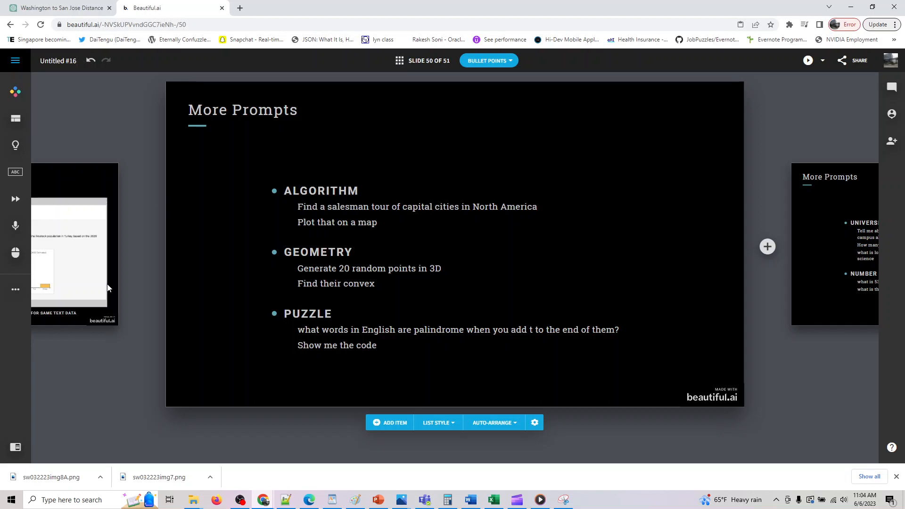
# Step: Return to the chat showing the red-traced map of the capital-city tour
pyautogui.click(57, 8)
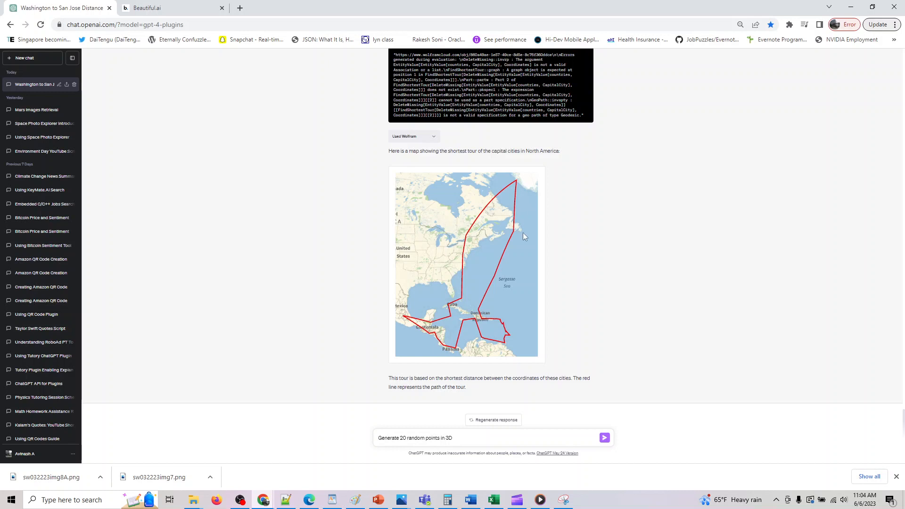
pyautogui.moveTo(479, 437)
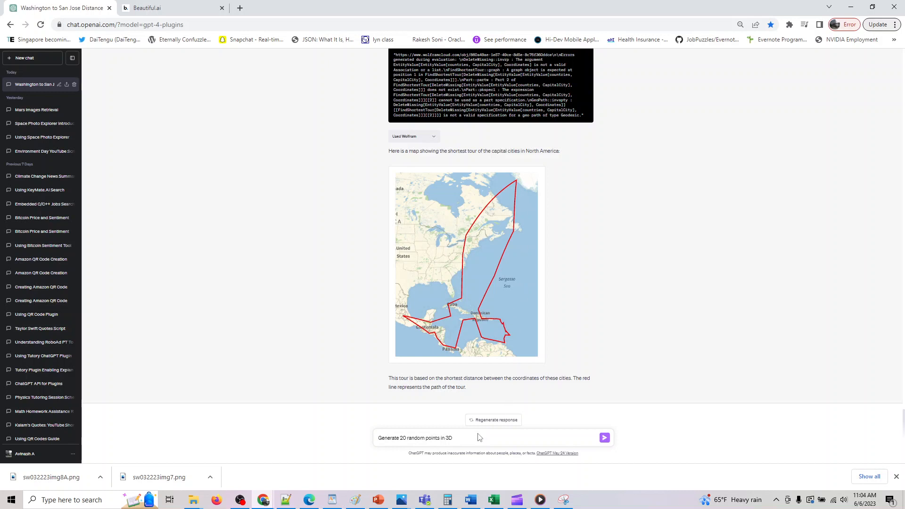
# Step: Submit 'Generate 20 random points in 3D' and fetch the 'Find their convex' prompt
pyautogui.click(605, 438)
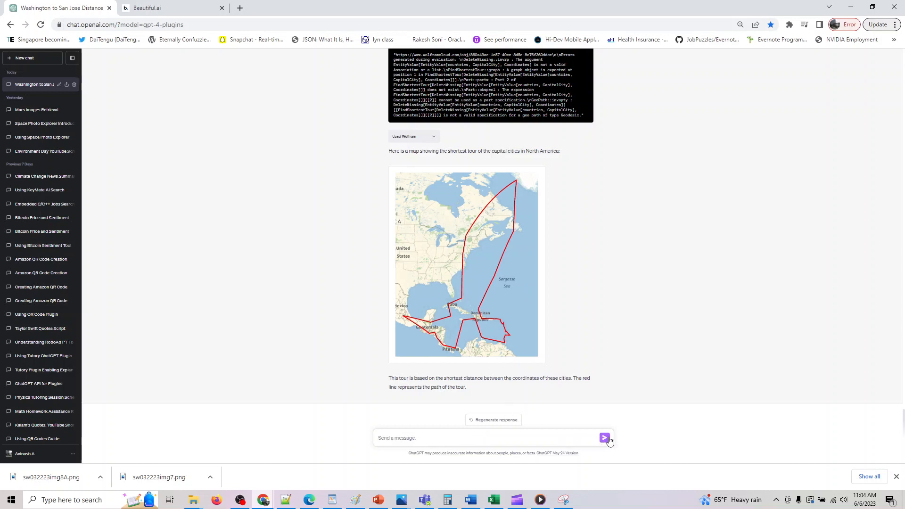
pyautogui.click(604, 438)
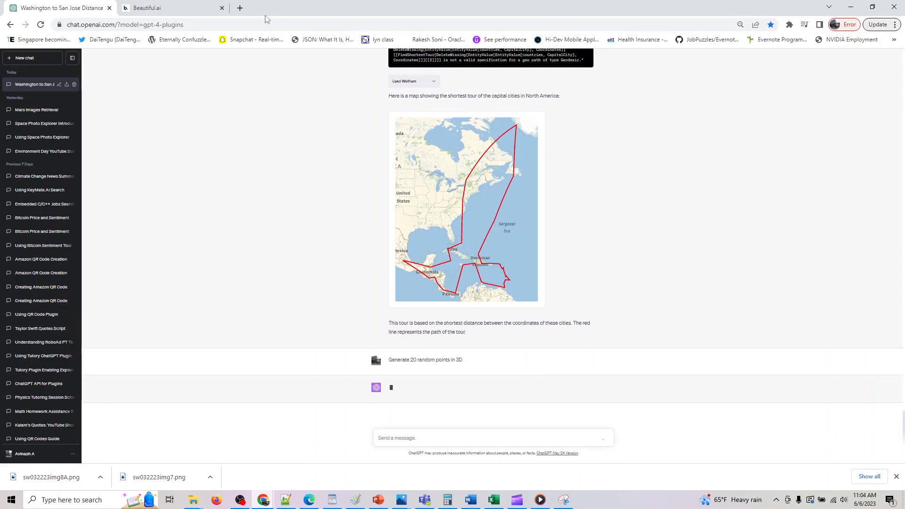
pyautogui.click(168, 7)
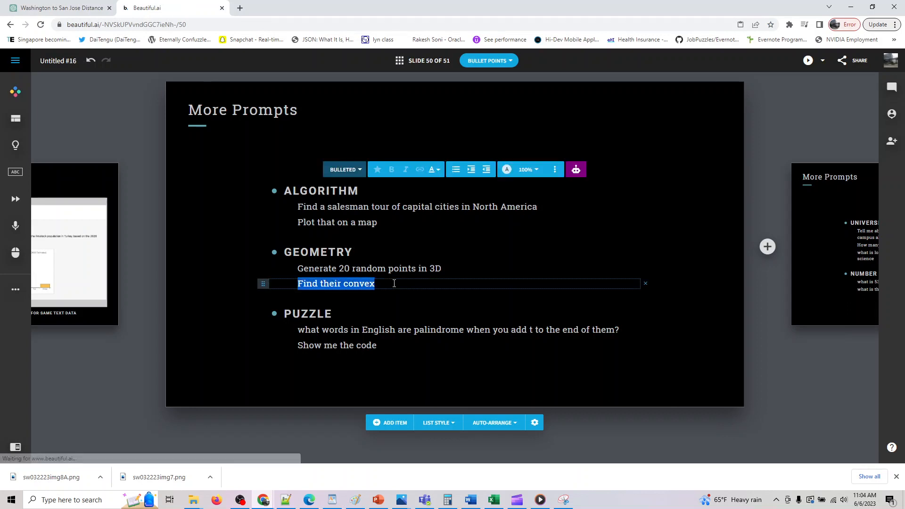
pyautogui.click(58, 7)
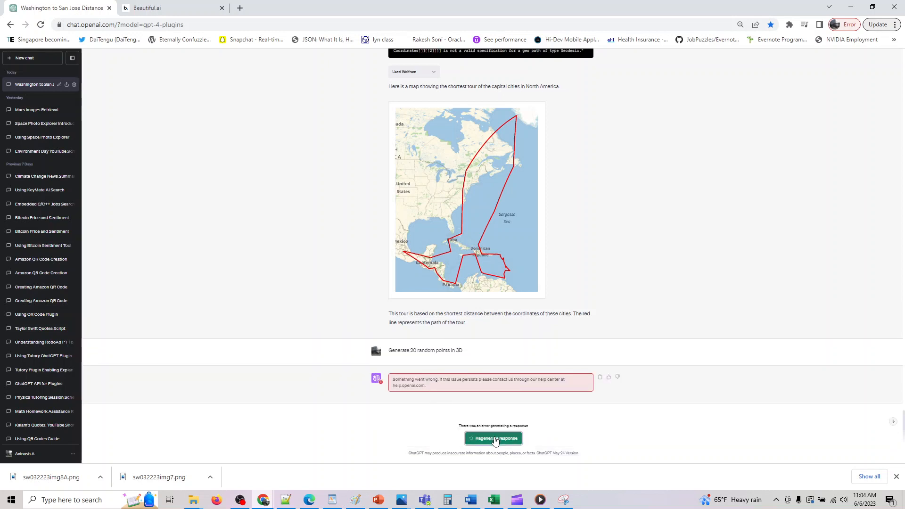
# Step: Regenerate the failed answer to list 20 random 3D points, then enter 'Find their convex'
pyautogui.click(493, 438)
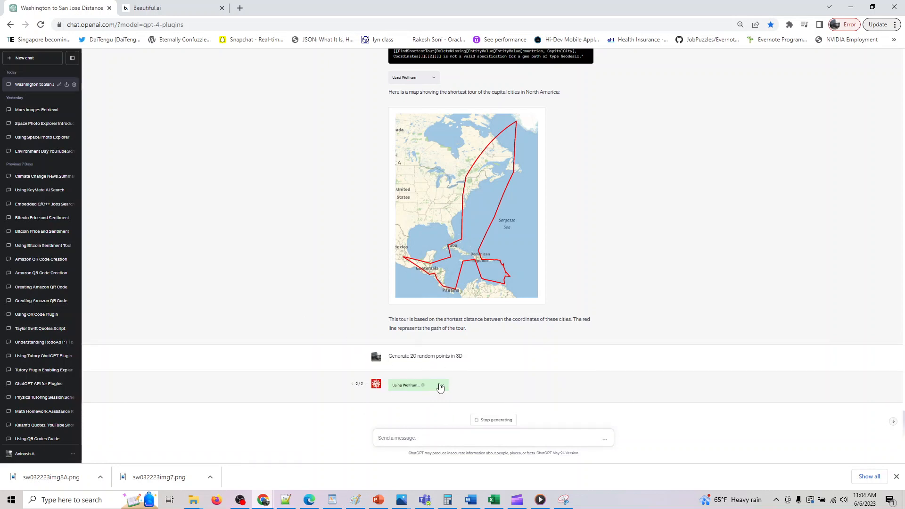
pyautogui.moveTo(518, 407)
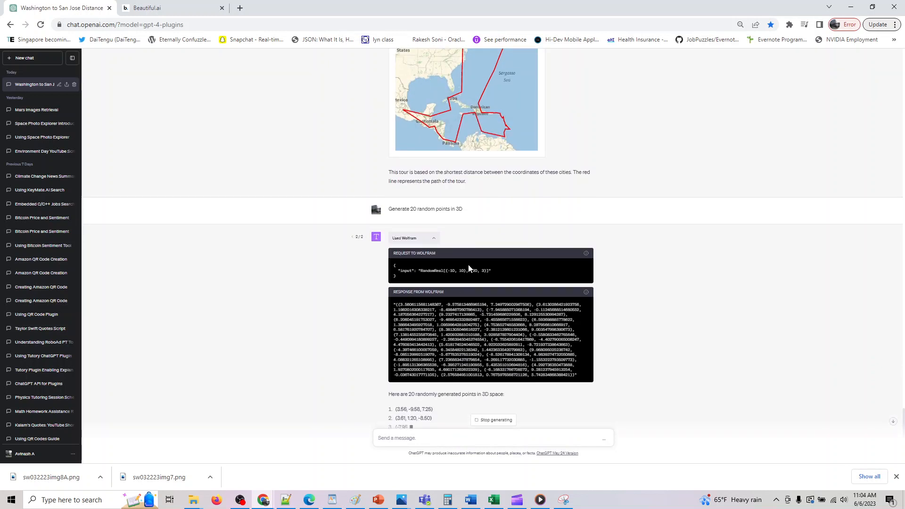
pyautogui.scroll(-3)
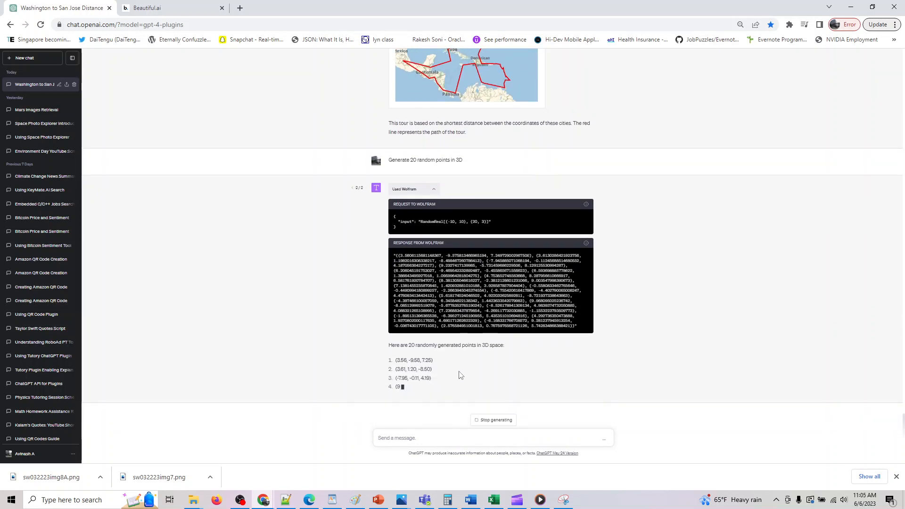
pyautogui.write('Find their convex')
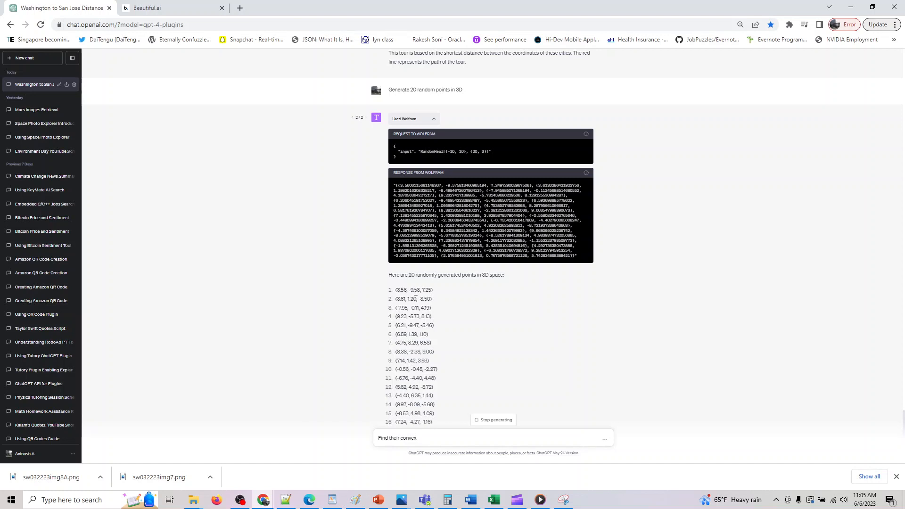
pyautogui.moveTo(373, 288)
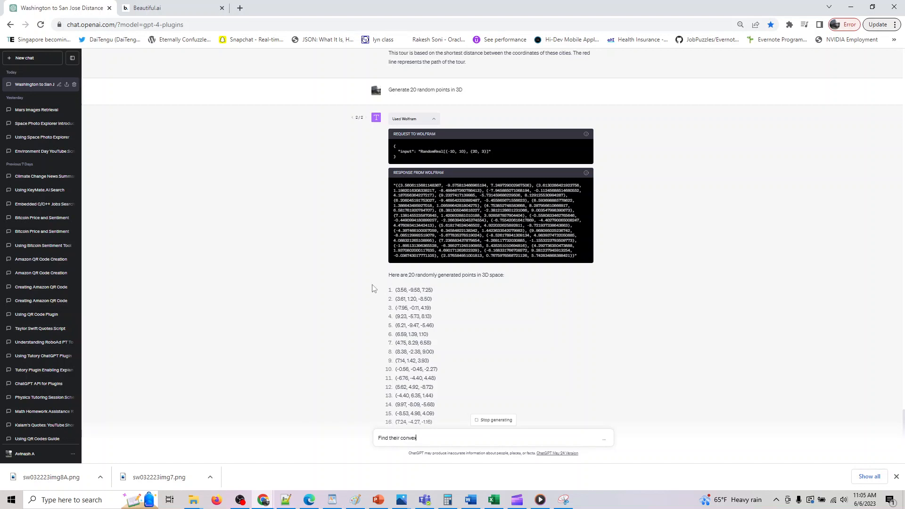
pyautogui.scroll(-3)
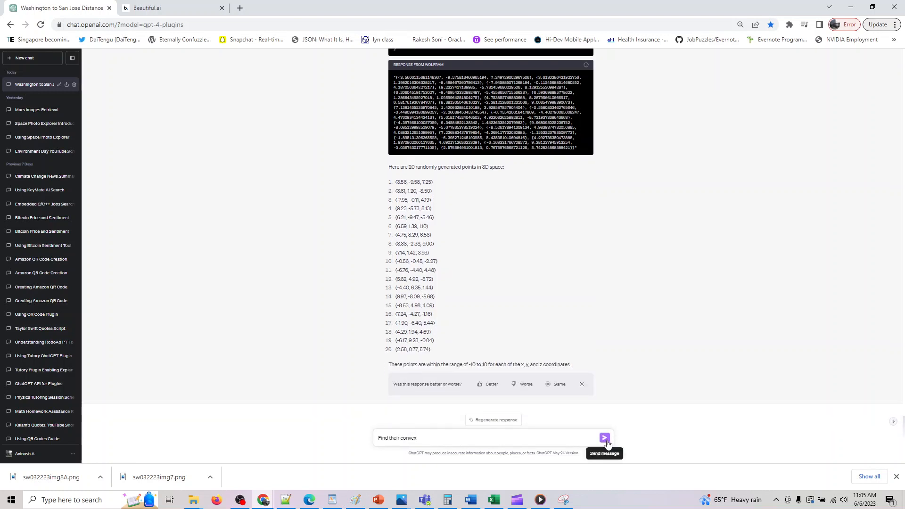
# Step: Send 'Find their convex' and discard the stray 'conv' new-tab search
pyautogui.click(604, 438)
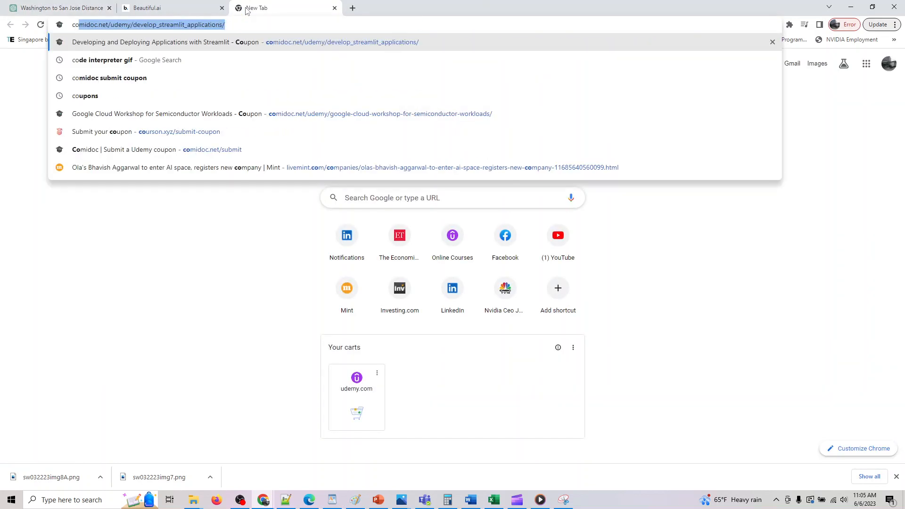
pyautogui.write('conv')
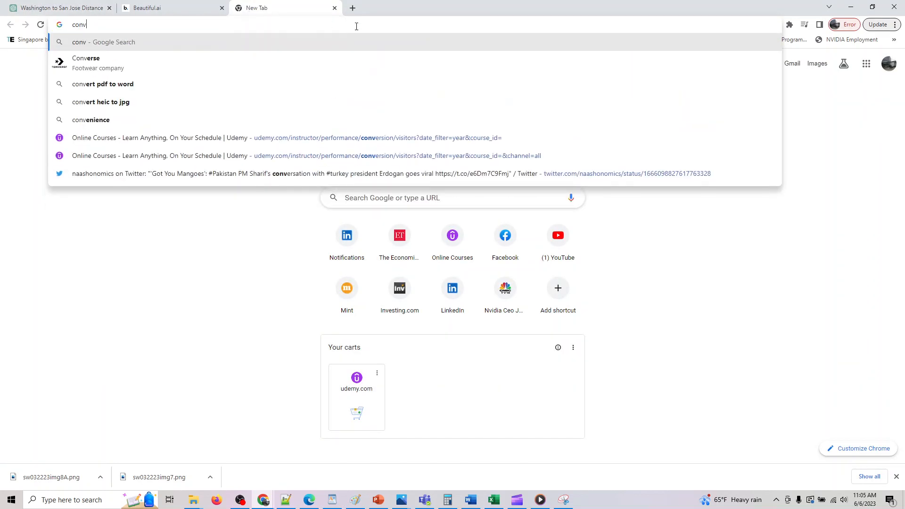
pyautogui.click(57, 7)
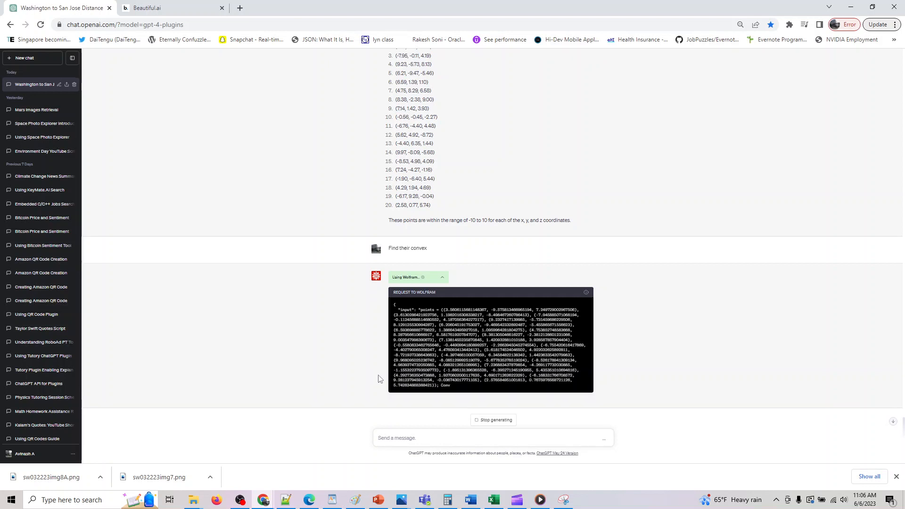
# Step: Switch to slide 50's palindrome puzzle prompt while the convex hull request runs
pyautogui.click(147, 8)
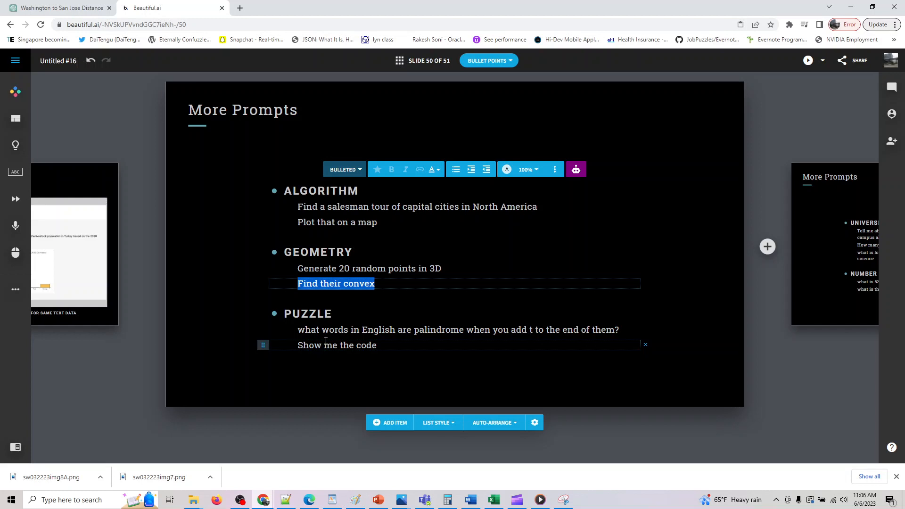
pyautogui.moveTo(394, 345)
pyautogui.write('a')
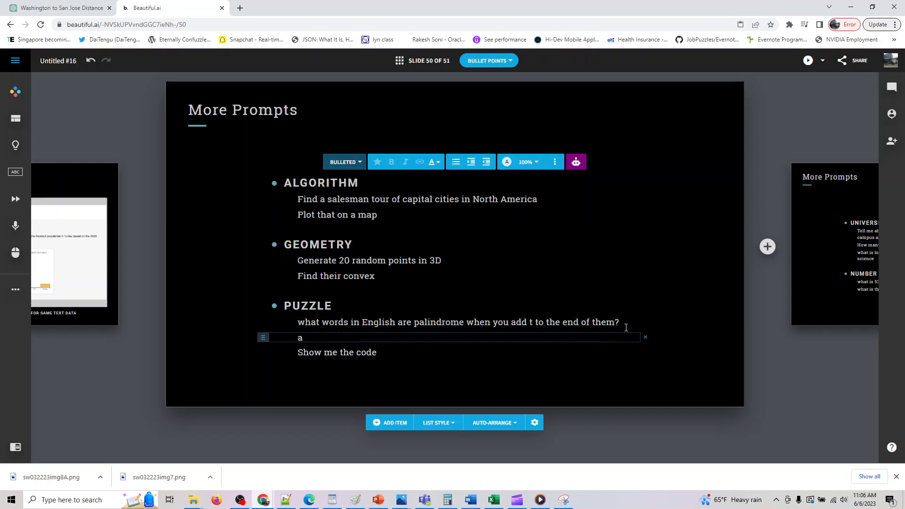
# Step: Add and remove a temporary 'aba abc' bullet, then select the palindrome question to copy
pyautogui.write('ba a')
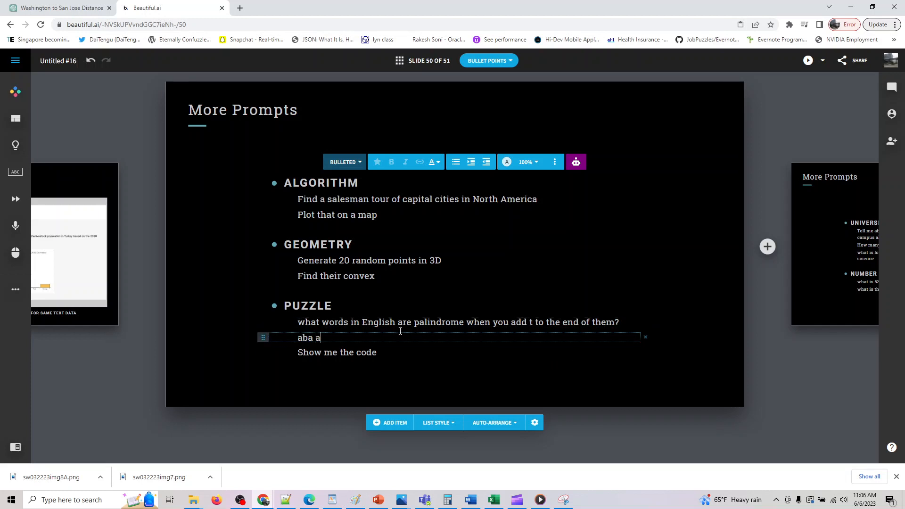
pyautogui.write('bc')
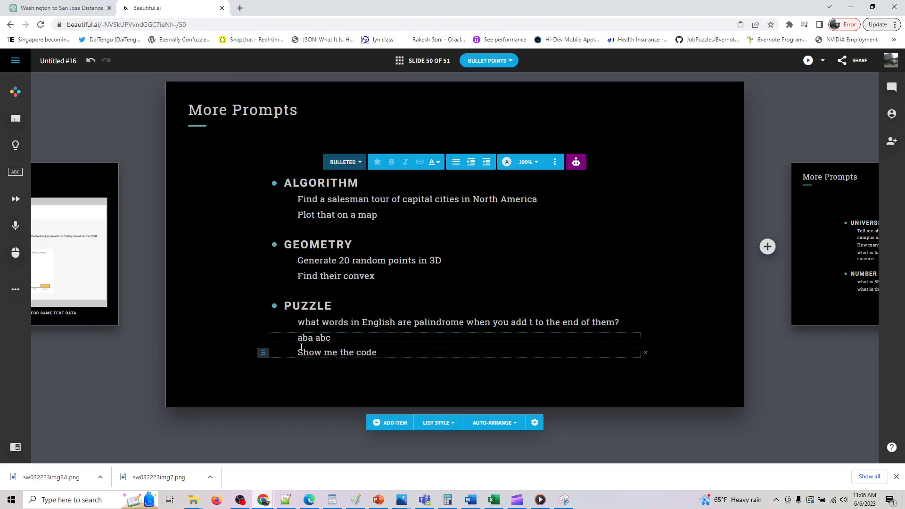
pyautogui.click(332, 338)
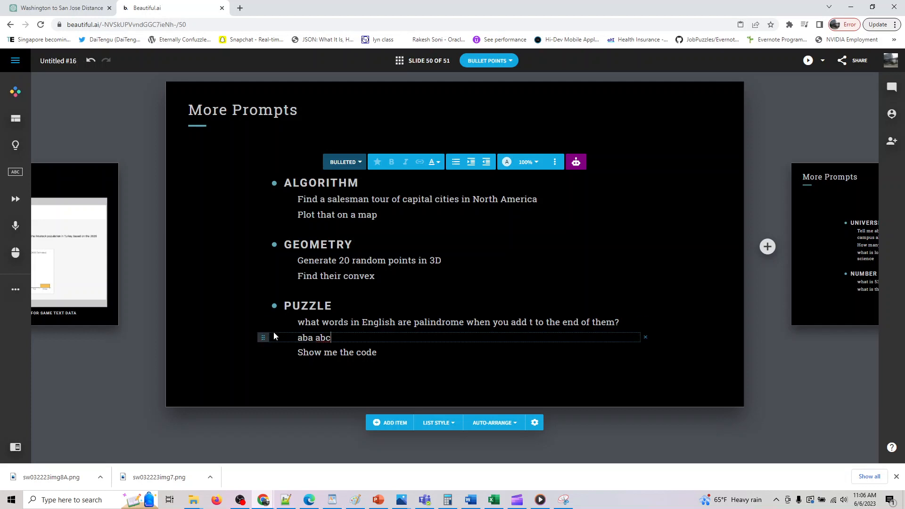
pyautogui.doubleClick(323, 338)
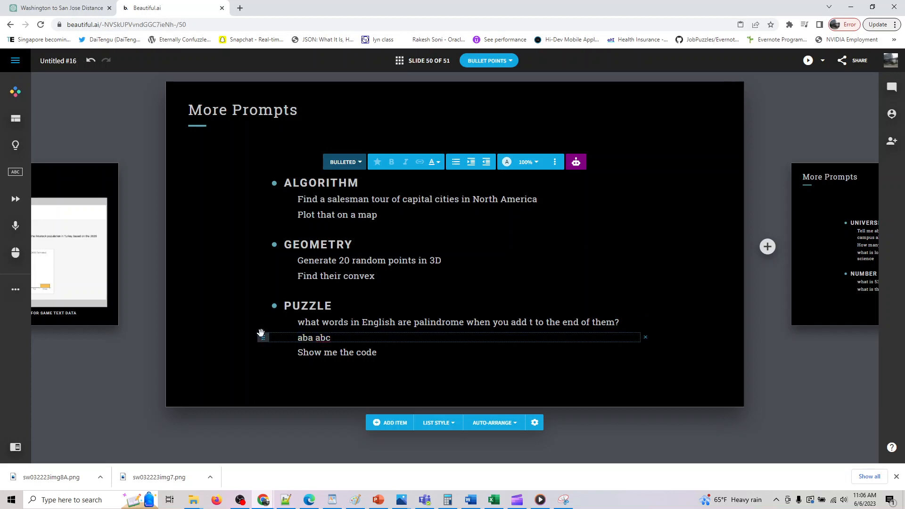
pyautogui.doubleClick(314, 338)
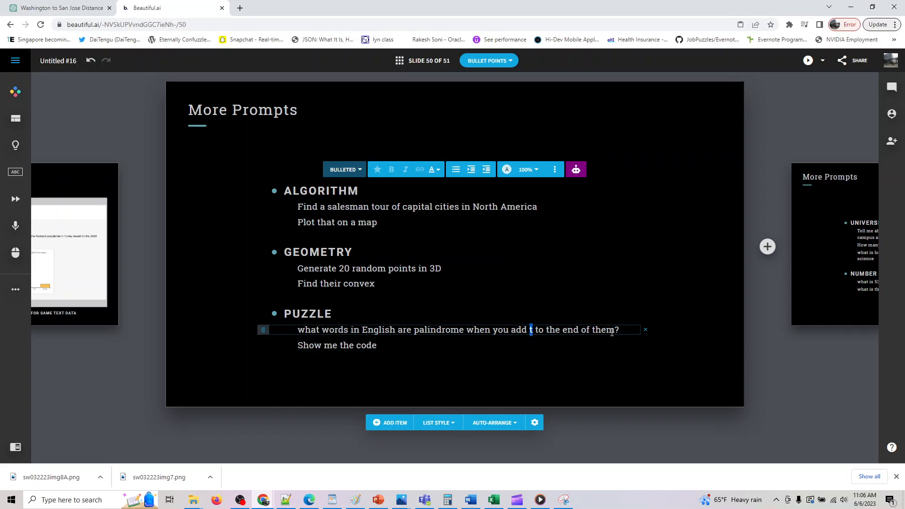
pyautogui.tripleClick(456, 330)
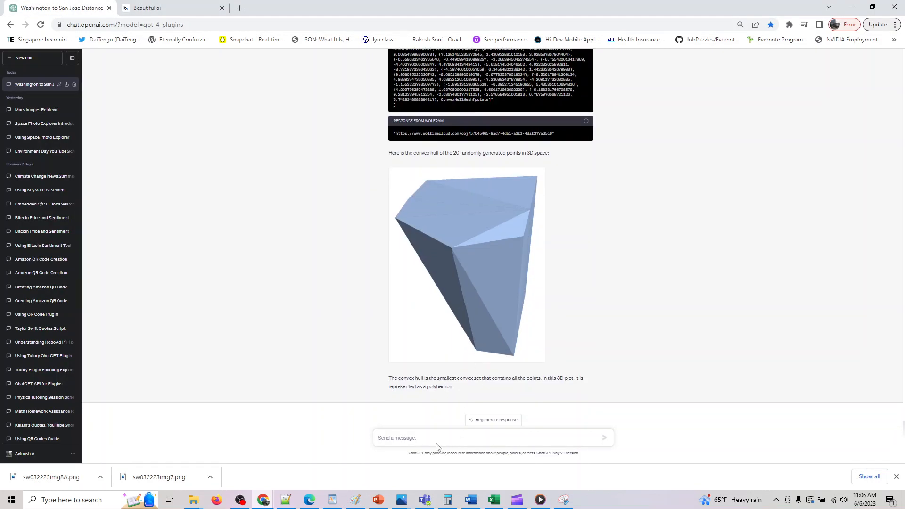
# Step: Ask 'what words in English are palindrome when you add t to the end of them?'
pyautogui.write('what words in English are palindrome when you add t to the end of them?')
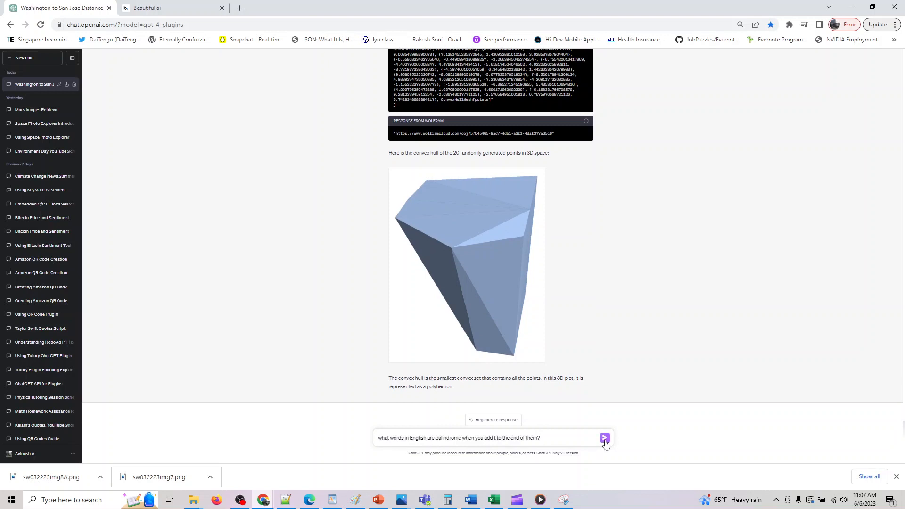
pyautogui.click(147, 7)
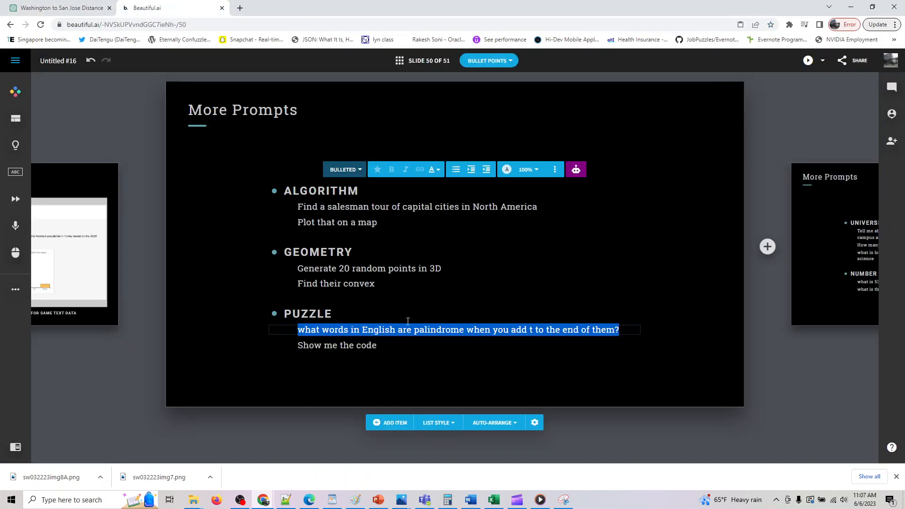
pyautogui.click(337, 345)
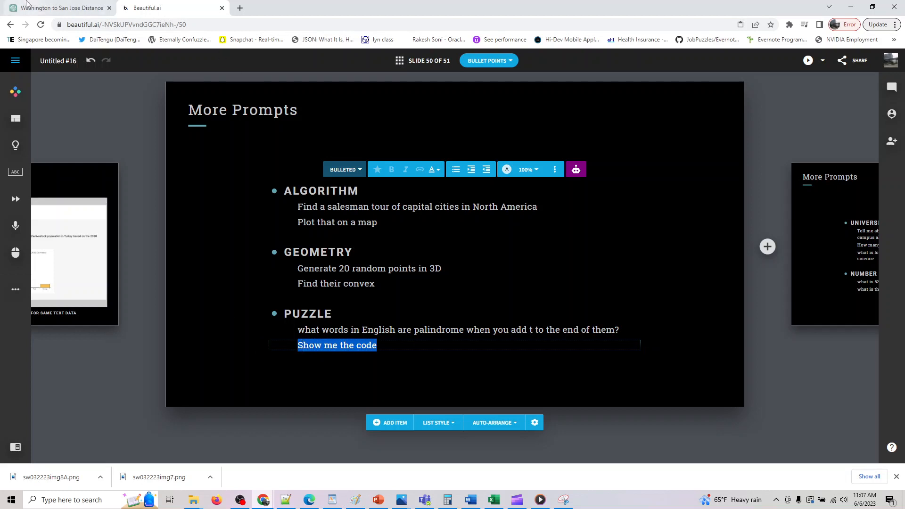
pyautogui.click(58, 8)
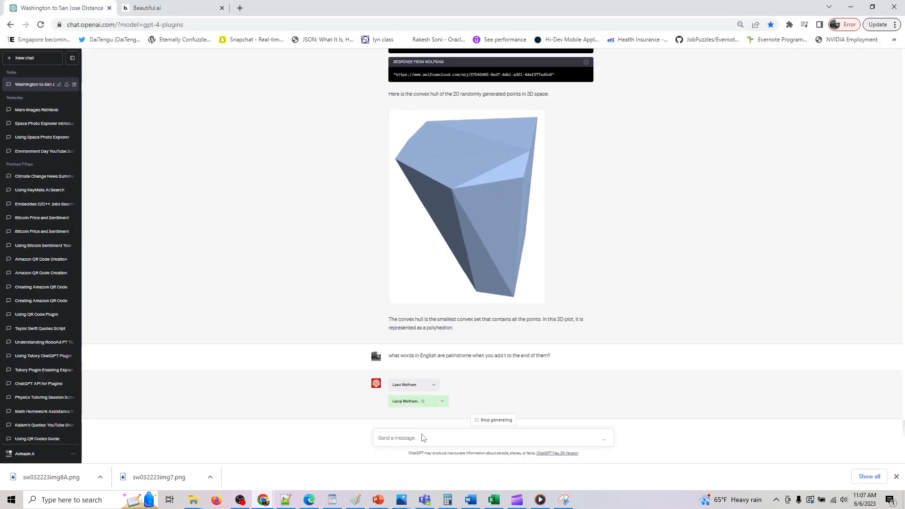
pyautogui.click(147, 8)
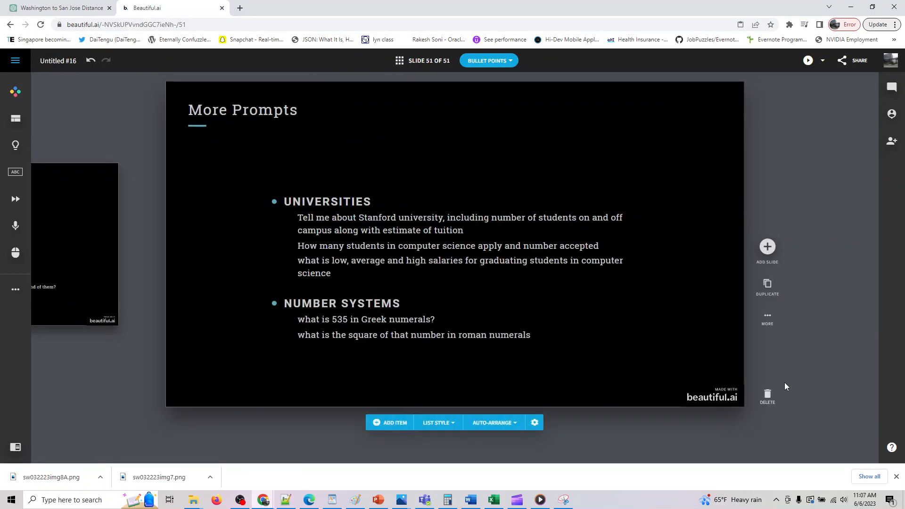
pyautogui.click(57, 7)
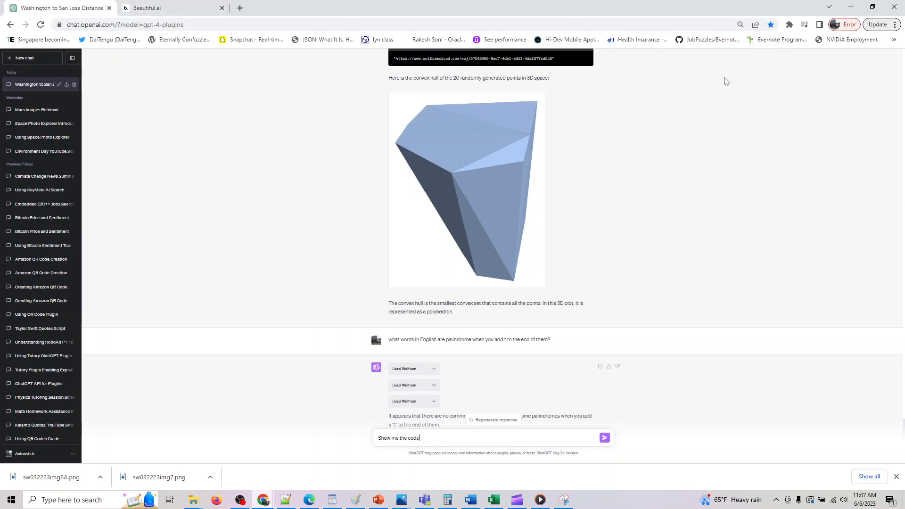
pyautogui.moveTo(742, 288)
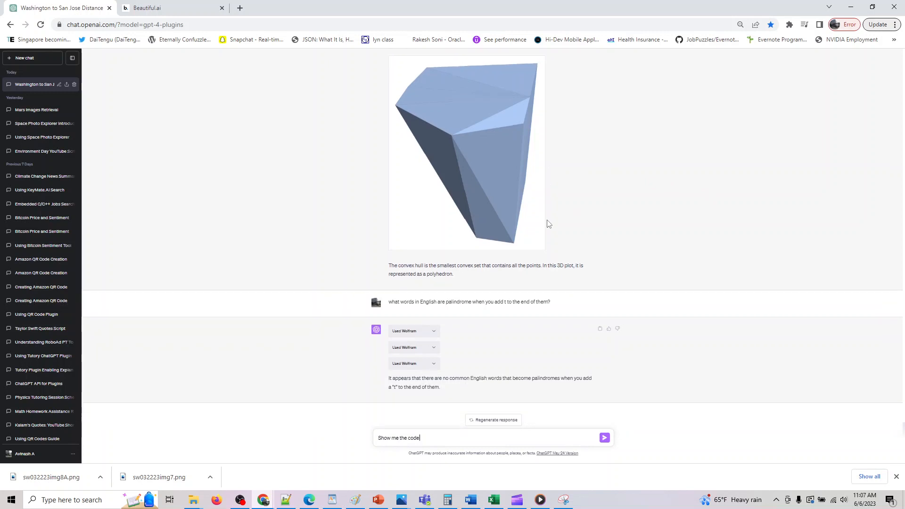
pyautogui.moveTo(493, 419)
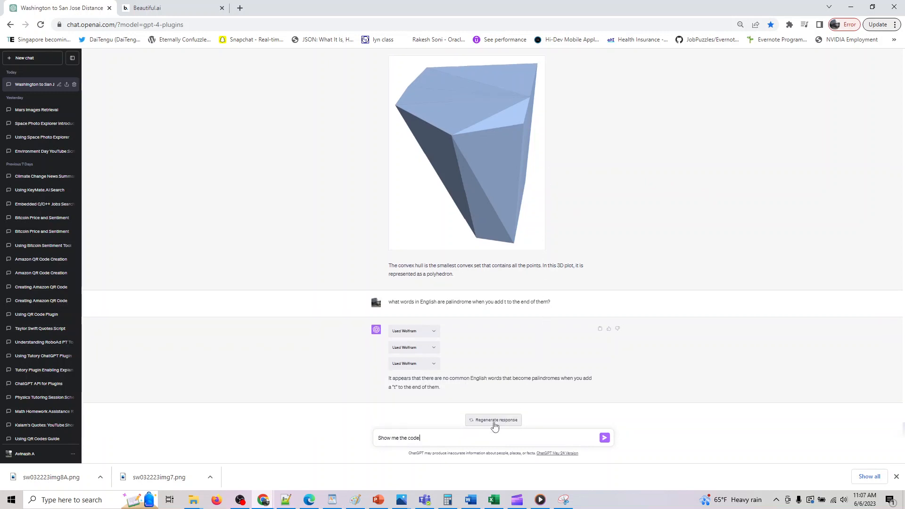
# Step: Send 'Show me the code' for the palindrome search, then retype the request
pyautogui.click(605, 438)
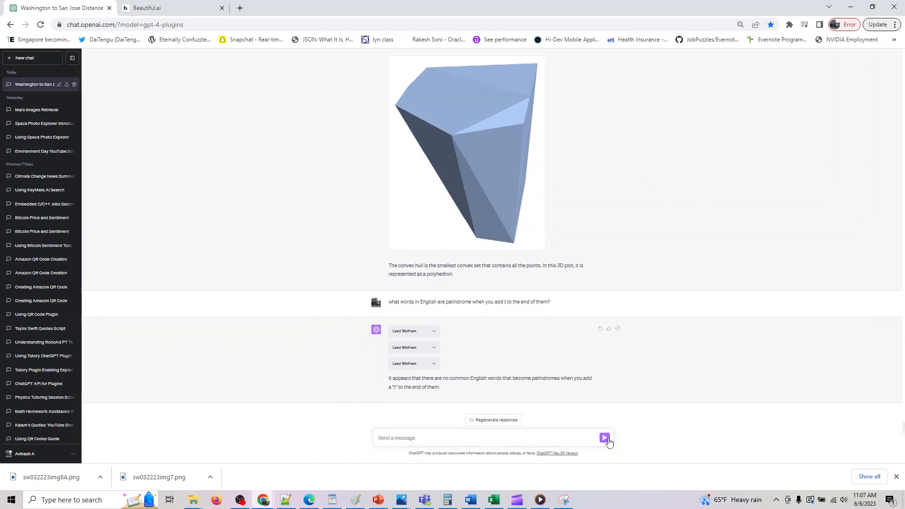
pyautogui.click(605, 438)
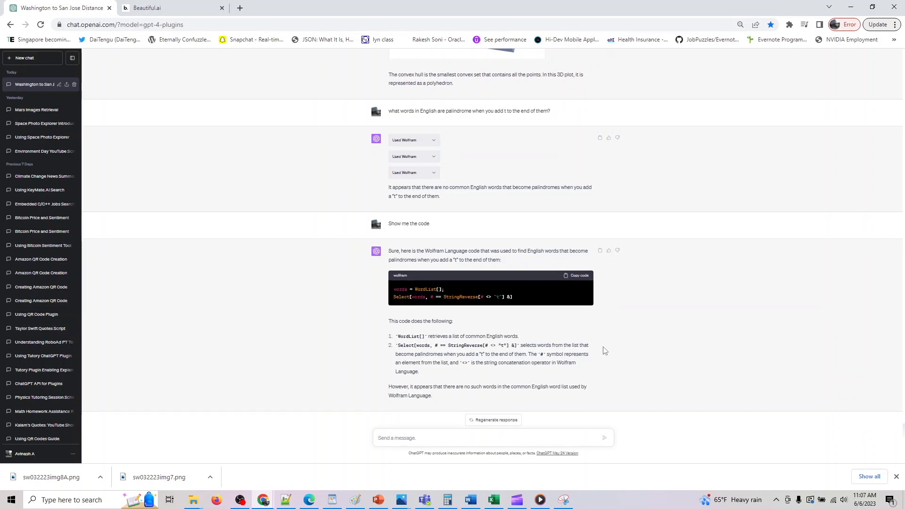
pyautogui.moveTo(601, 352)
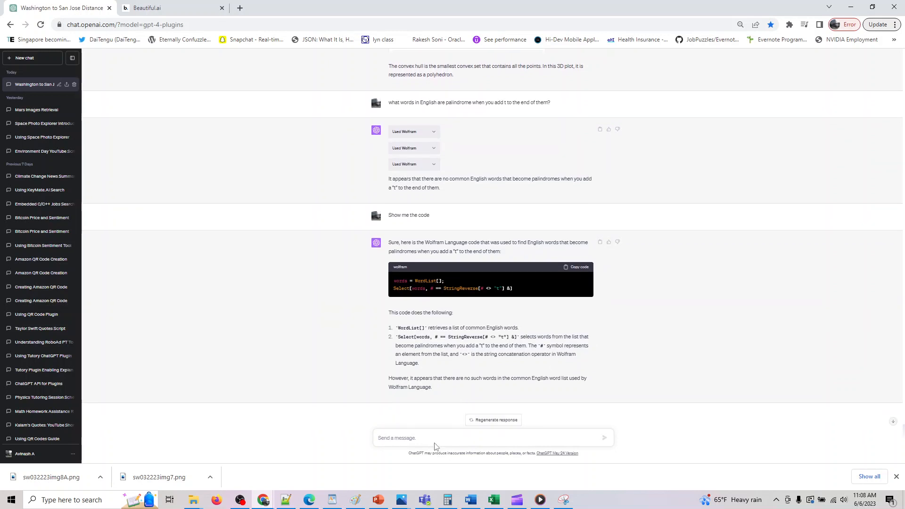
pyautogui.write('Show me the code')
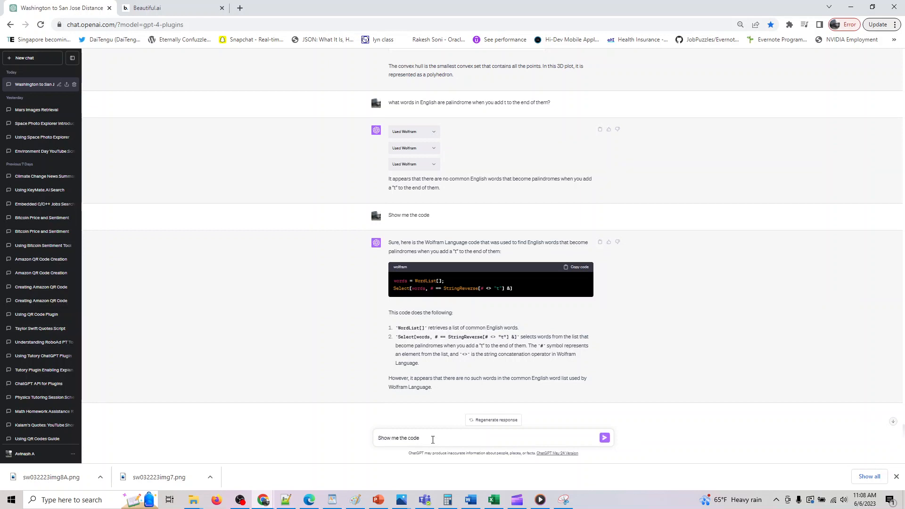
# Step: Copy the Stanford on/off-campus students and tuition prompt from the slide and send it
pyautogui.click(146, 8)
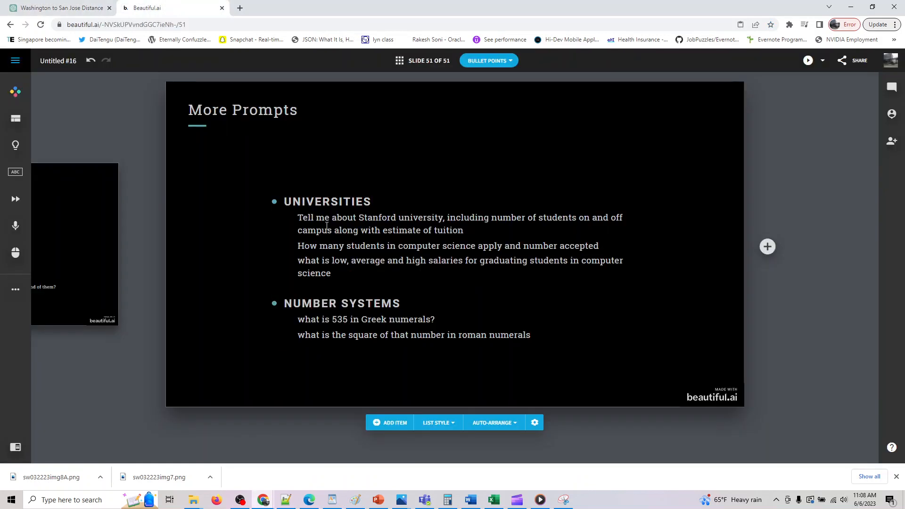
pyautogui.tripleClick(404, 223)
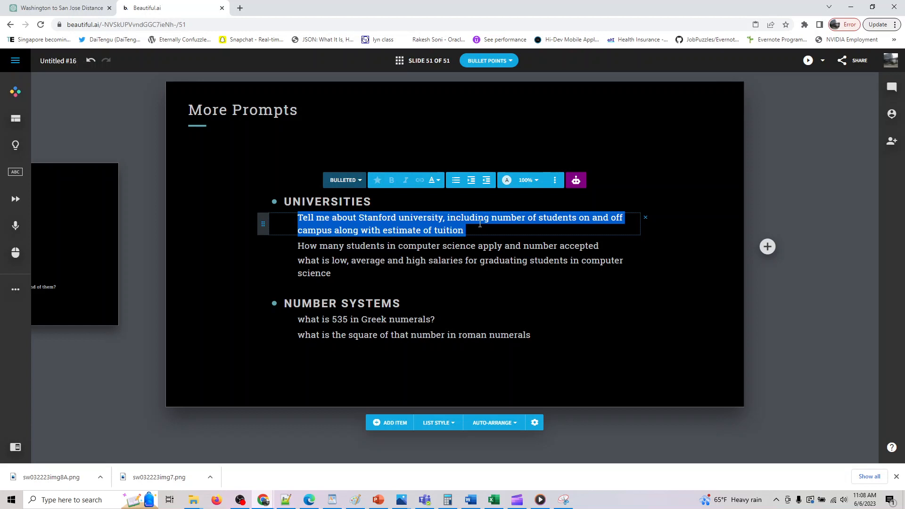
pyautogui.click(58, 8)
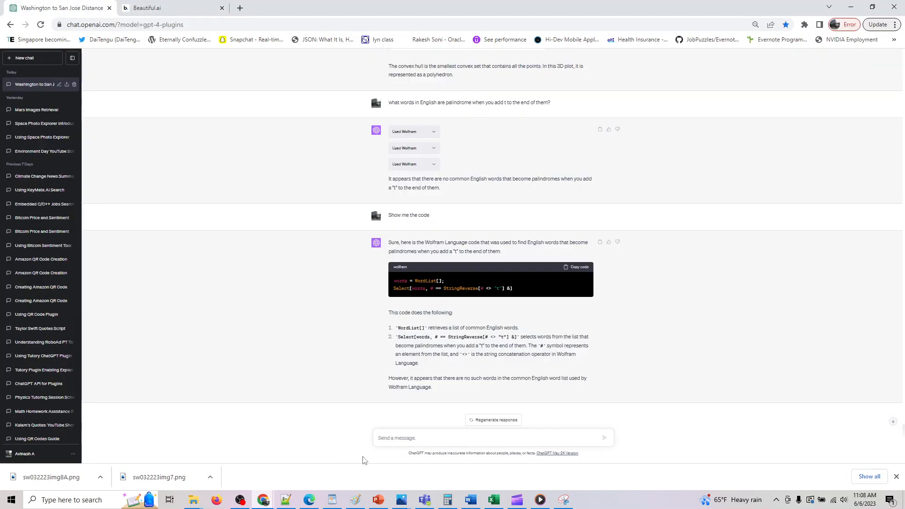
pyautogui.write('Tell me about Stanford university, including number of students on and off campus along with estimate of tuition&nbsp;')
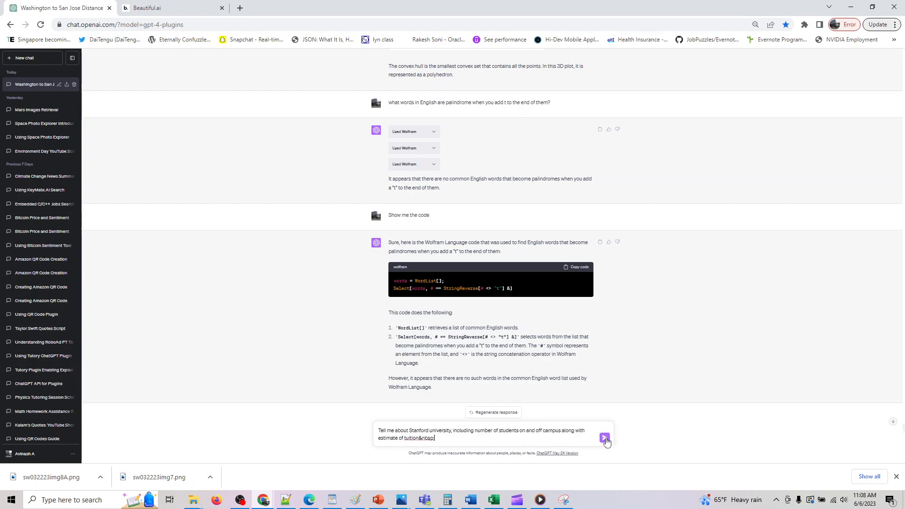
pyautogui.click(605, 437)
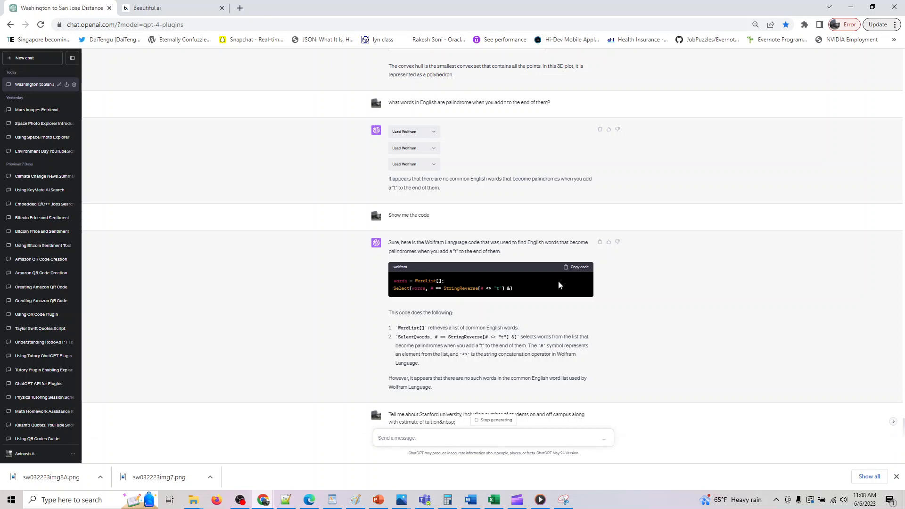
# Step: Read the Stanford enrollment and tuition answer, then send the computer science applicants question
pyautogui.scroll(-3)
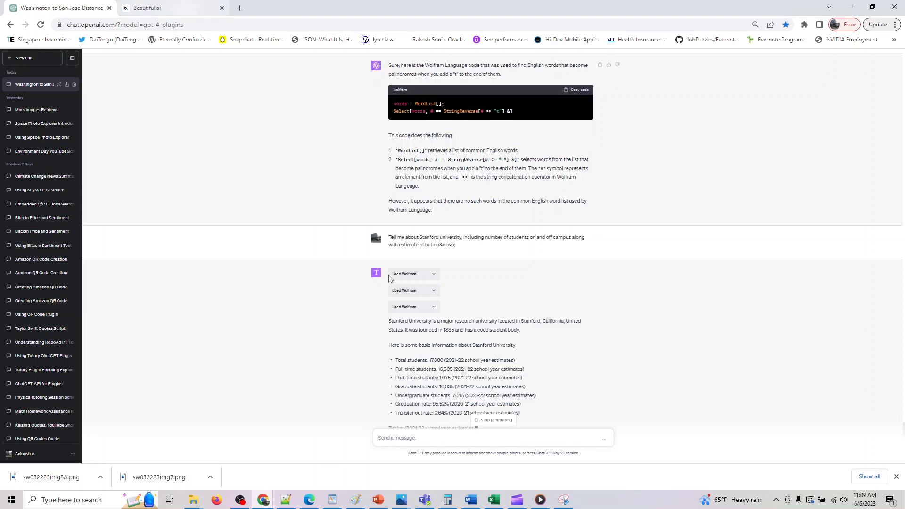
pyautogui.scroll(-3)
pyautogui.write('How many students in computer science apply and number accepted')
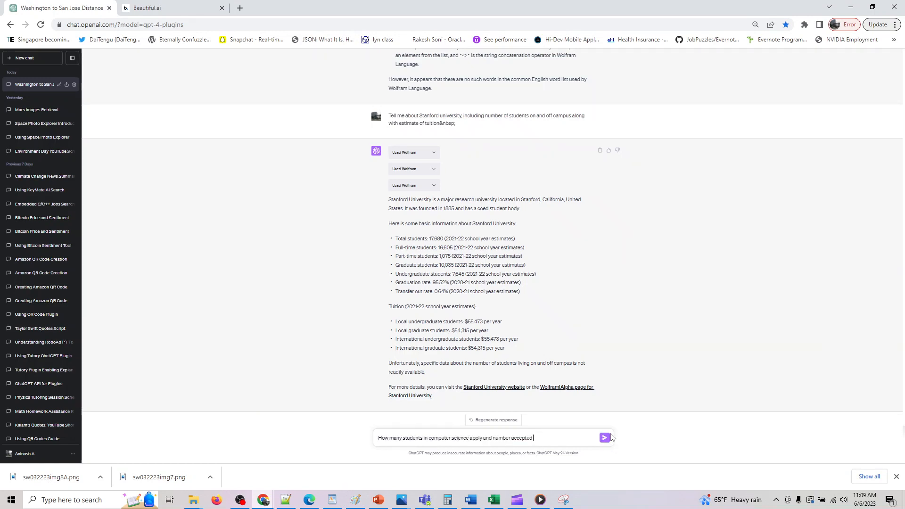
pyautogui.click(604, 438)
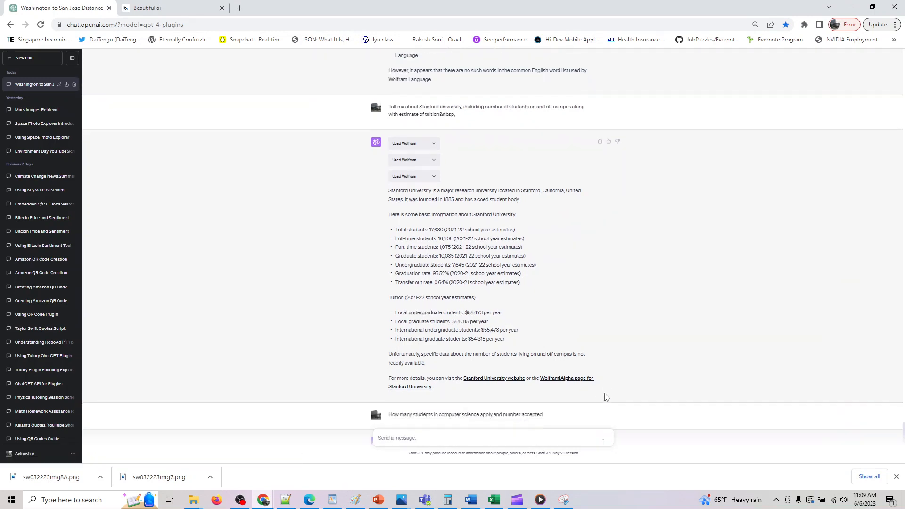
pyautogui.moveTo(603, 390)
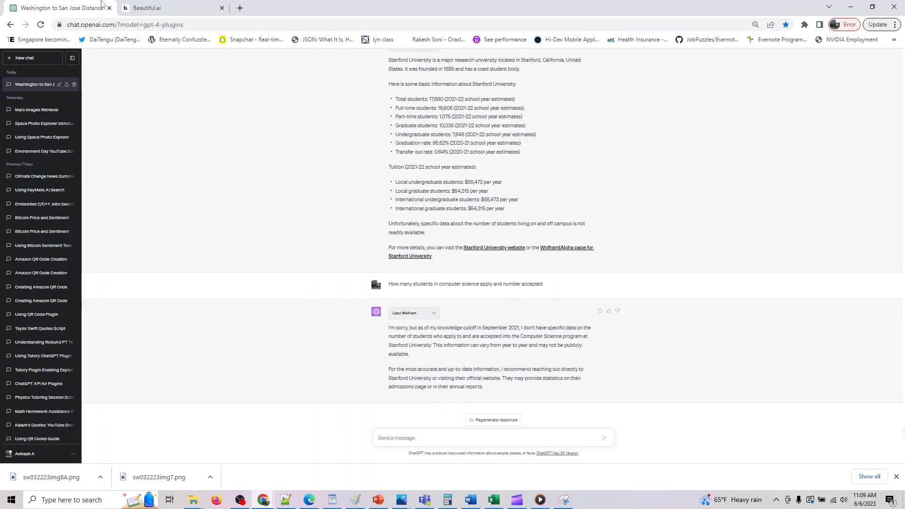
# Step: Send the CS graduate low/average/high salary question and expand the Used Wolfram details
pyautogui.click(147, 7)
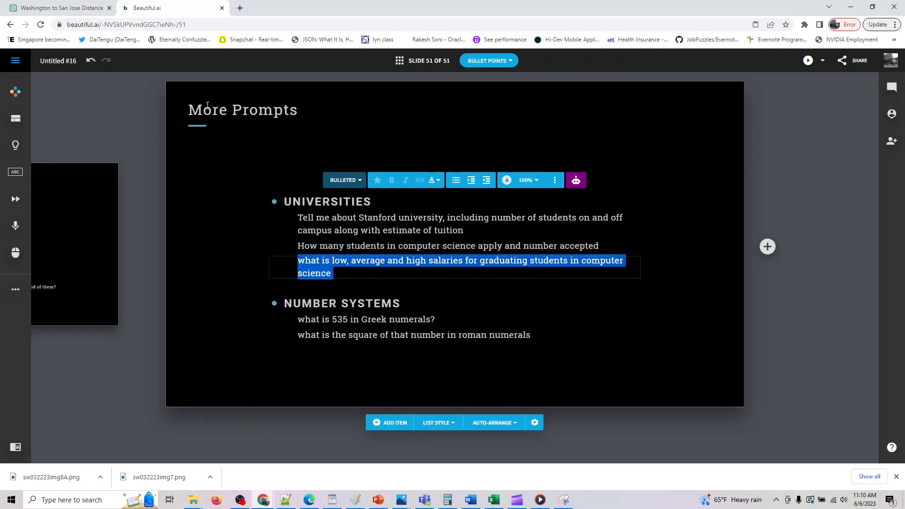
pyautogui.click(58, 8)
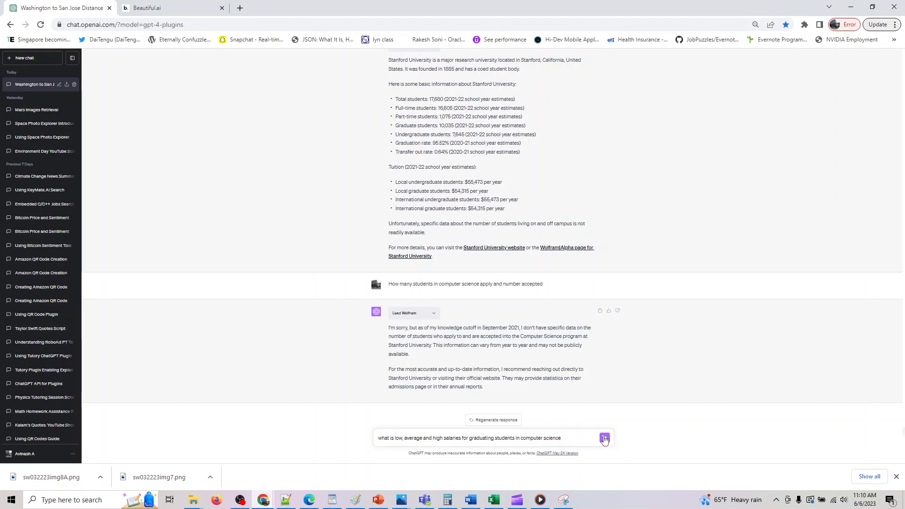
pyautogui.click(605, 438)
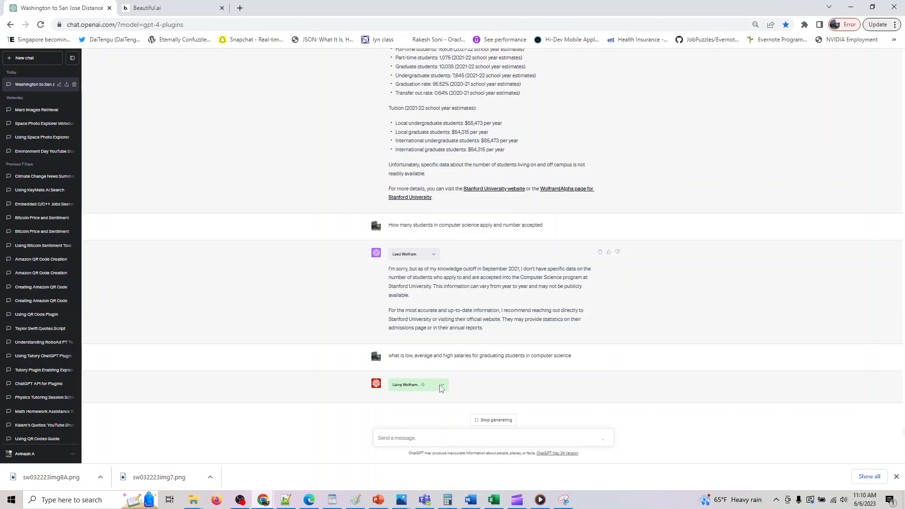
pyautogui.click(434, 385)
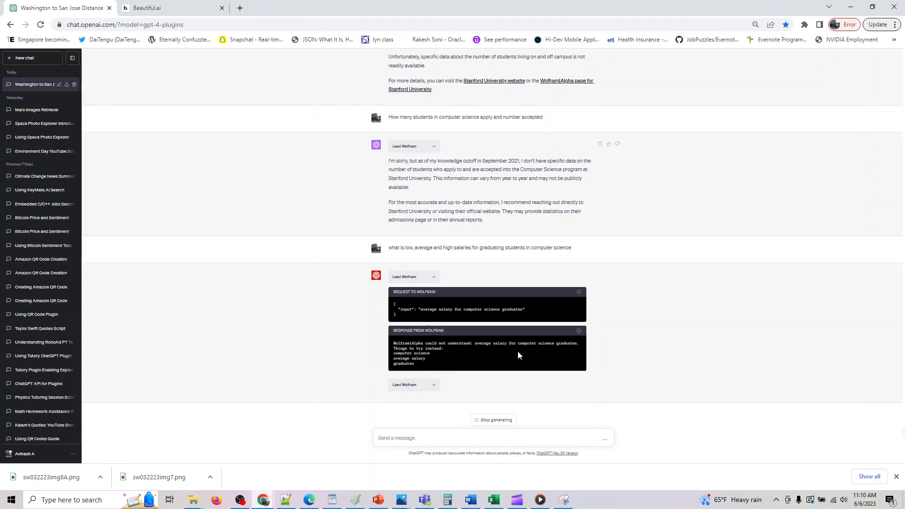
pyautogui.scroll(-3)
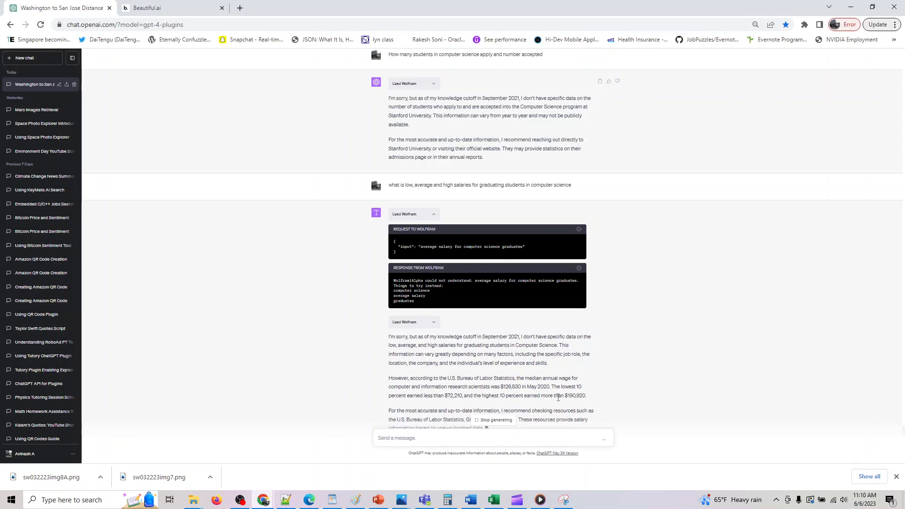
pyautogui.scroll(-3)
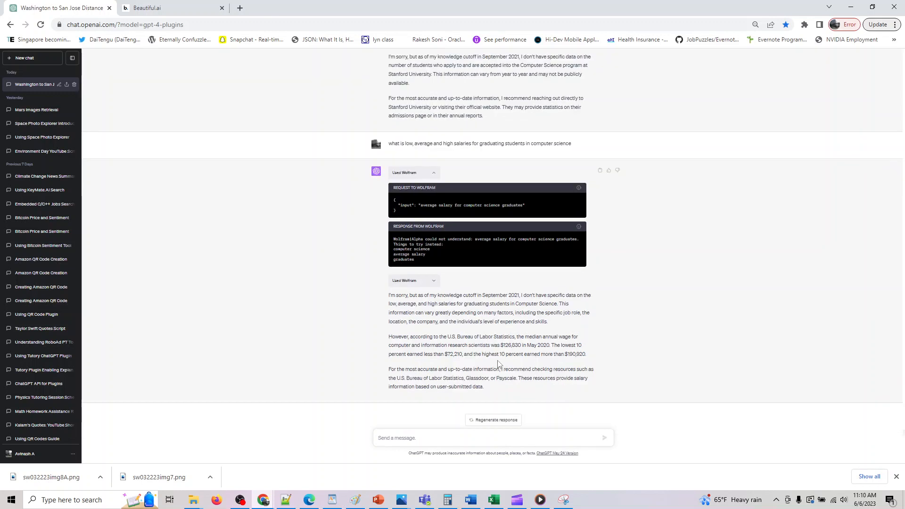
pyautogui.moveTo(495, 362)
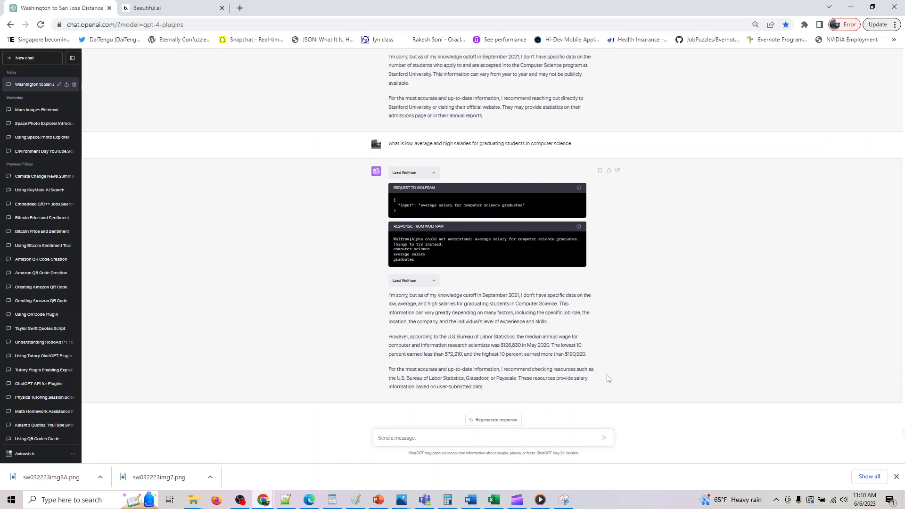
pyautogui.moveTo(600, 380)
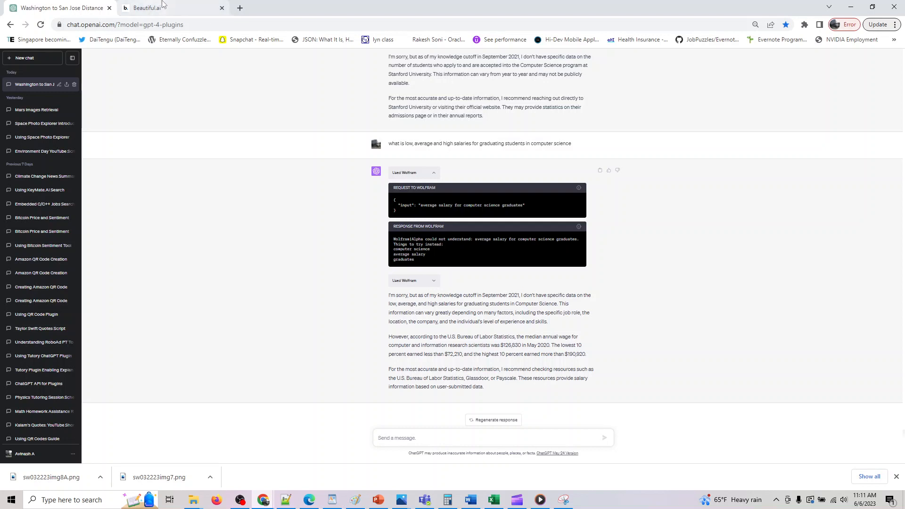
# Step: Ask 'what is 535 in Greek numerals?'
pyautogui.click(146, 8)
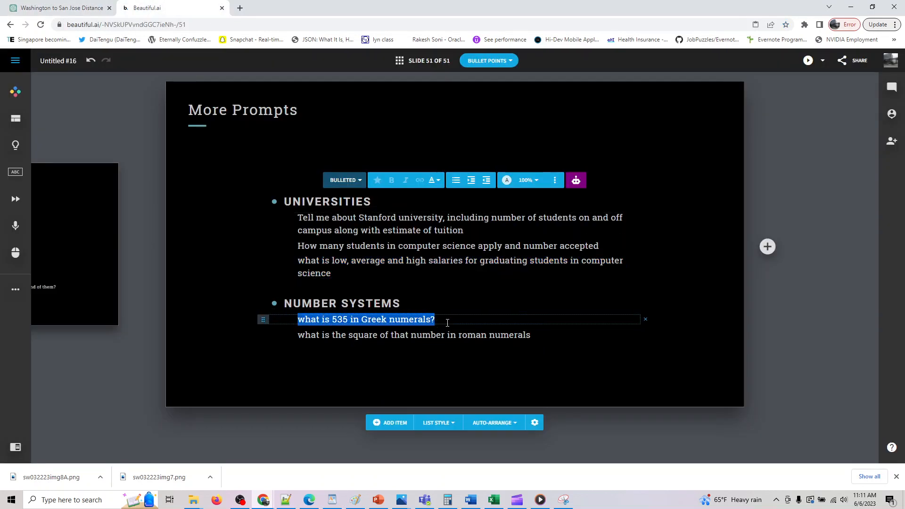
pyautogui.click(57, 8)
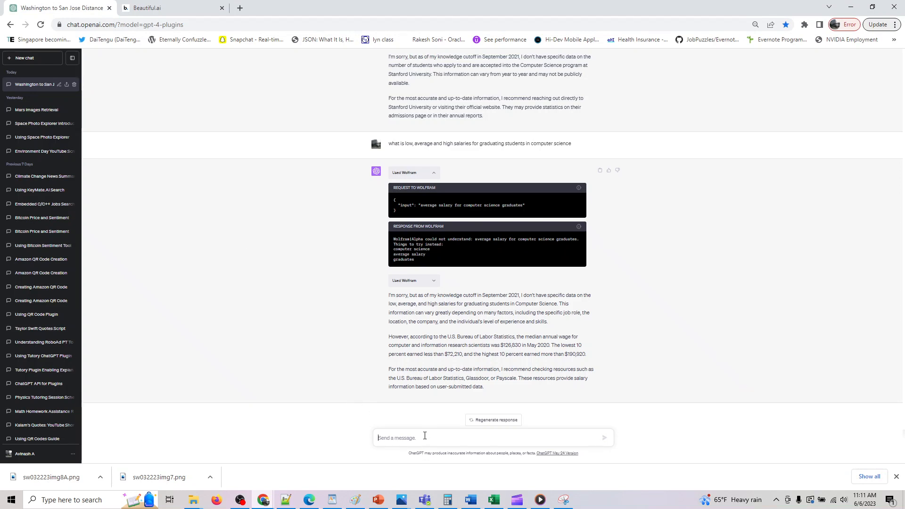
pyautogui.write('what is 535 in Greek numerals?')
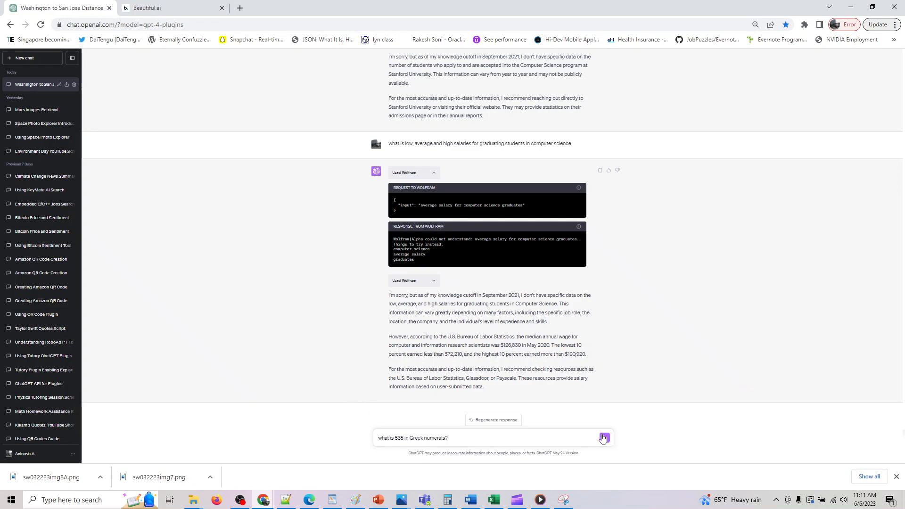
pyautogui.click(604, 438)
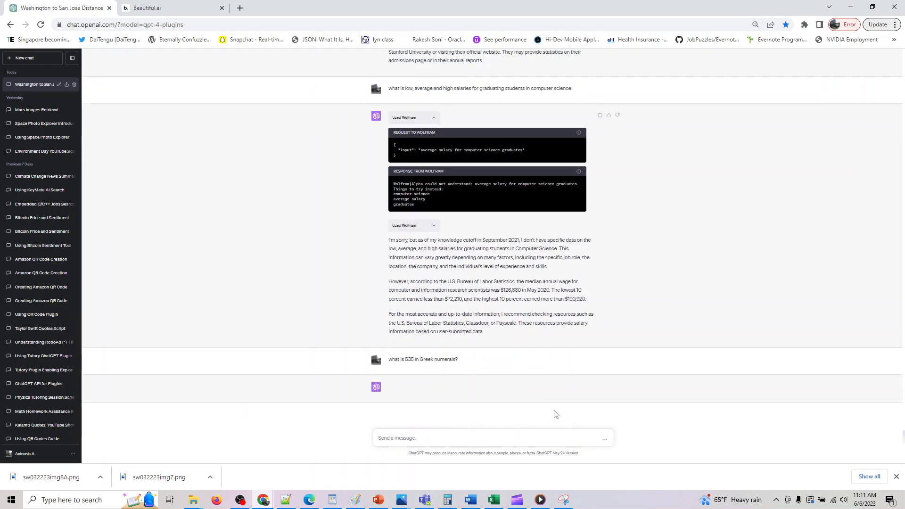
# Step: Change the slide prompt to 'decimal' and send 'what is the square of that number in decimal'
pyautogui.click(147, 7)
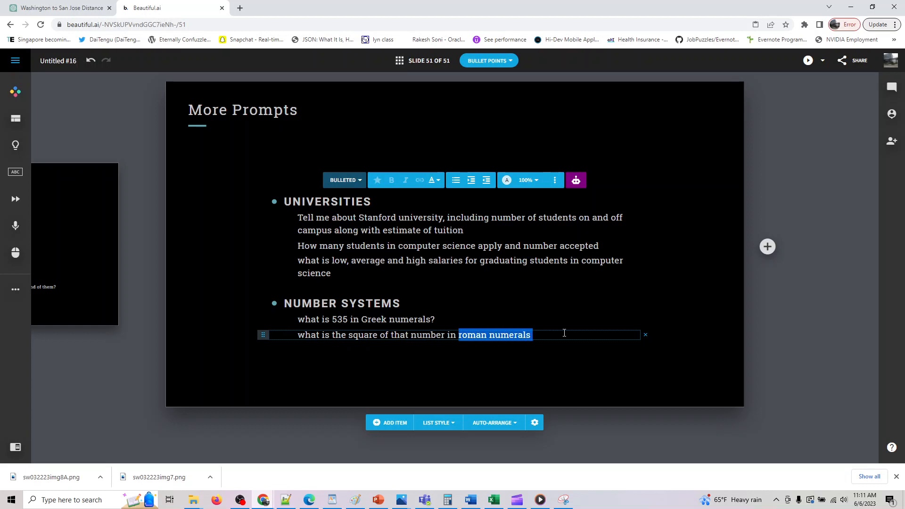
pyautogui.write('d')
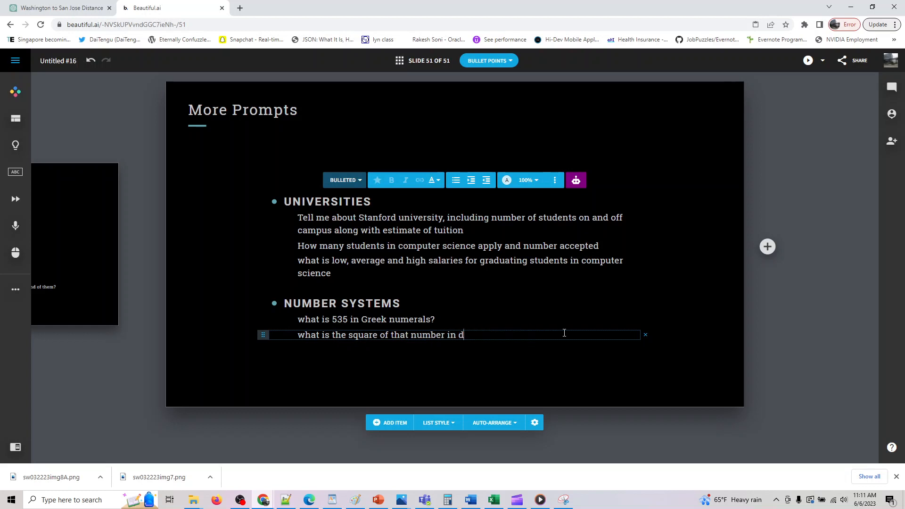
pyautogui.write('ecimal')
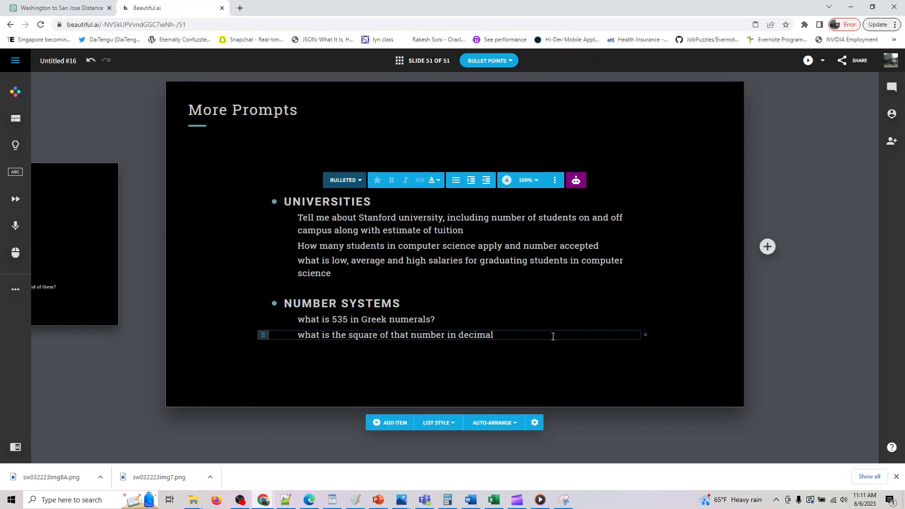
pyautogui.click(57, 7)
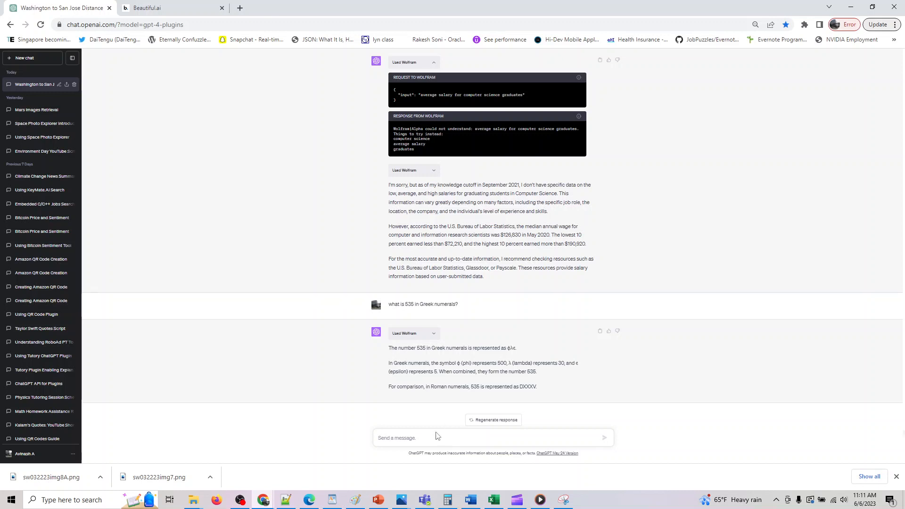
pyautogui.write('what is the square of that number in decimal&nbsp')
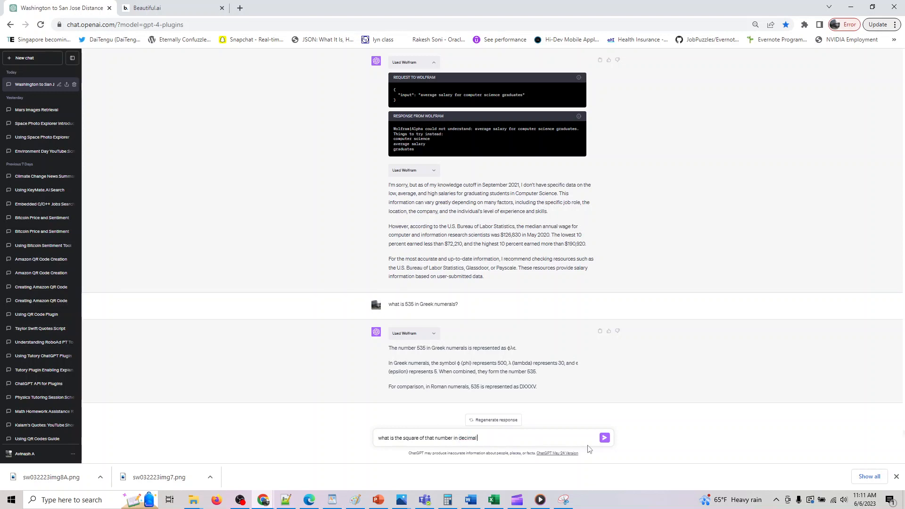
pyautogui.click(604, 437)
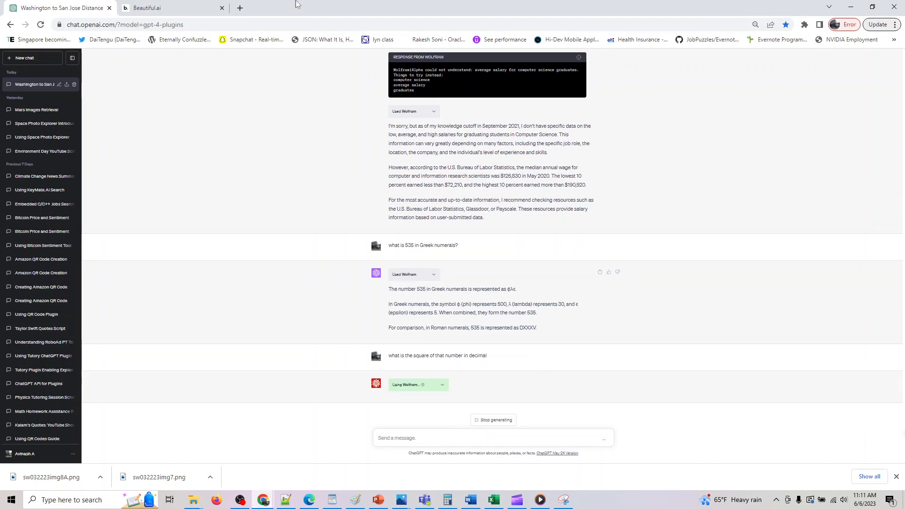
# Step: Copy the Roman numerals square-of-535 prompt from the slide and send it
pyautogui.click(146, 7)
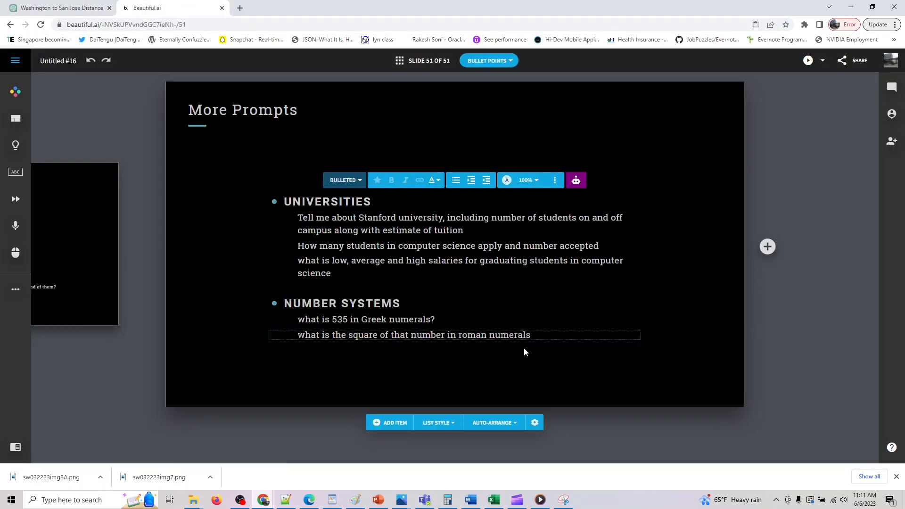
pyautogui.click(413, 335)
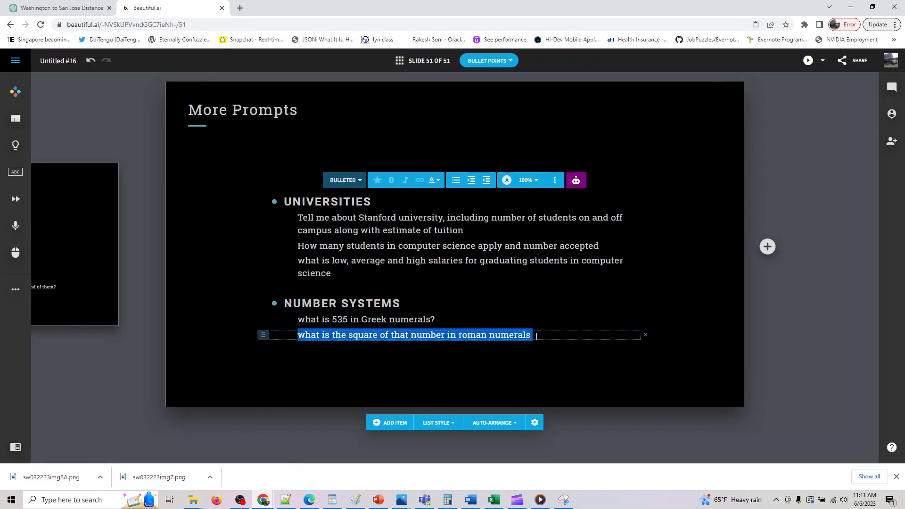
pyautogui.click(58, 7)
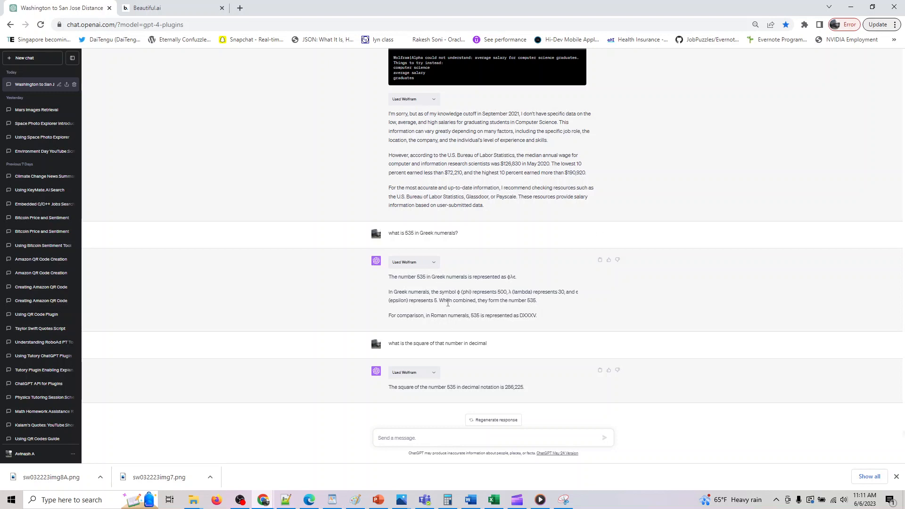
pyautogui.click(429, 438)
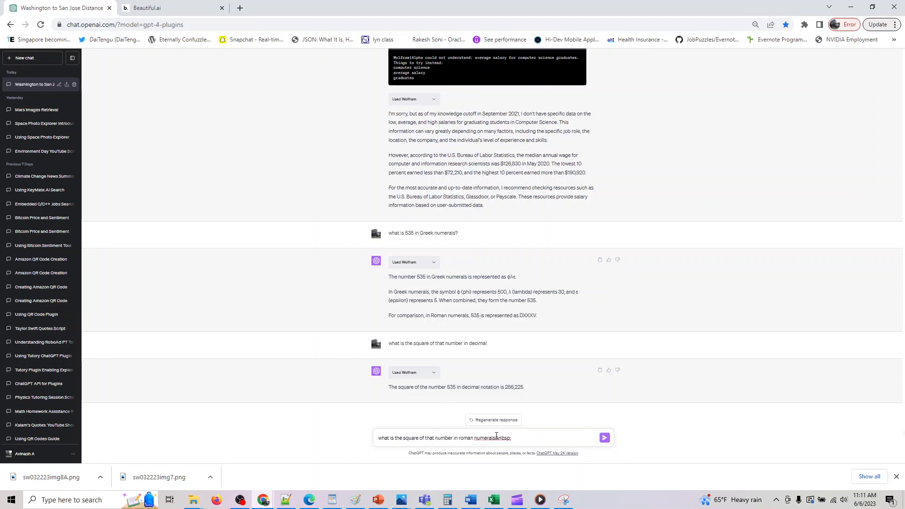
pyautogui.click(604, 437)
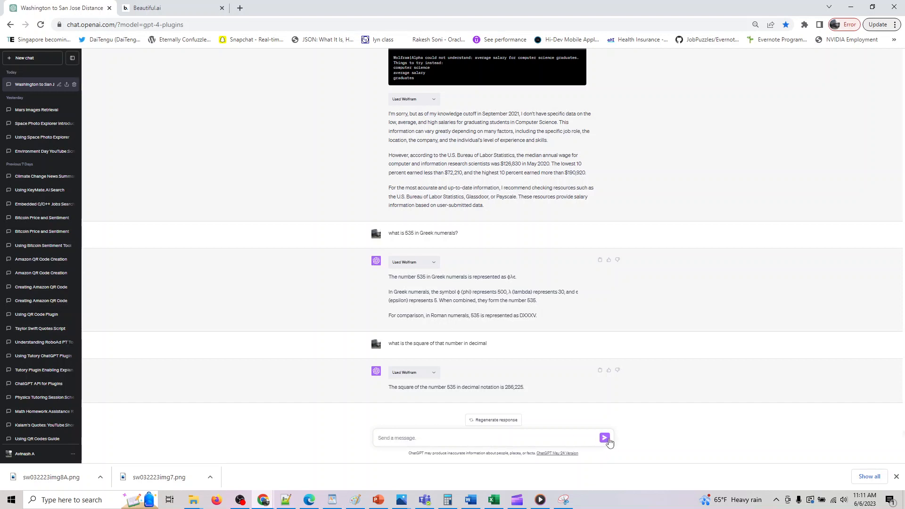
pyautogui.click(605, 438)
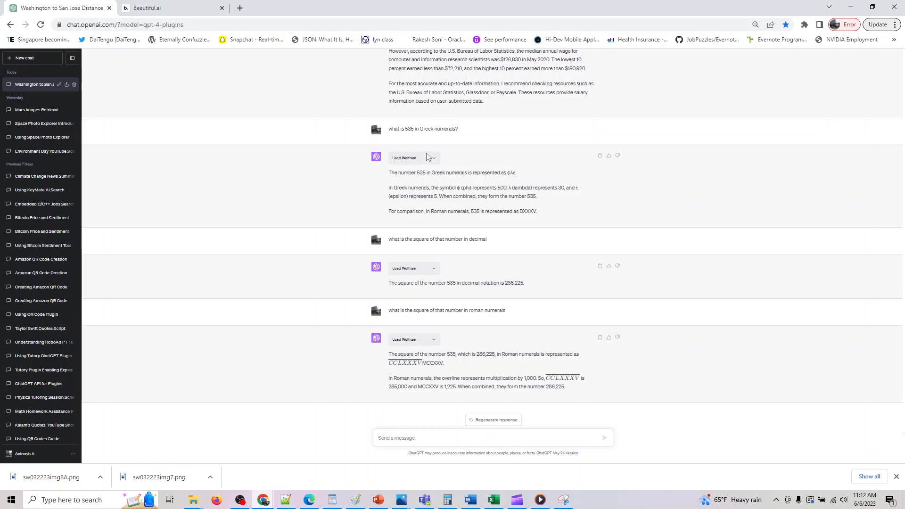
pyautogui.moveTo(429, 157)
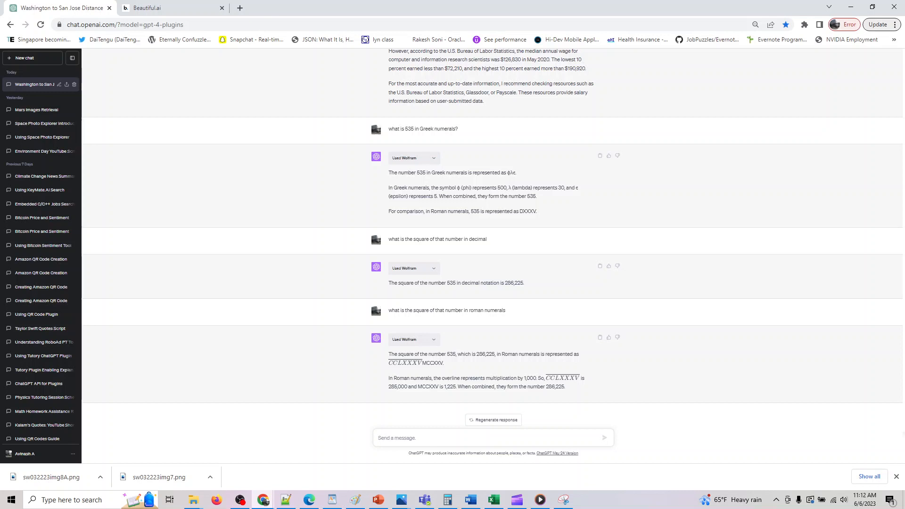